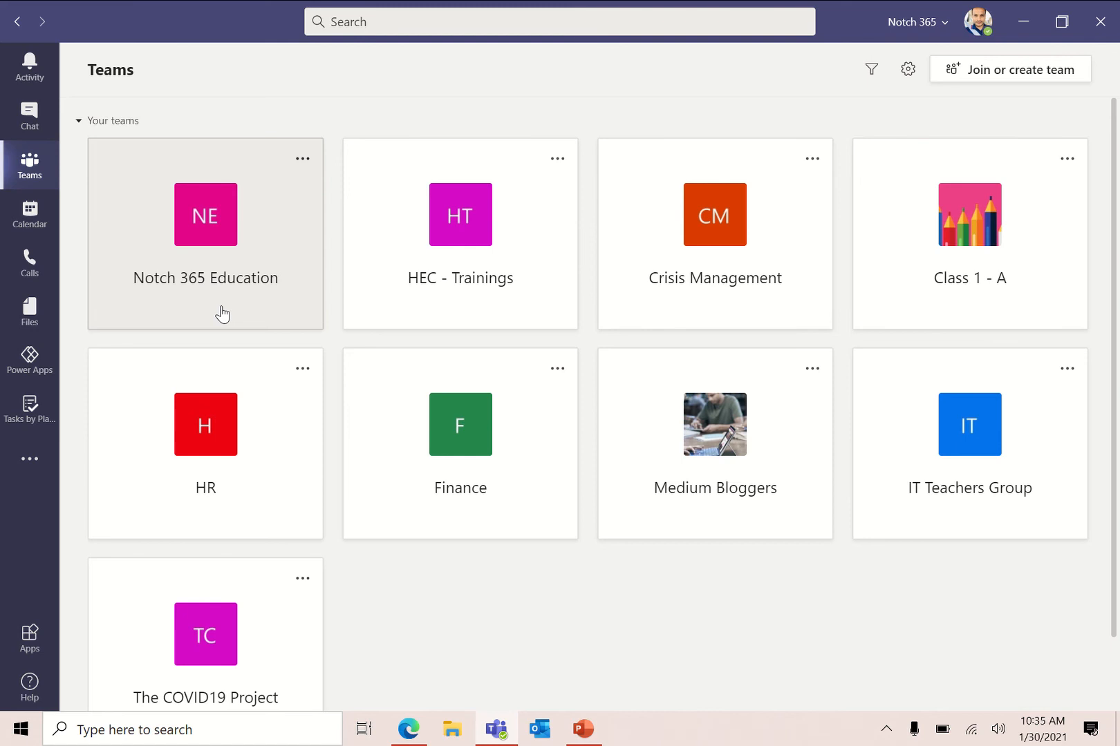
pyautogui.moveTo(29, 214)
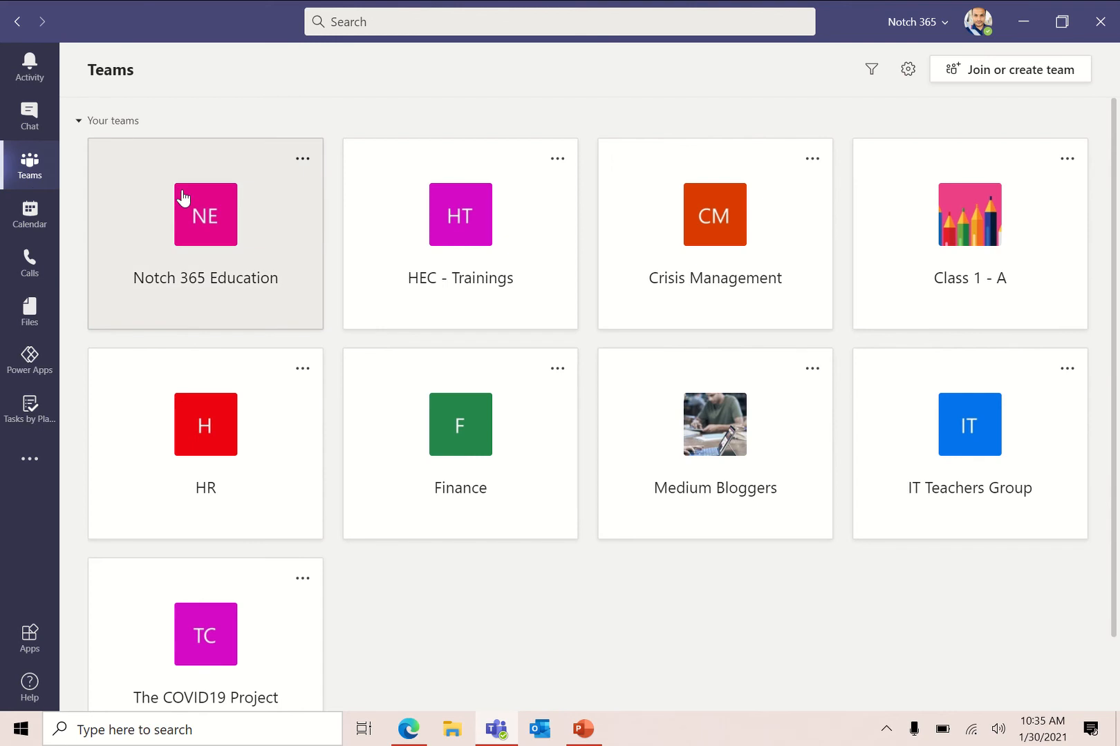
pyautogui.moveTo(307, 107)
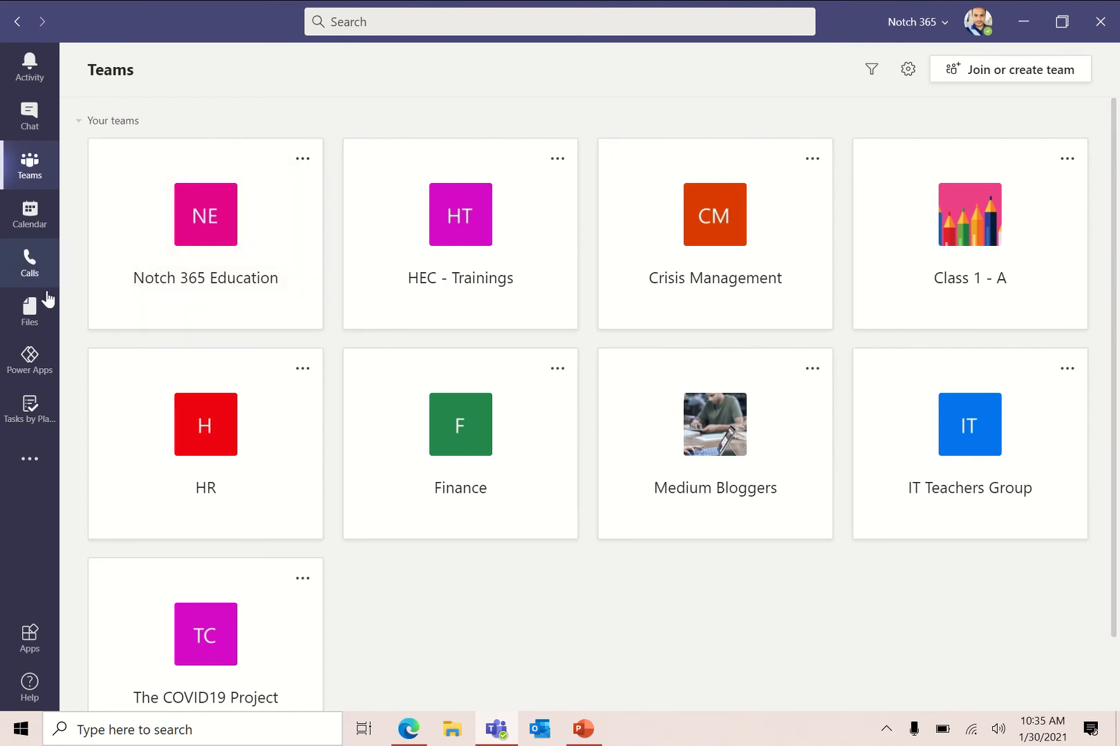
# Open Power Apps from the Teams left rail and load its home page
pyautogui.click(30, 361)
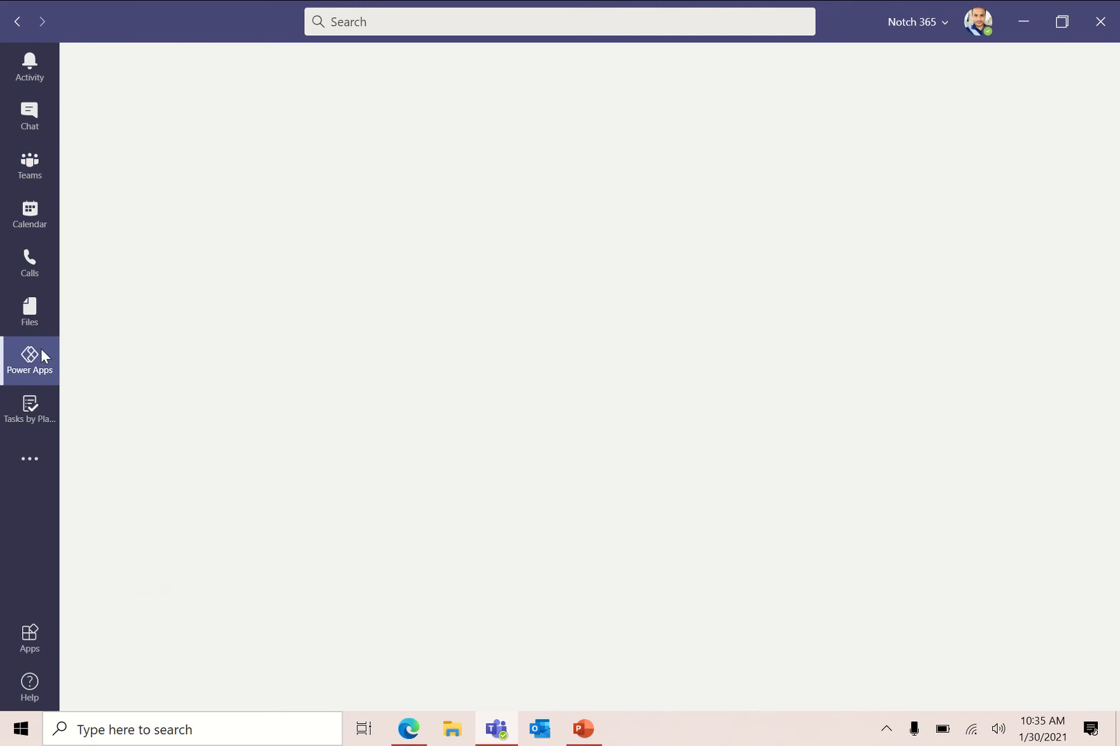
pyautogui.click(29, 356)
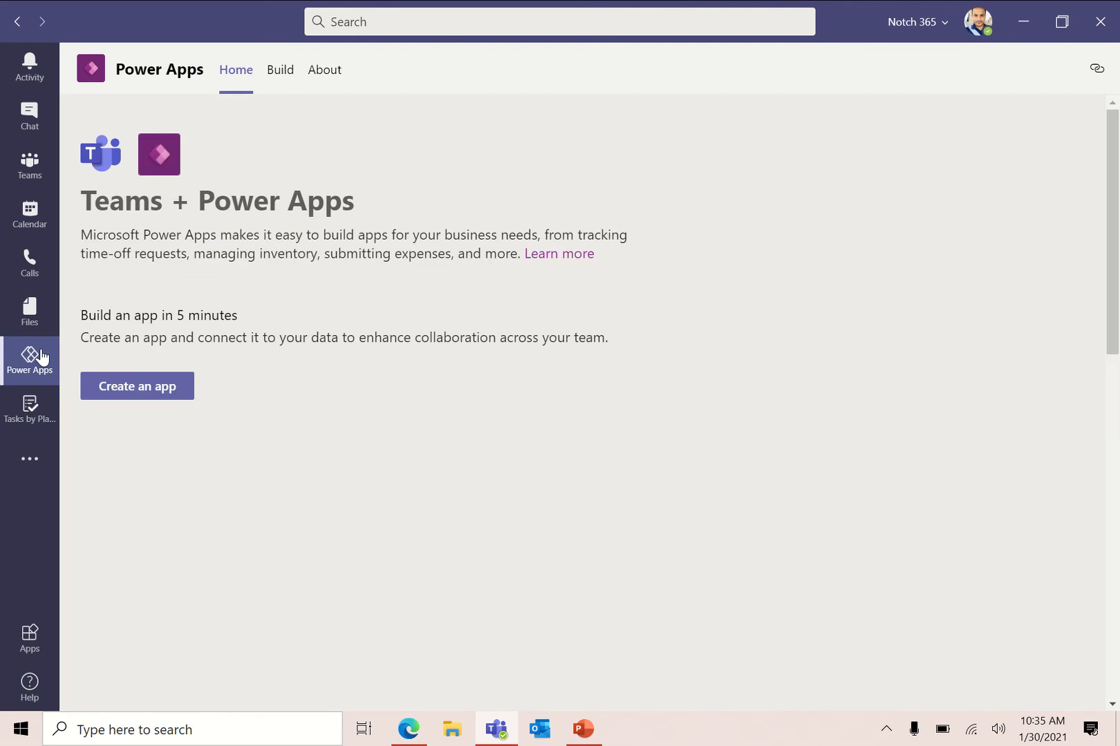
pyautogui.moveTo(140, 190)
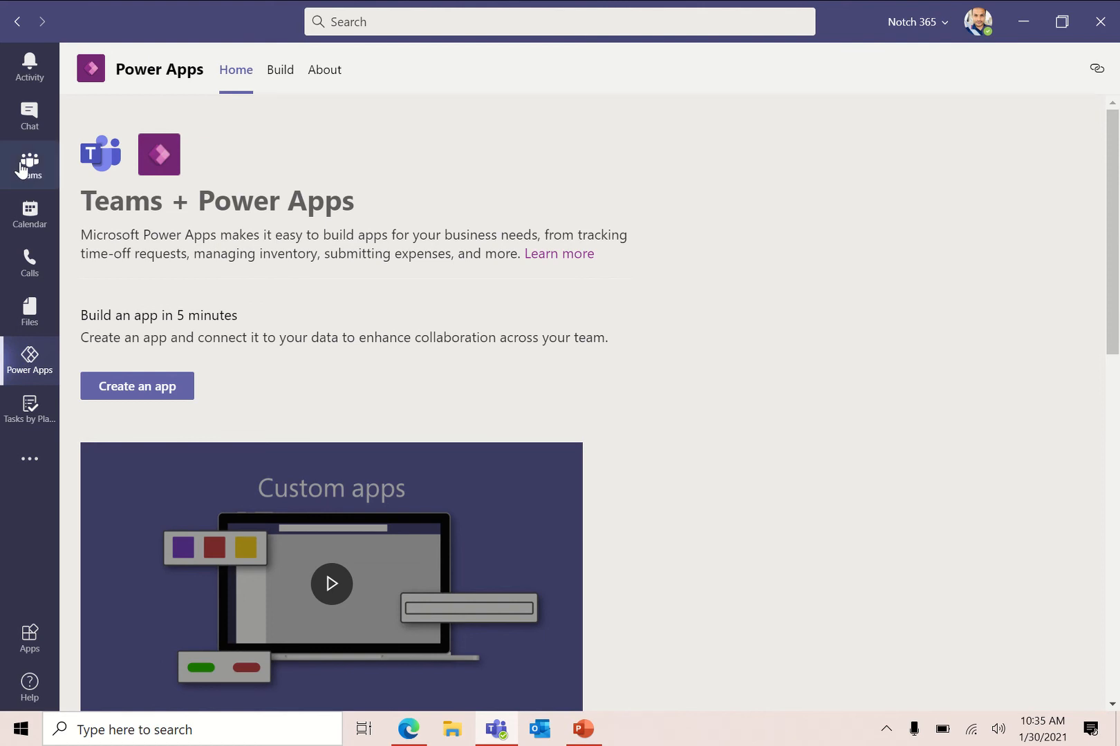
# Return to the Teams list, then switch to the Calendar week view with the current meeting
pyautogui.click(29, 165)
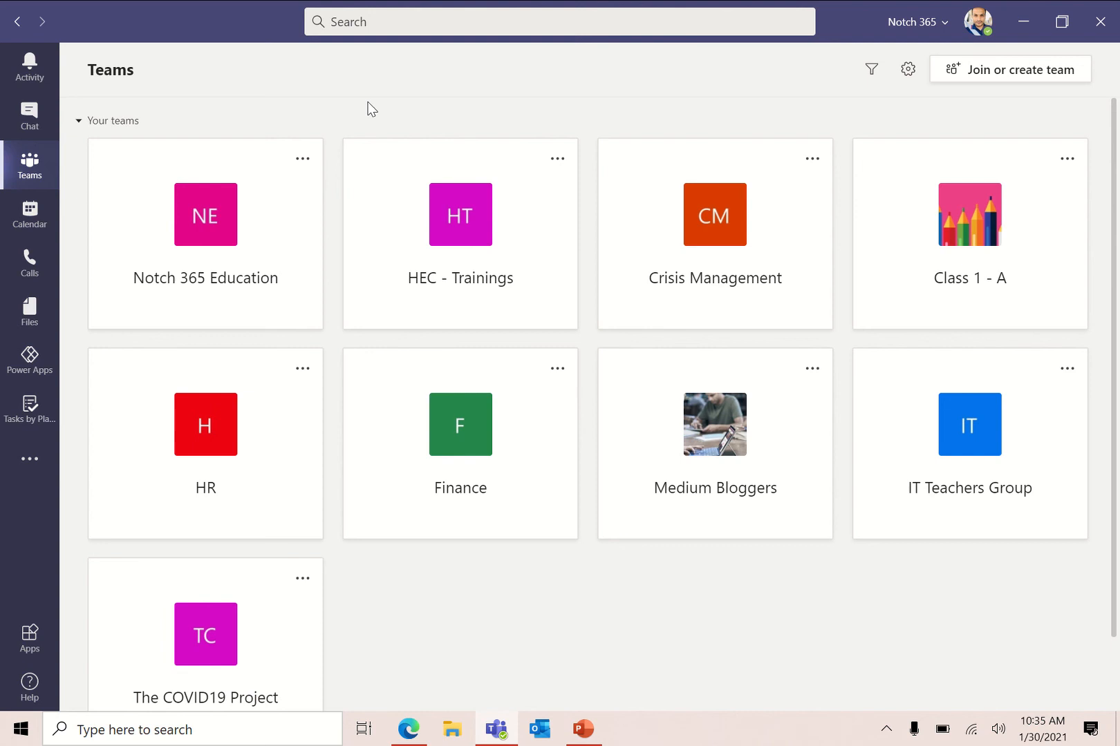
pyautogui.moveTo(211, 194)
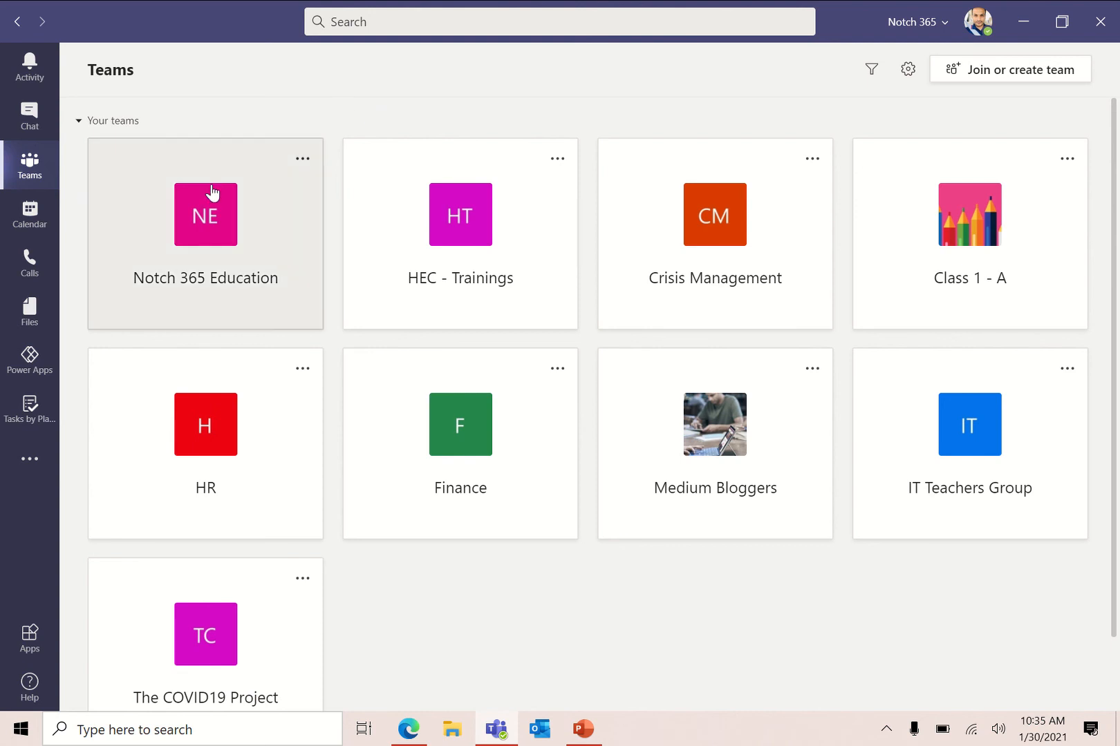
pyautogui.moveTo(29, 215)
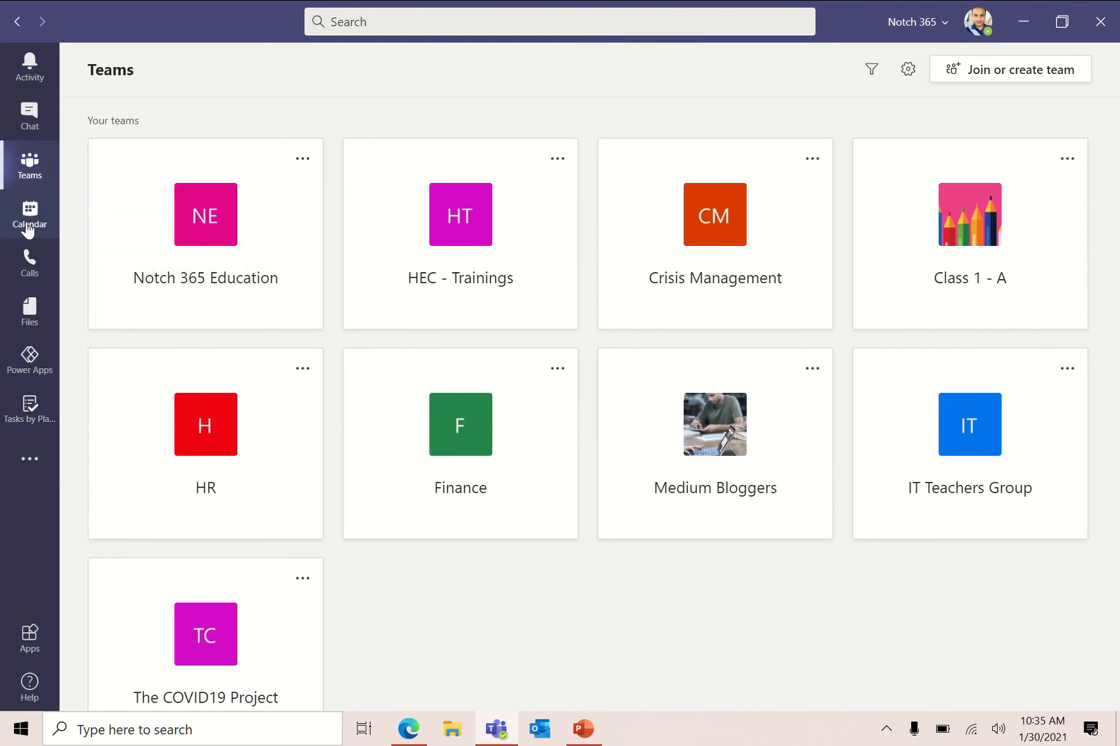
pyautogui.moveTo(45, 163)
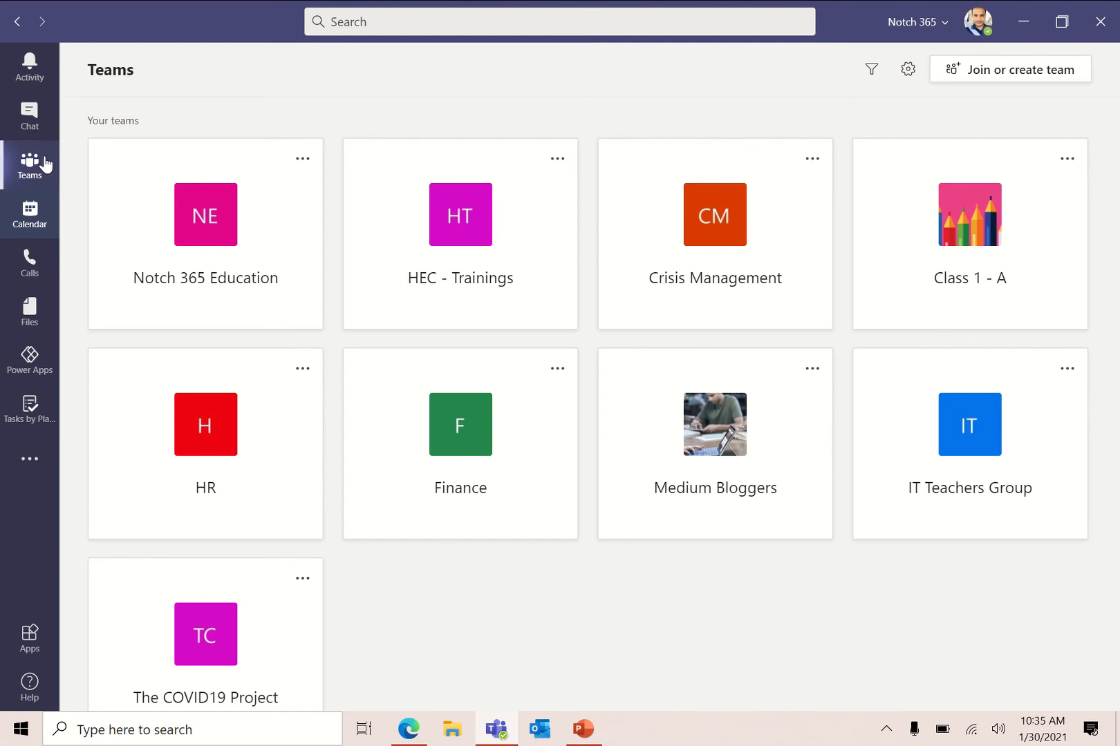
pyautogui.click(29, 214)
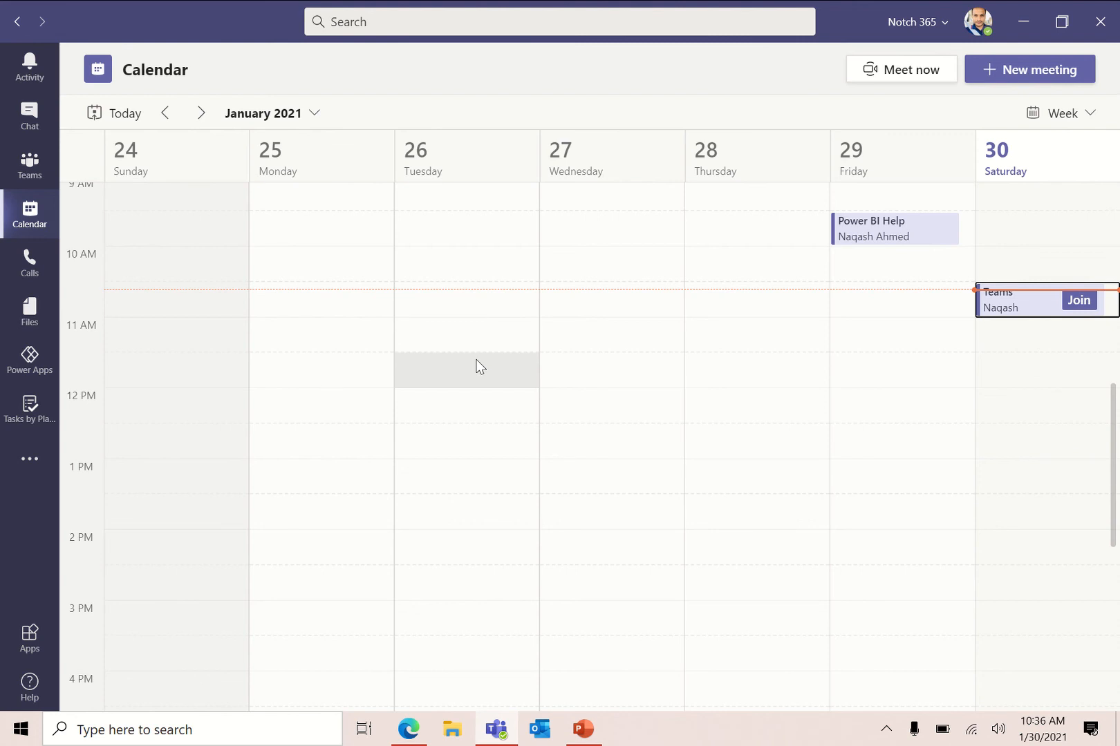
pyautogui.moveTo(546, 557)
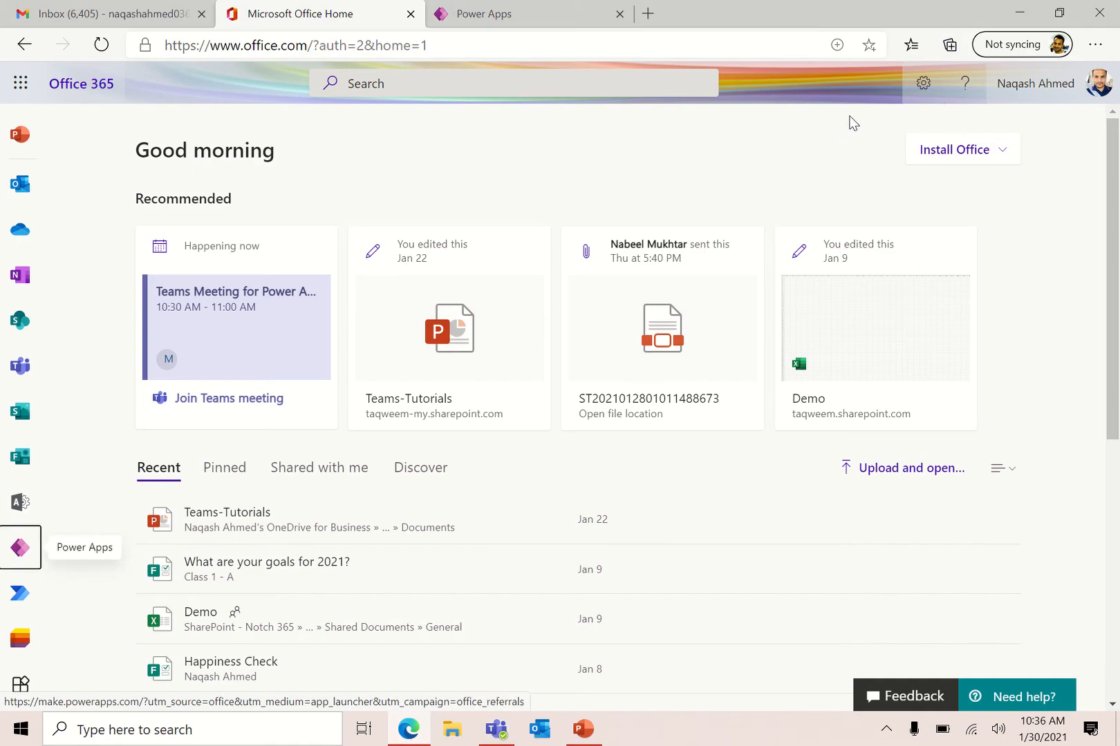
pyautogui.moveTo(477, 150)
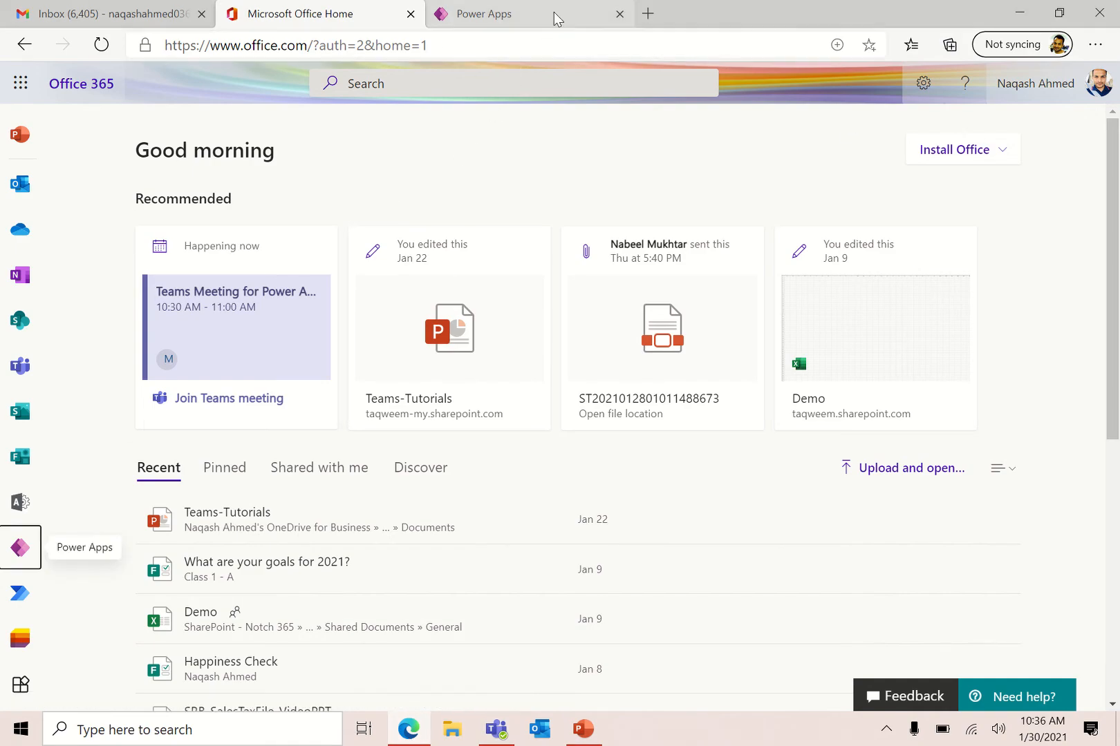
# Switch to the Power Apps browser tab and list your apps, Privileged Access Requests first
pyautogui.click(500, 14)
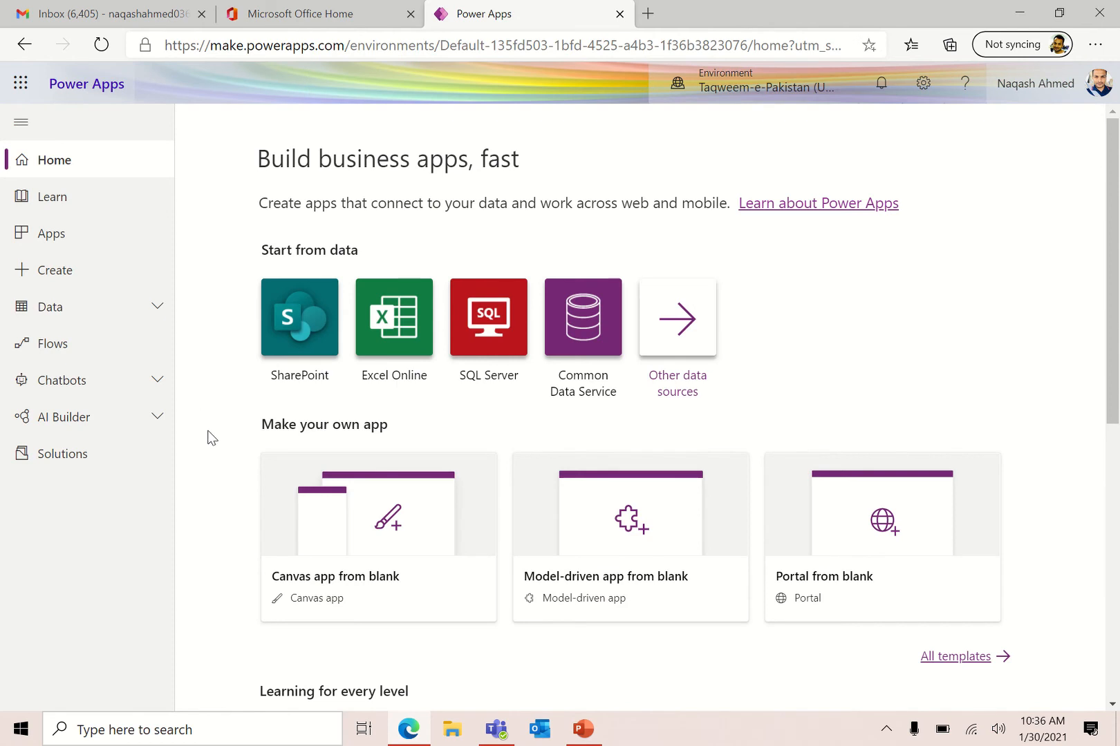
pyautogui.moveTo(214, 385)
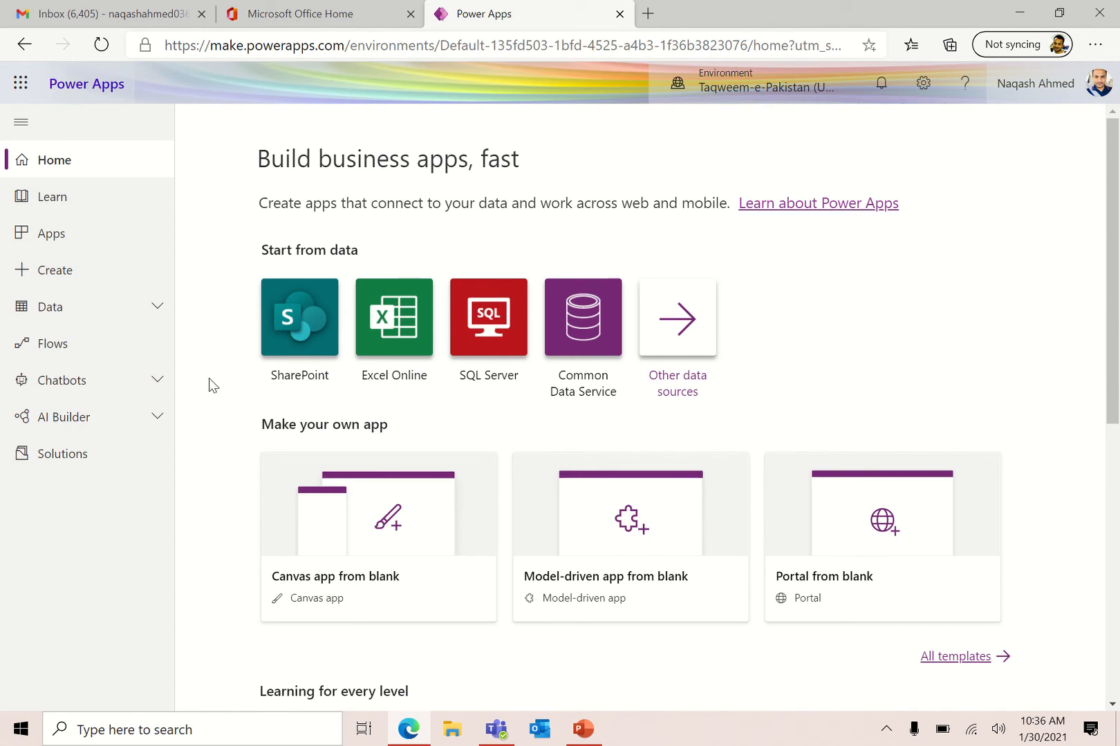
pyautogui.click(51, 234)
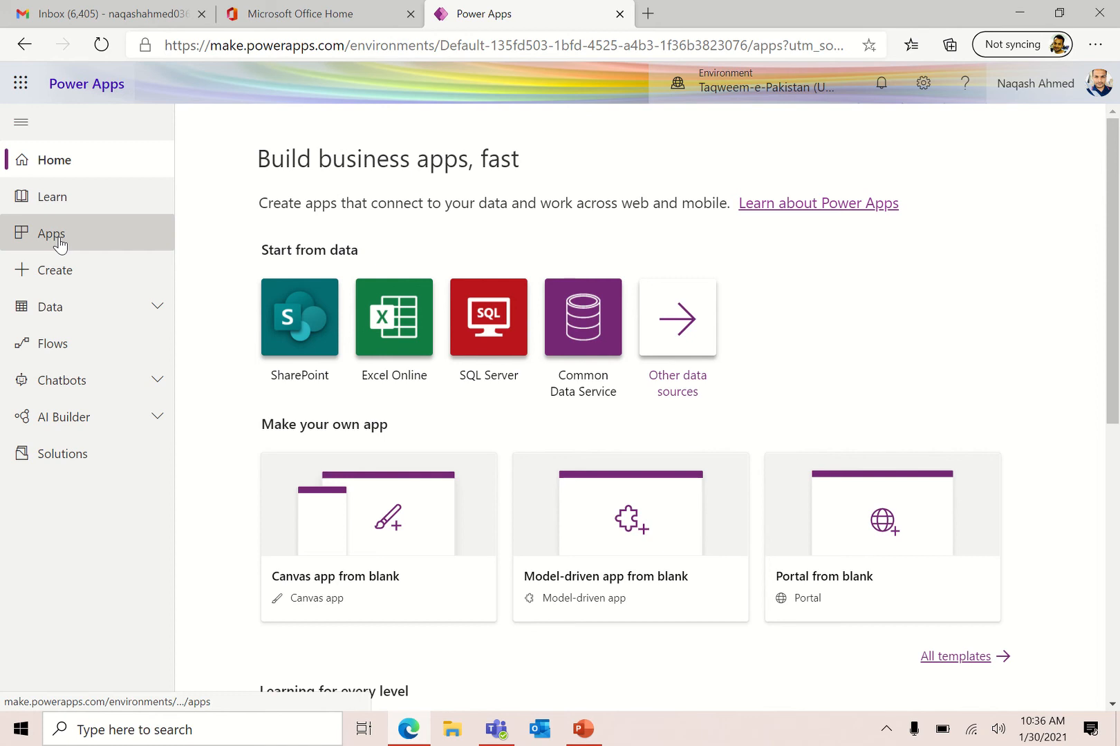
pyautogui.click(51, 233)
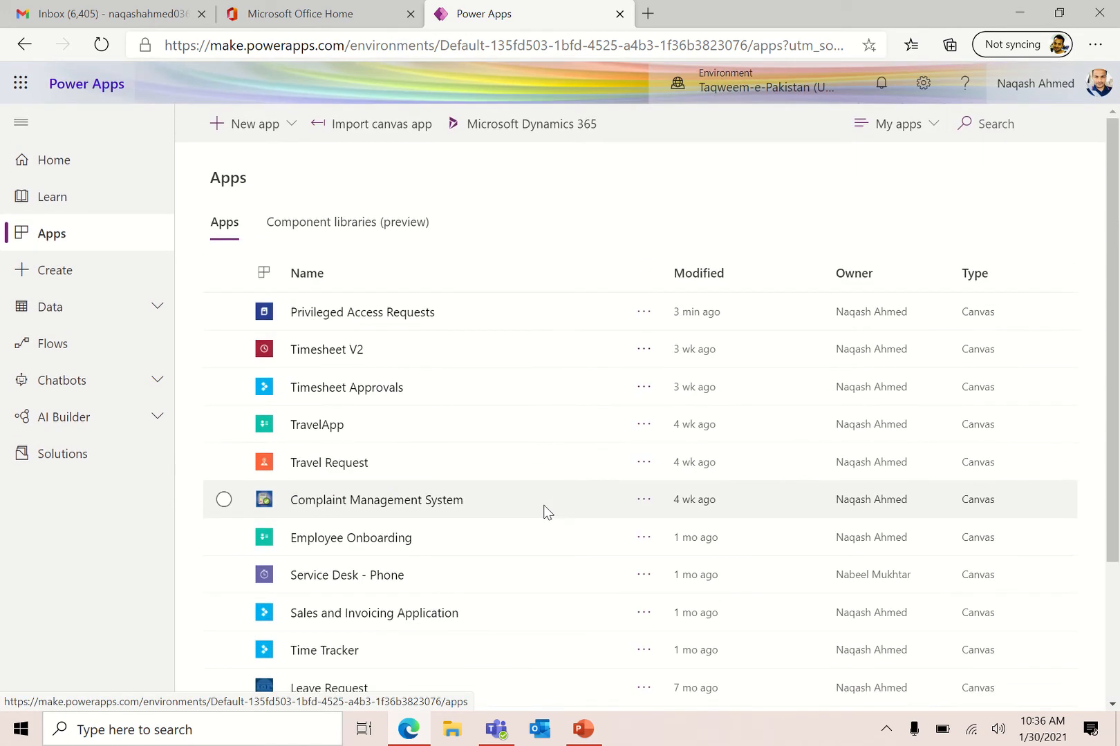
pyautogui.scroll(-3)
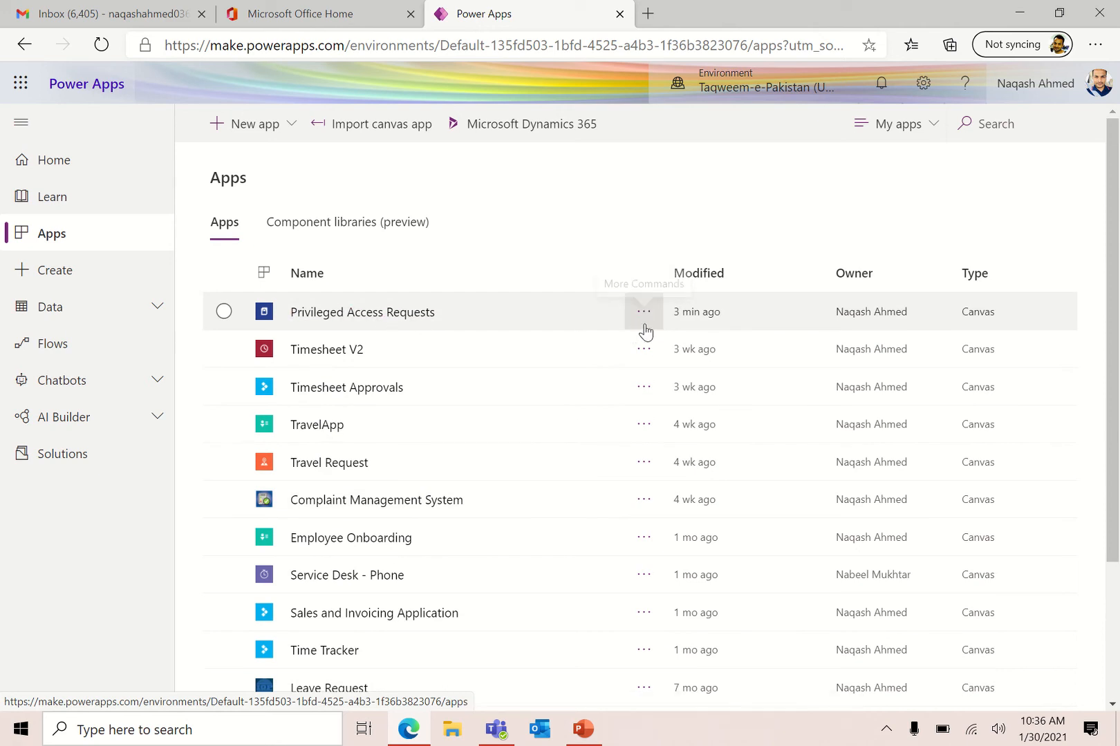
pyautogui.moveTo(439, 321)
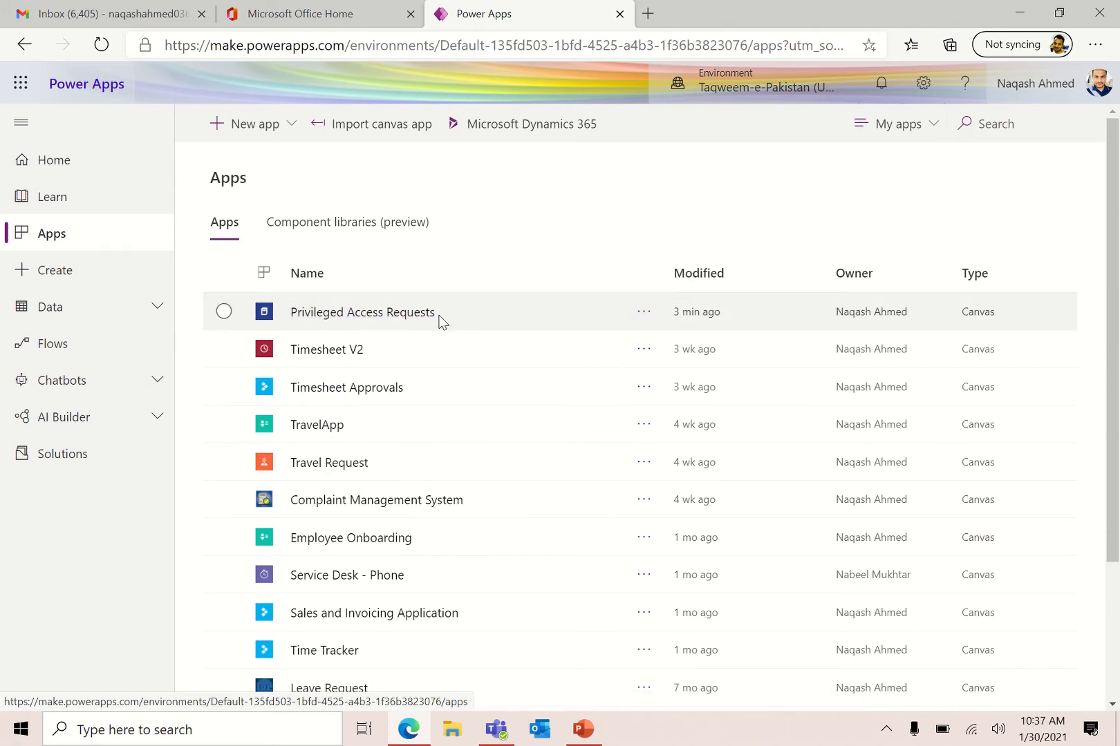
pyautogui.moveTo(642, 311)
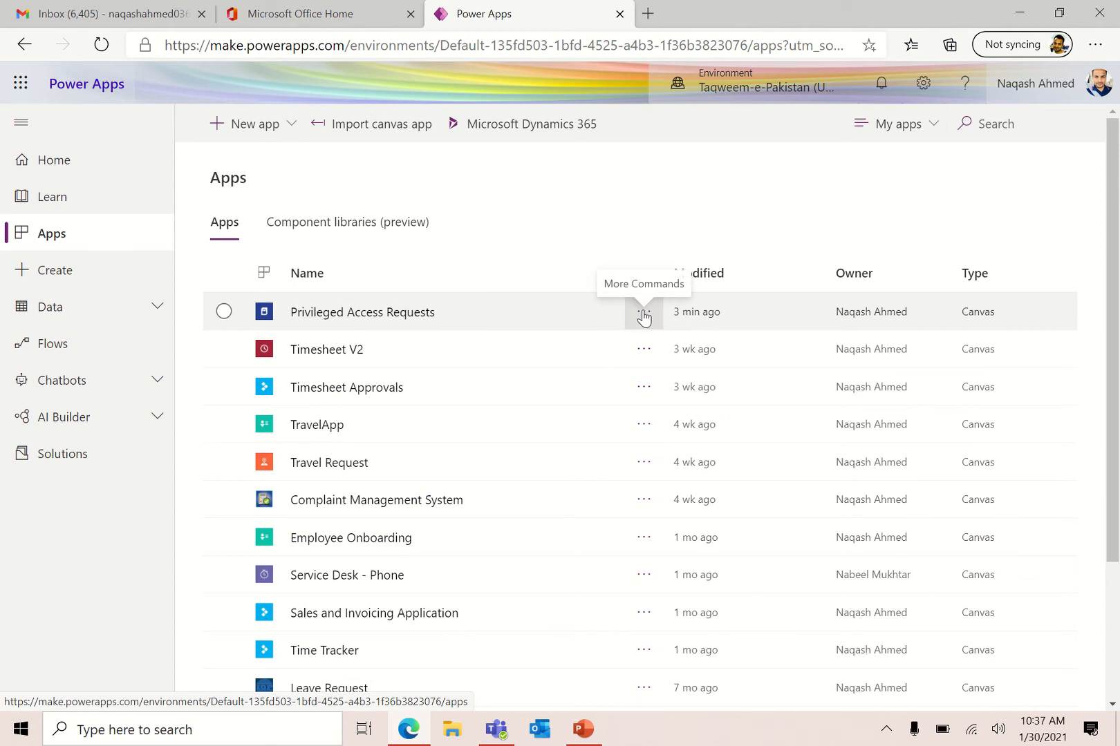
# Start Add to Teams for Privileged Access Requests and expand its Advanced settings
pyautogui.click(641, 312)
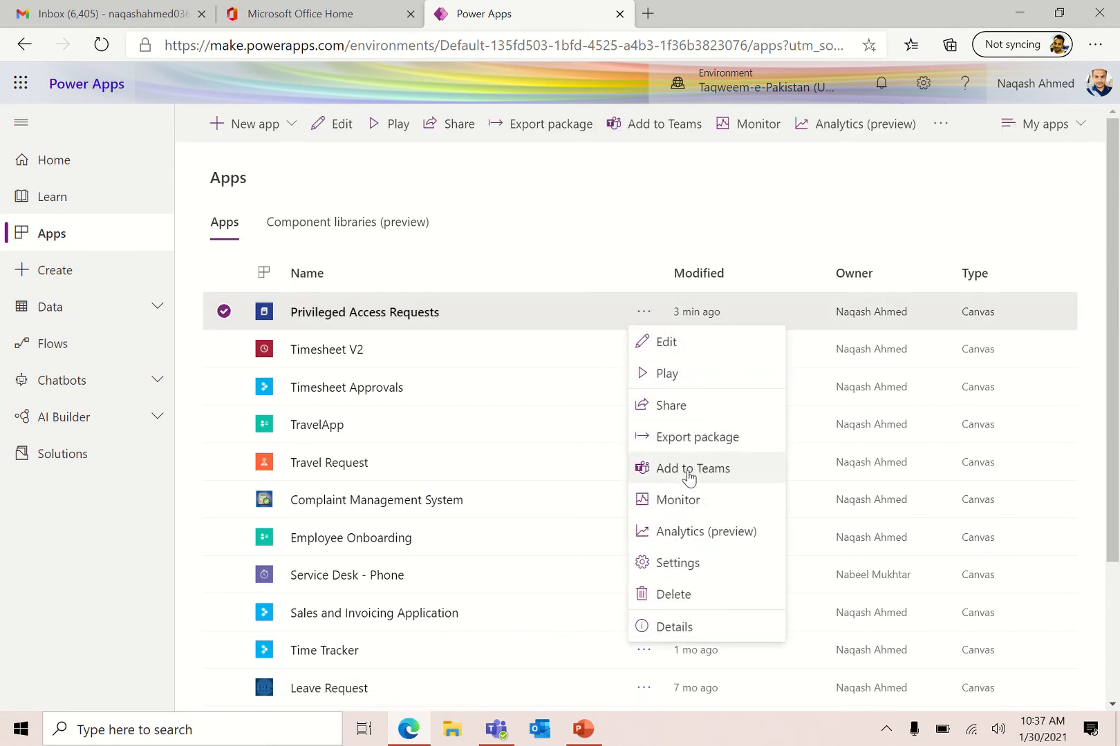
pyautogui.moveTo(549, 38)
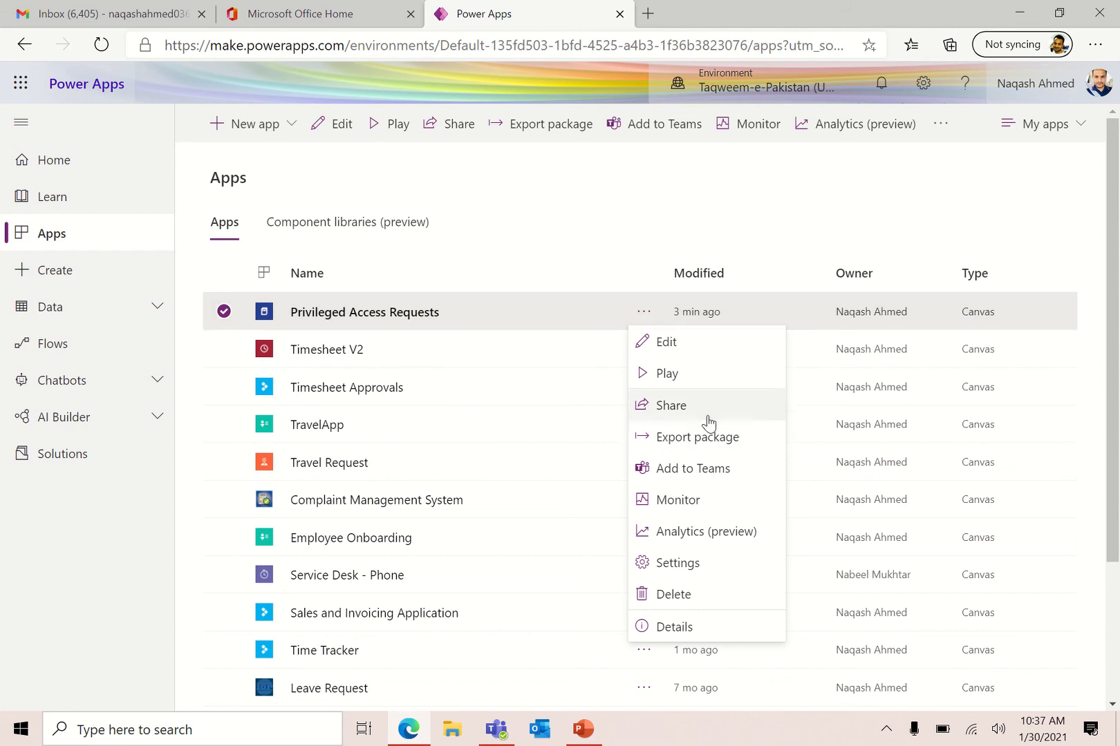
pyautogui.moveTo(684, 480)
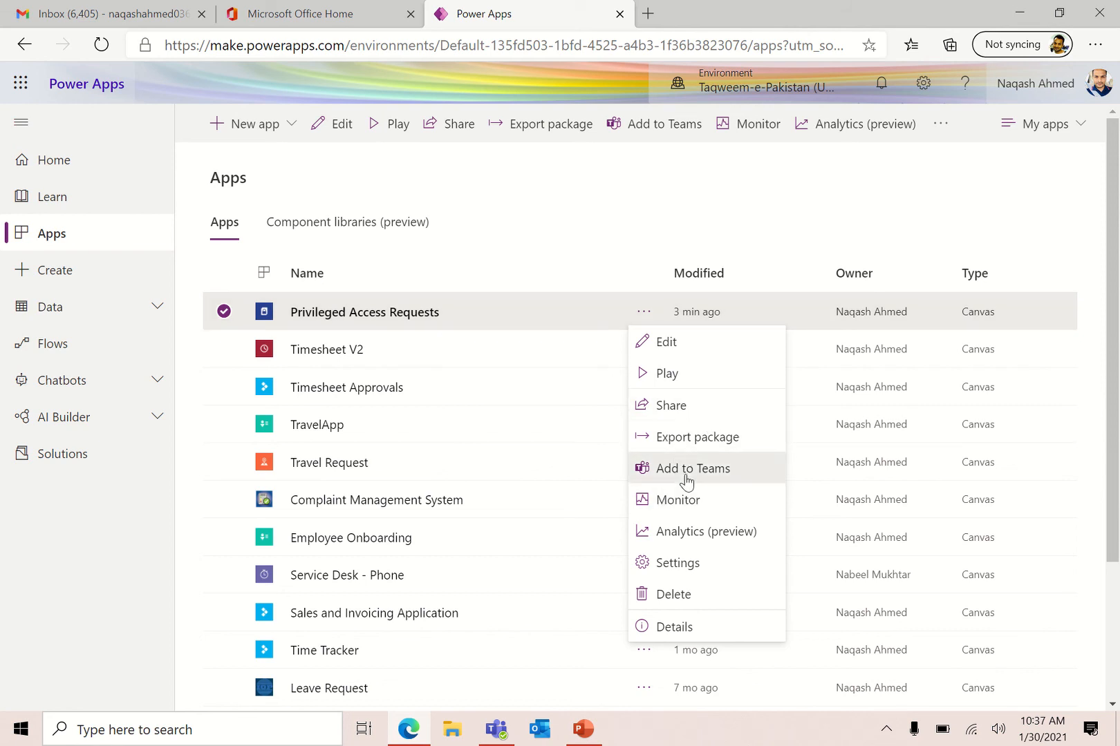
pyautogui.click(684, 468)
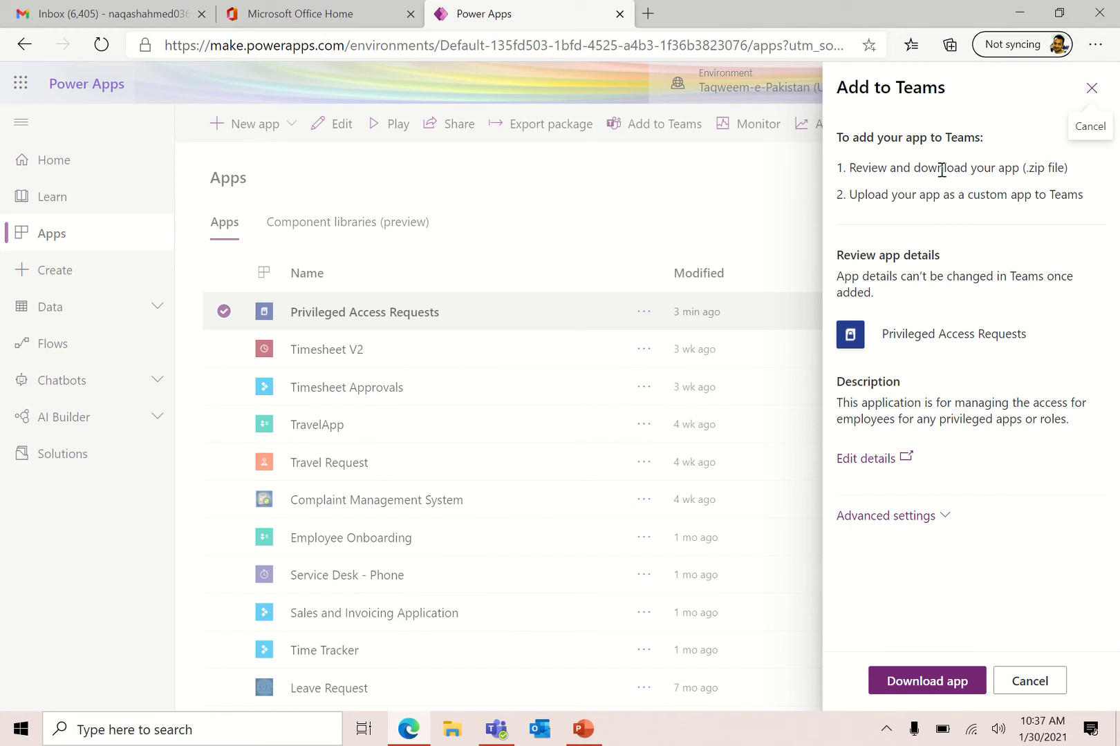
pyautogui.moveTo(1079, 175)
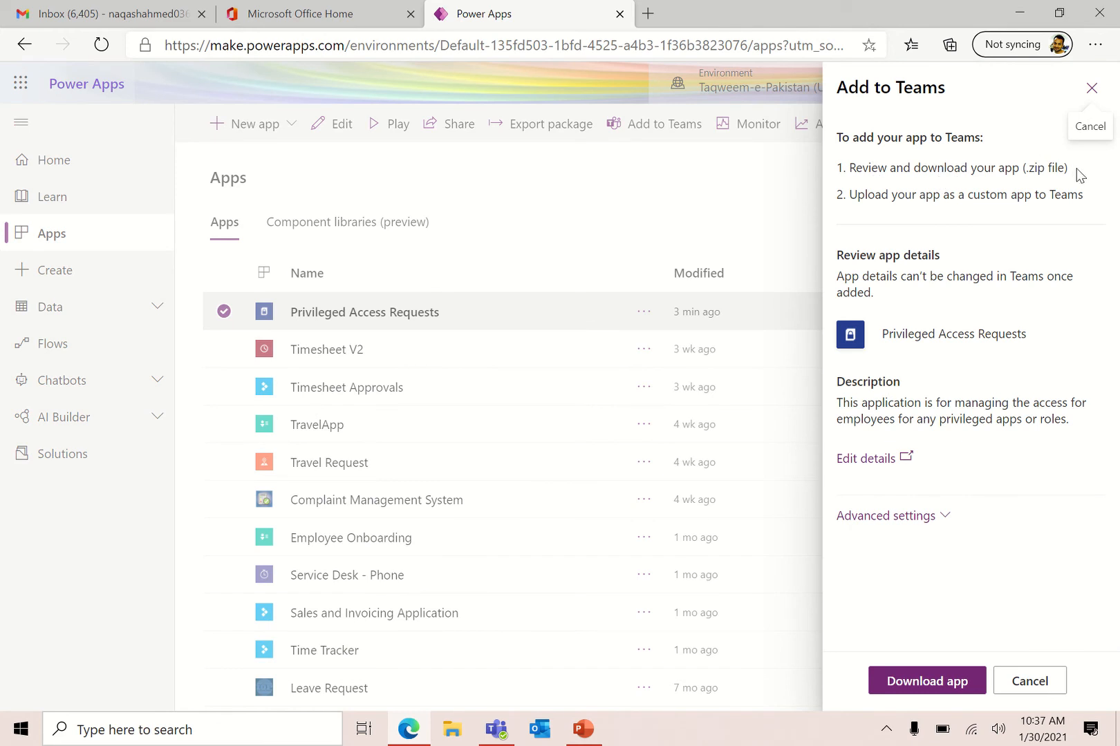
pyautogui.moveTo(1025, 202)
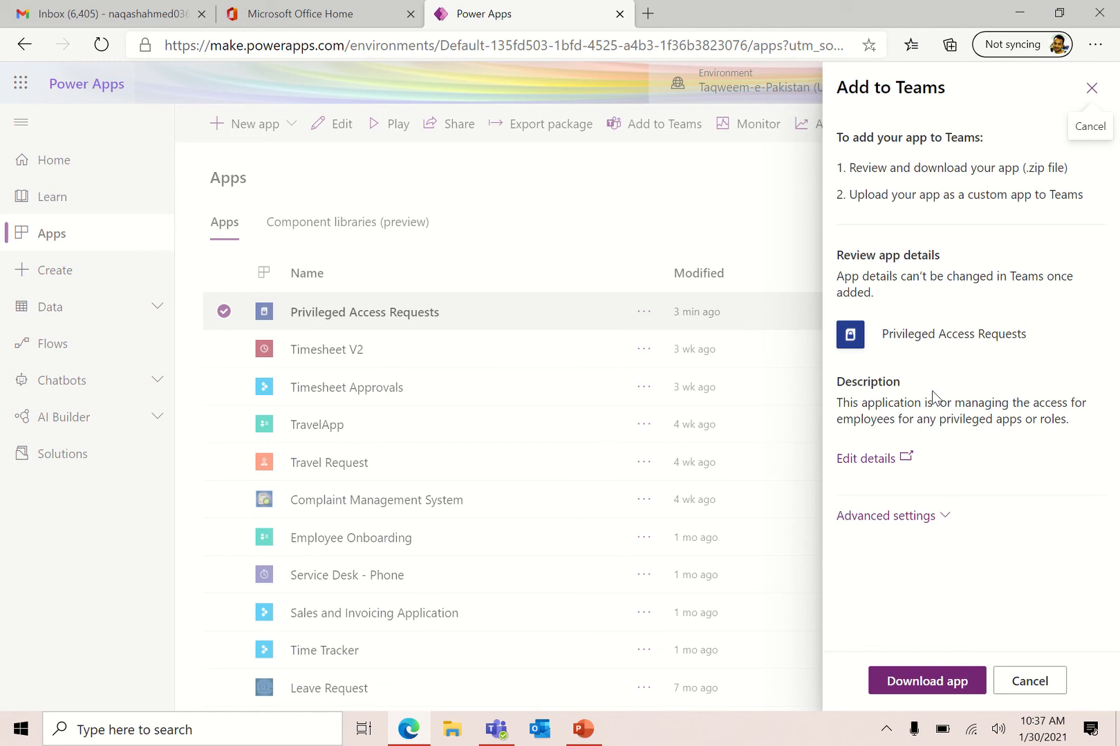
pyautogui.click(886, 516)
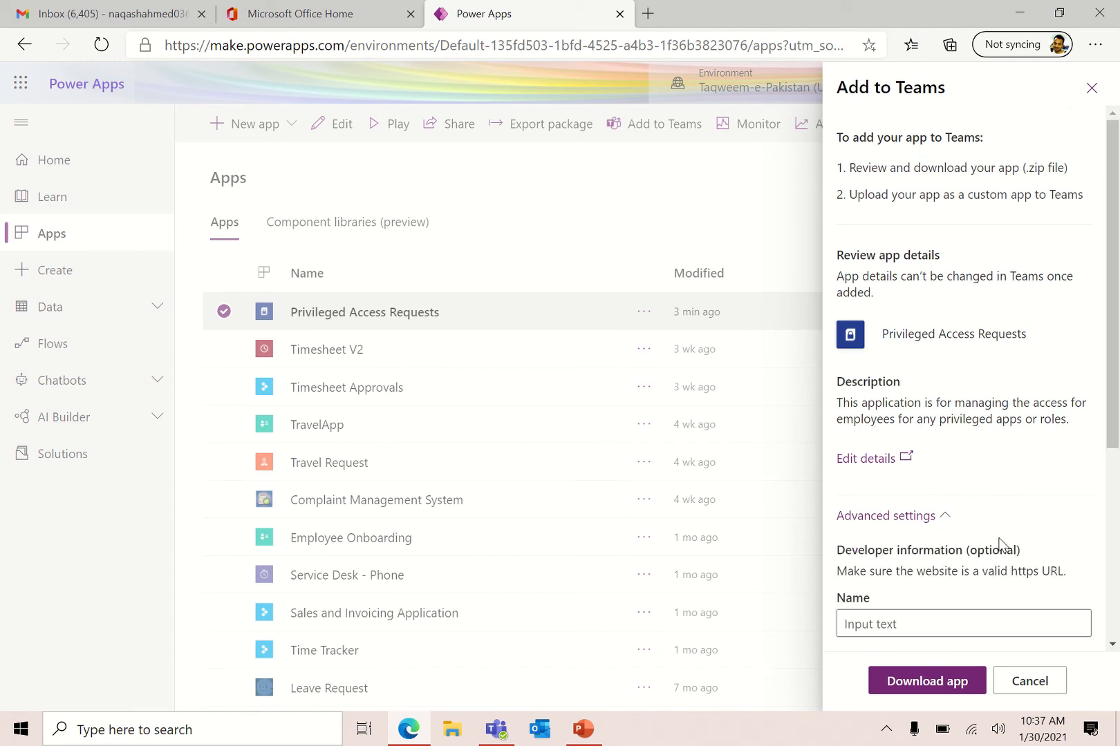
# Package and download the Privileged Access Requests app as a Teams .zip
pyautogui.scroll(-3)
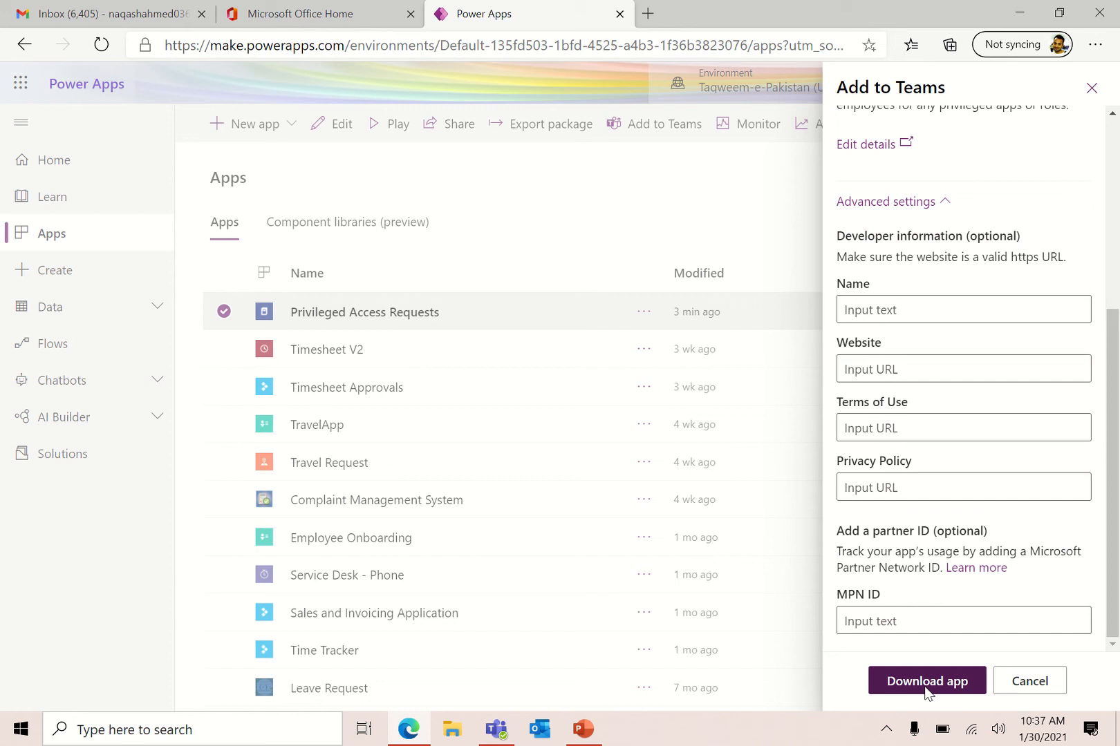
pyautogui.click(925, 680)
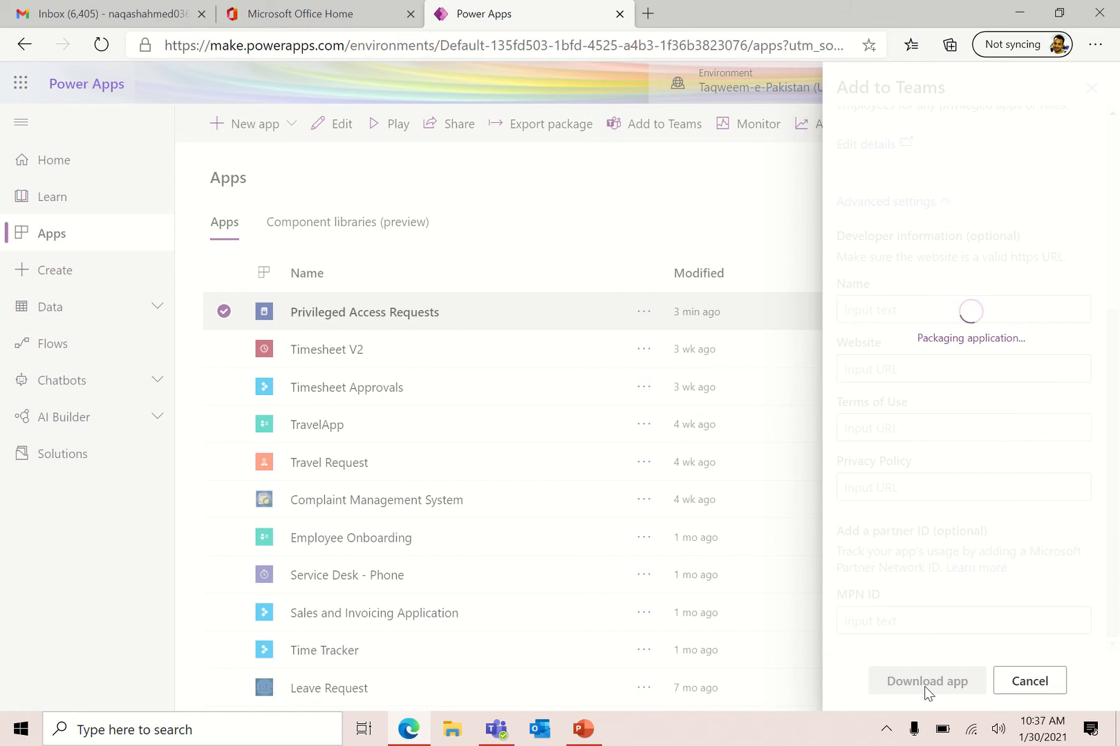
pyautogui.click(926, 680)
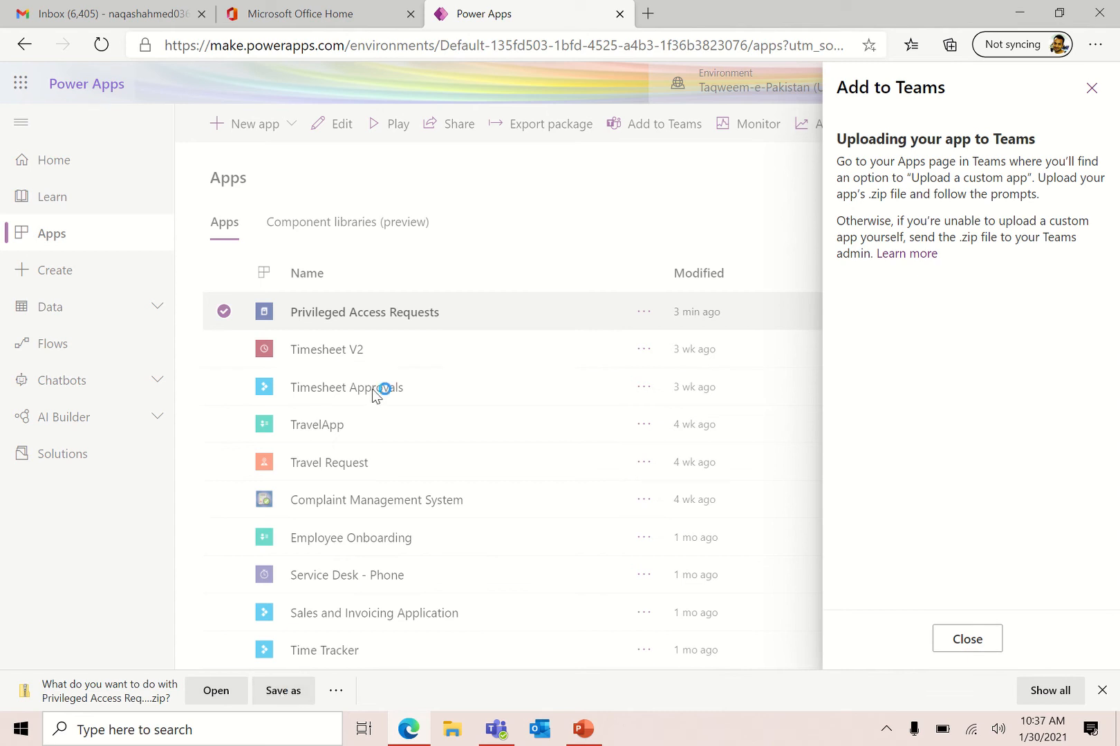
# Save the downloaded zip to the Work drive and reveal it in File Explorer
pyautogui.click(284, 690)
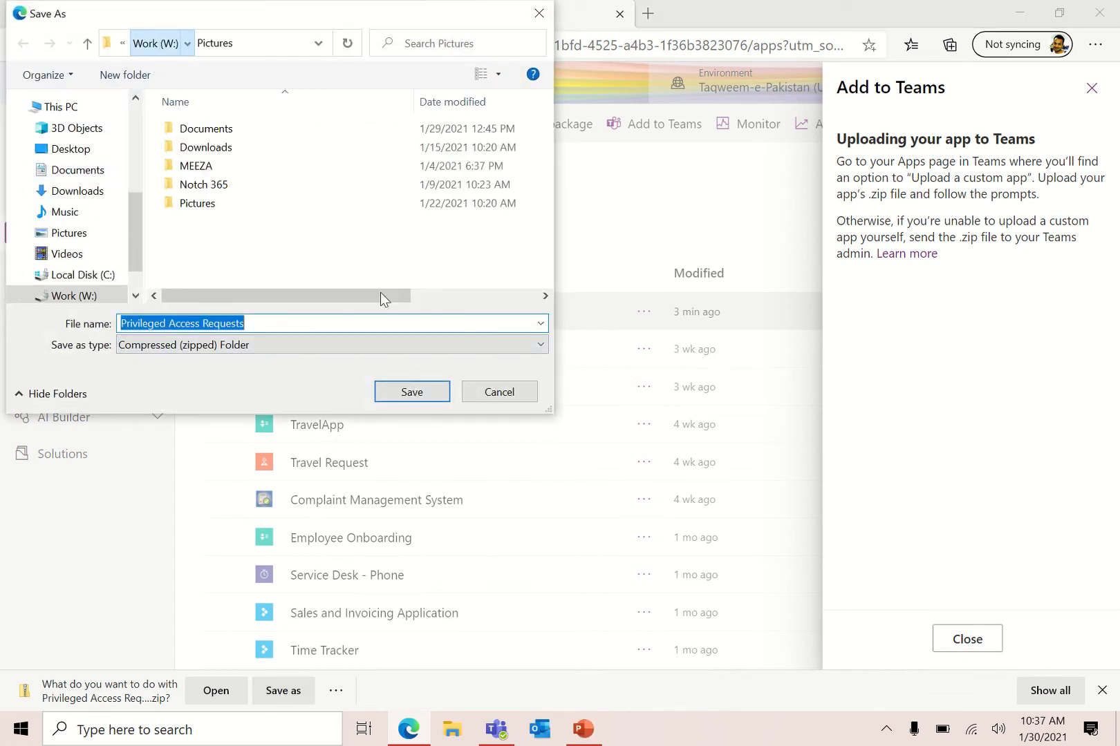
pyautogui.click(412, 391)
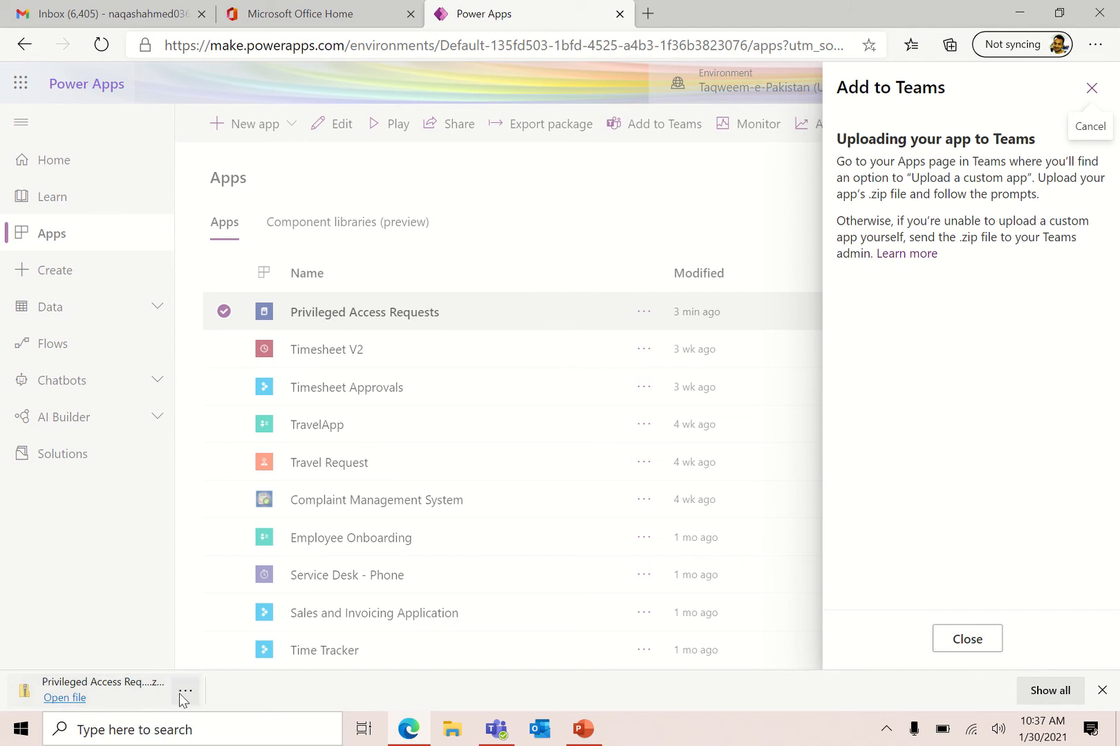
pyautogui.click(186, 691)
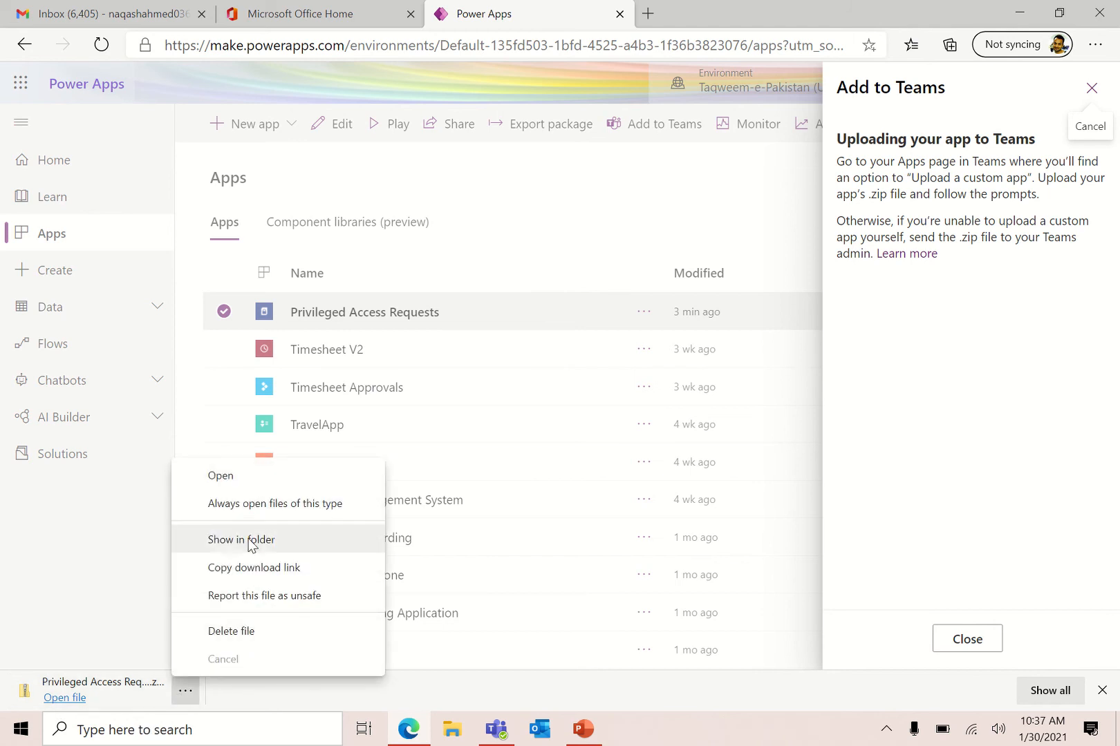
pyautogui.click(242, 539)
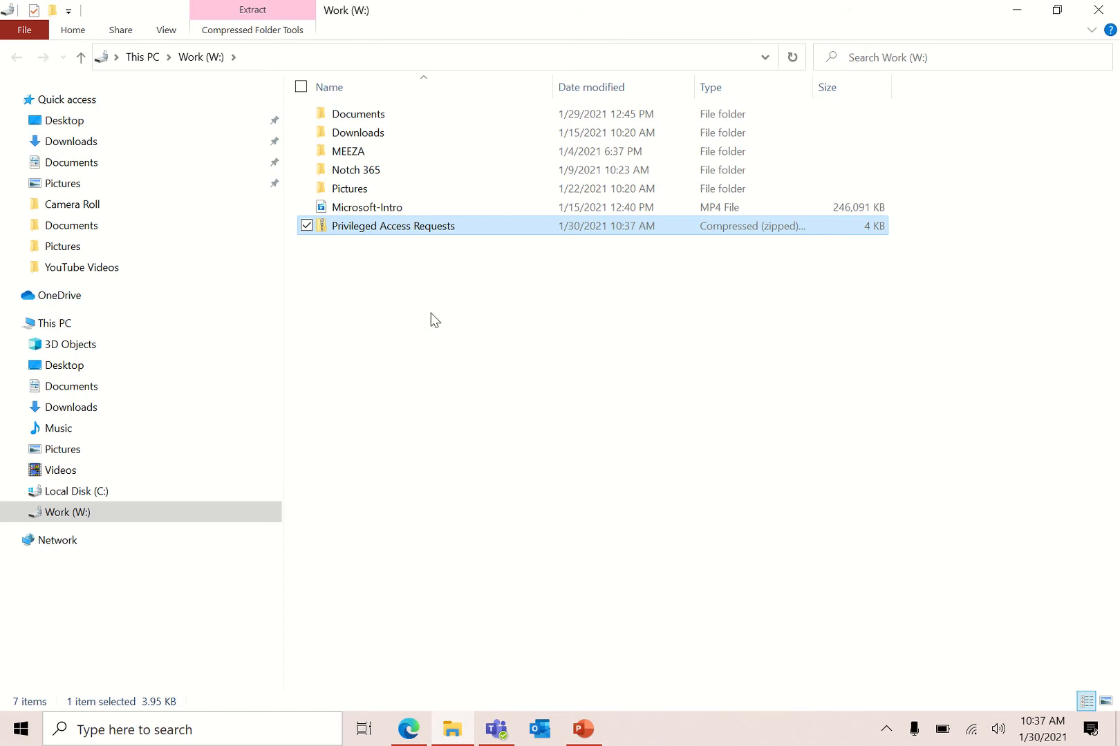
pyautogui.moveTo(360, 229)
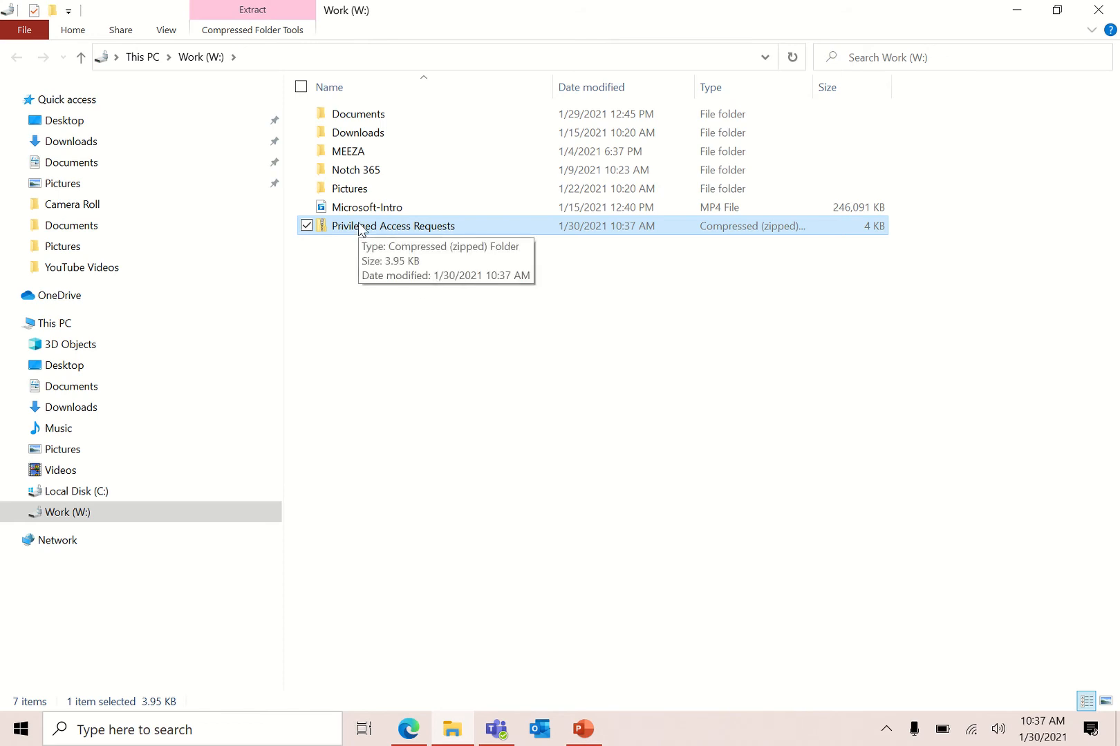
# Extract the zip into a Privileged Access Requests folder and select its manifest.json
pyautogui.rightClick(361, 227)
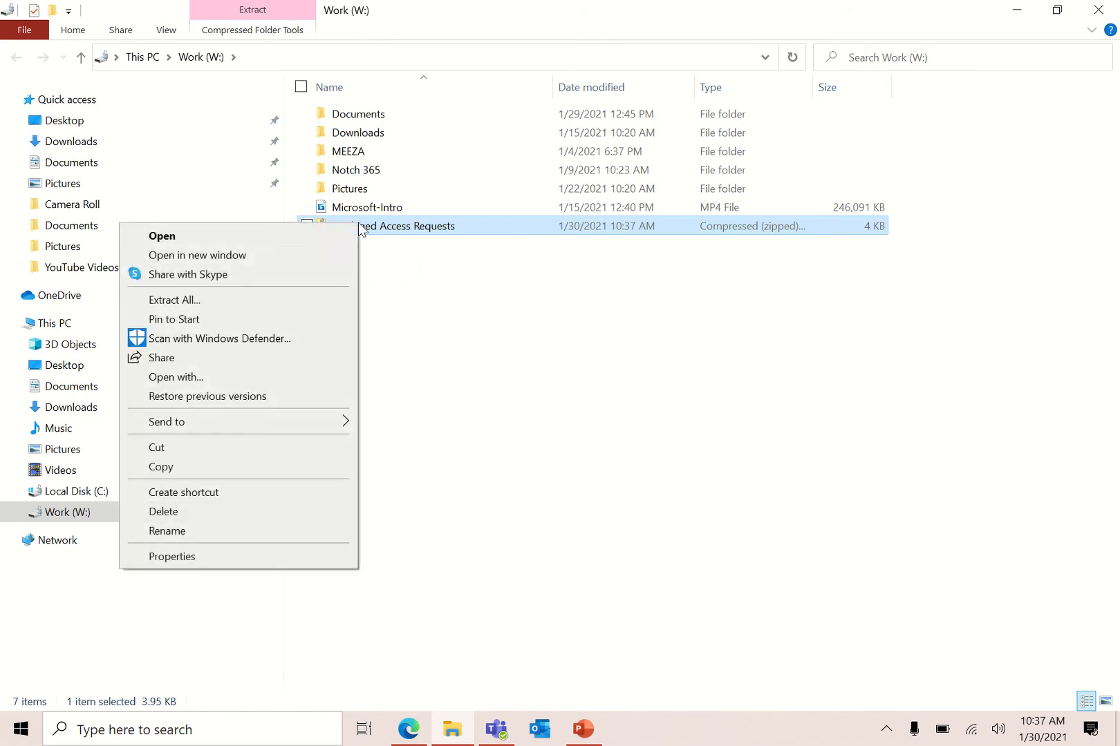
pyautogui.moveTo(246, 300)
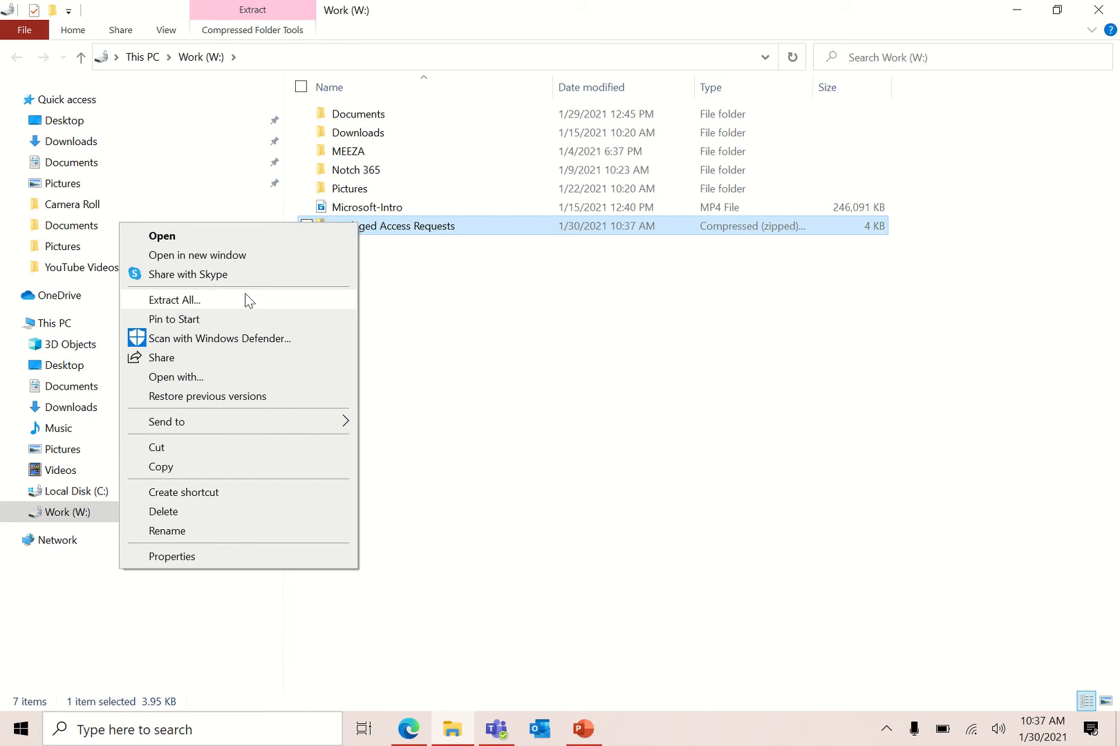
pyautogui.click(174, 300)
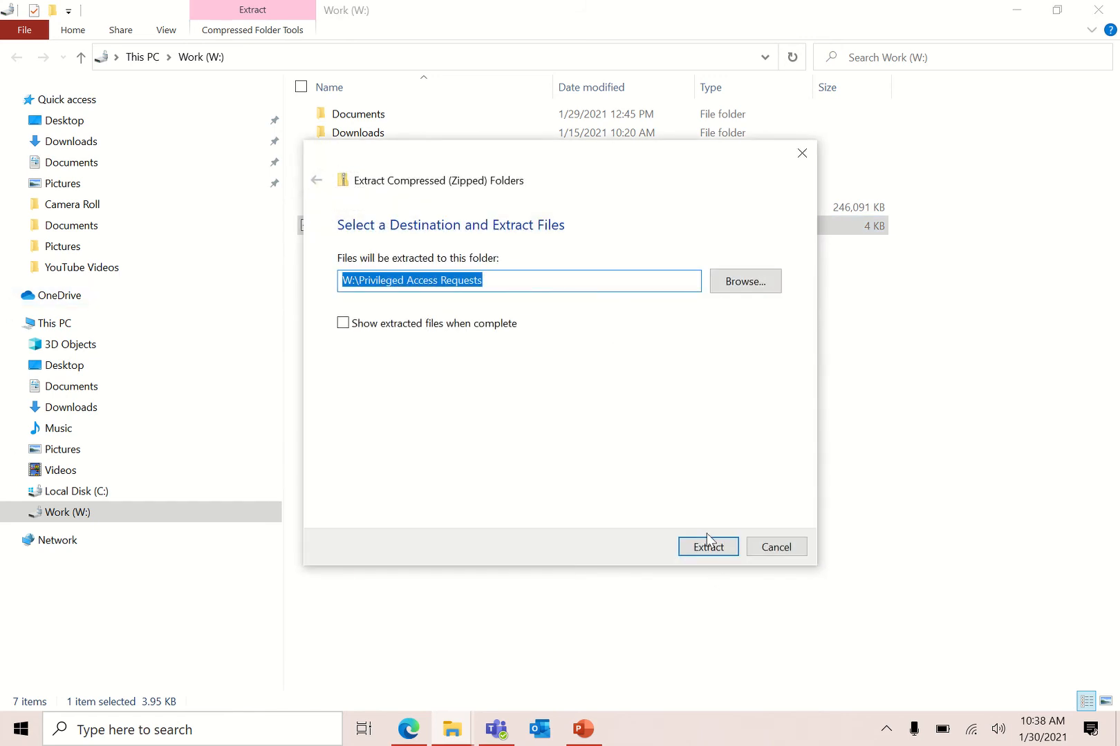
pyautogui.click(706, 546)
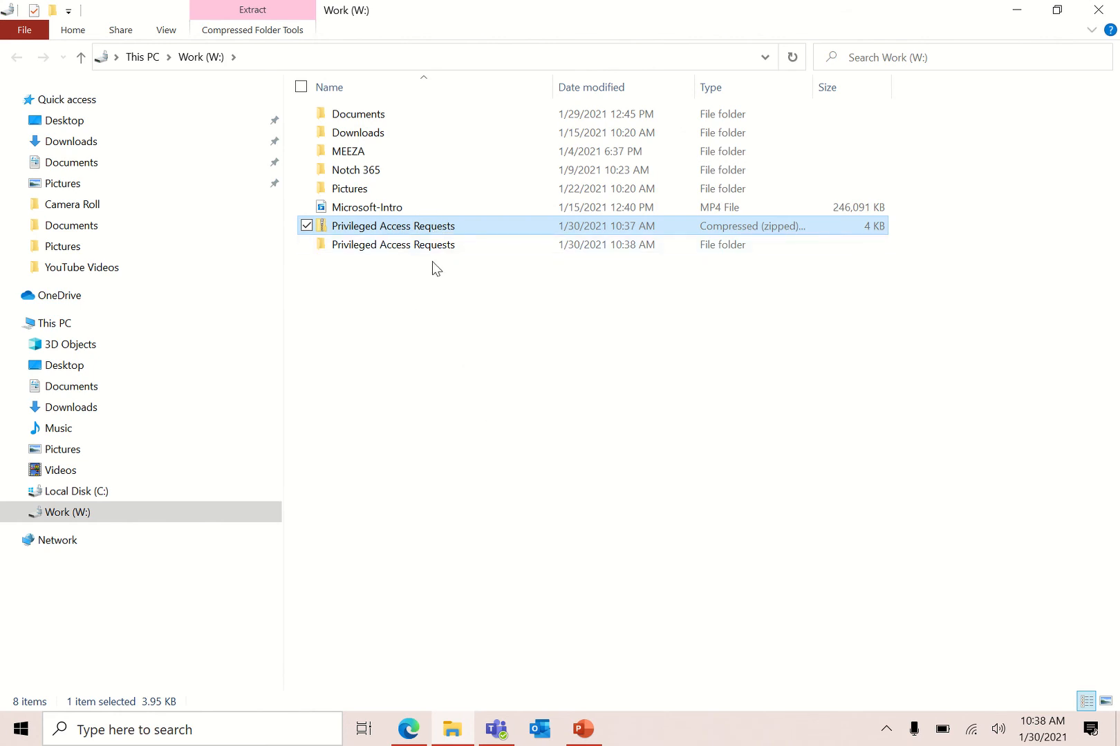
pyautogui.doubleClick(392, 245)
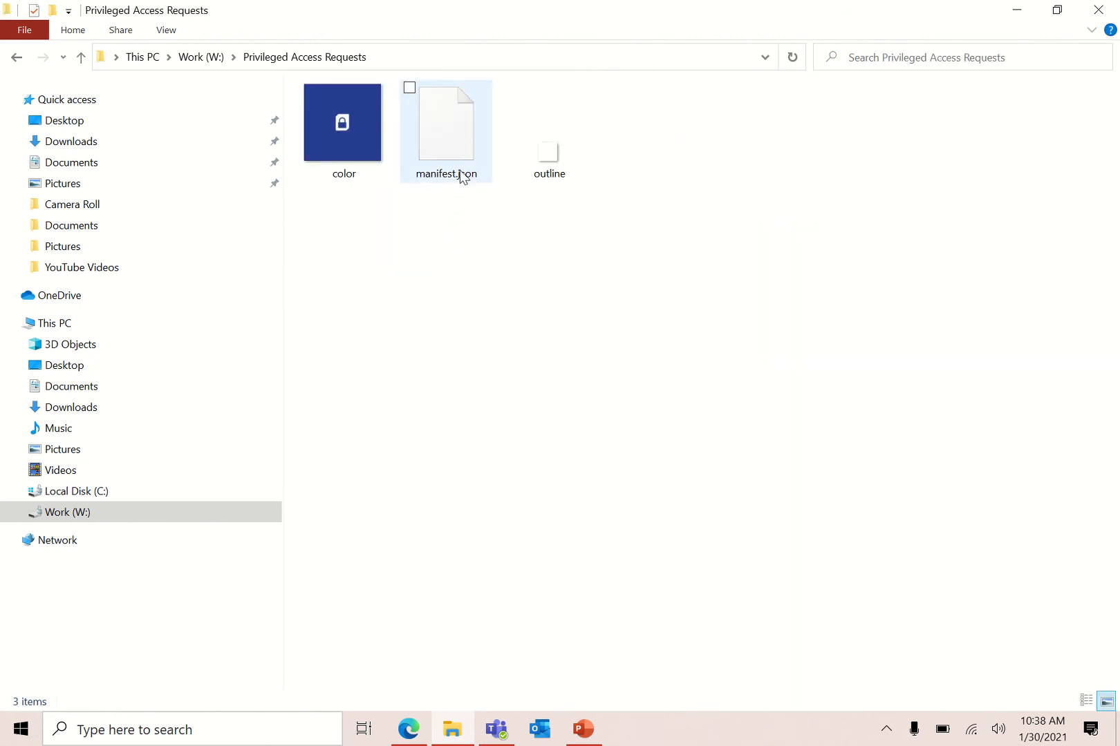
pyautogui.click(445, 123)
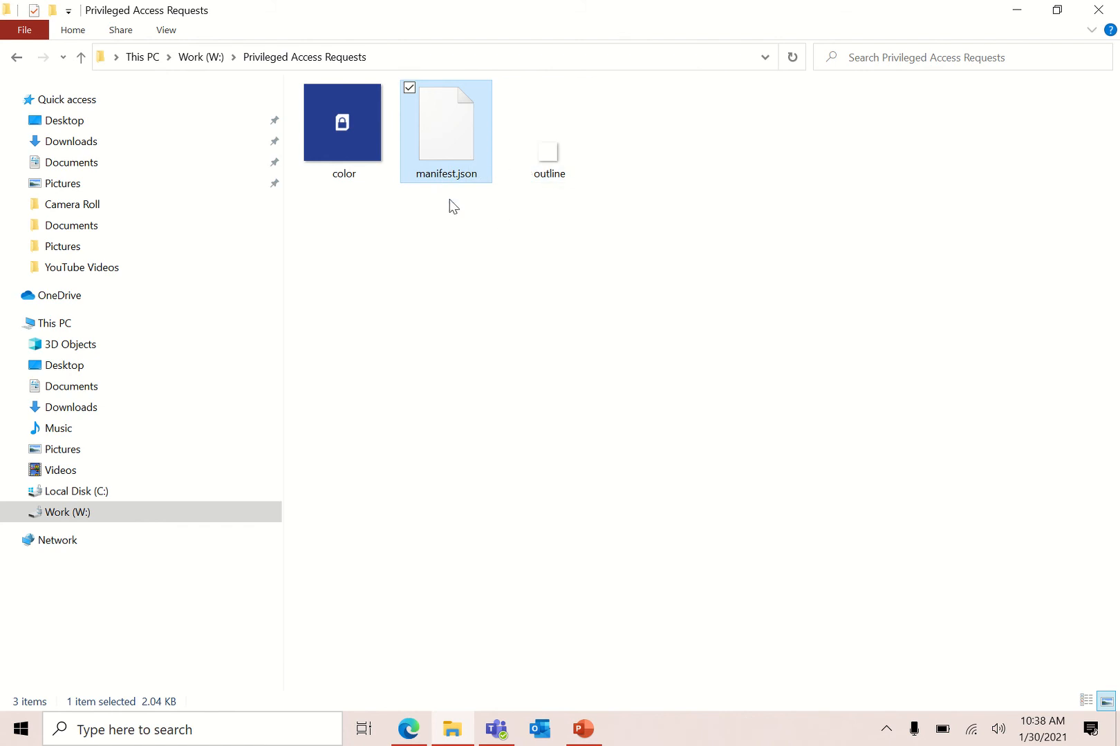
pyautogui.moveTo(447, 134)
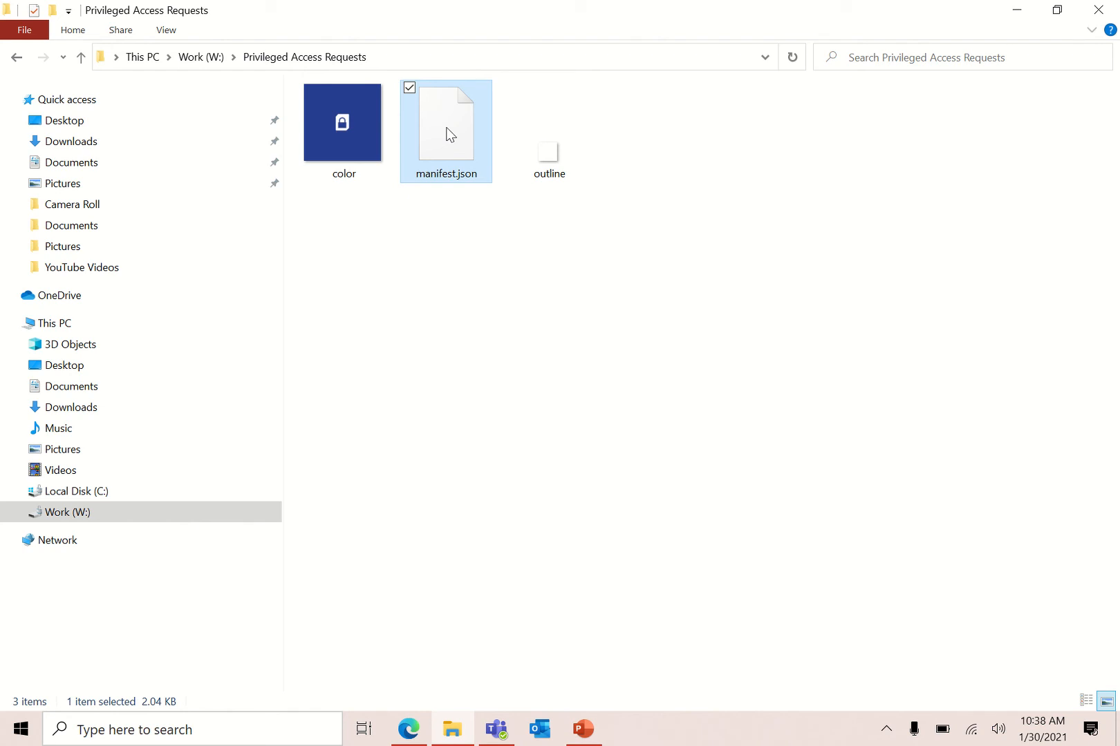
# Open manifest.json with Notepad via the More apps chooser
pyautogui.rightClick(445, 131)
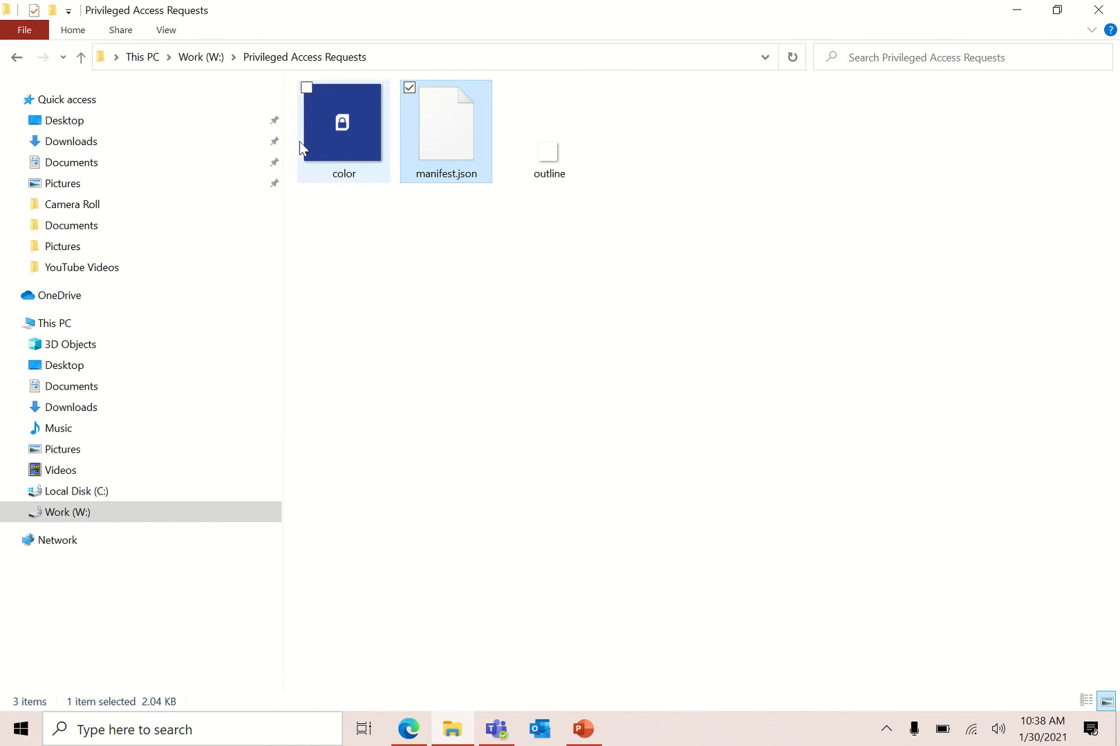
pyautogui.doubleClick(445, 122)
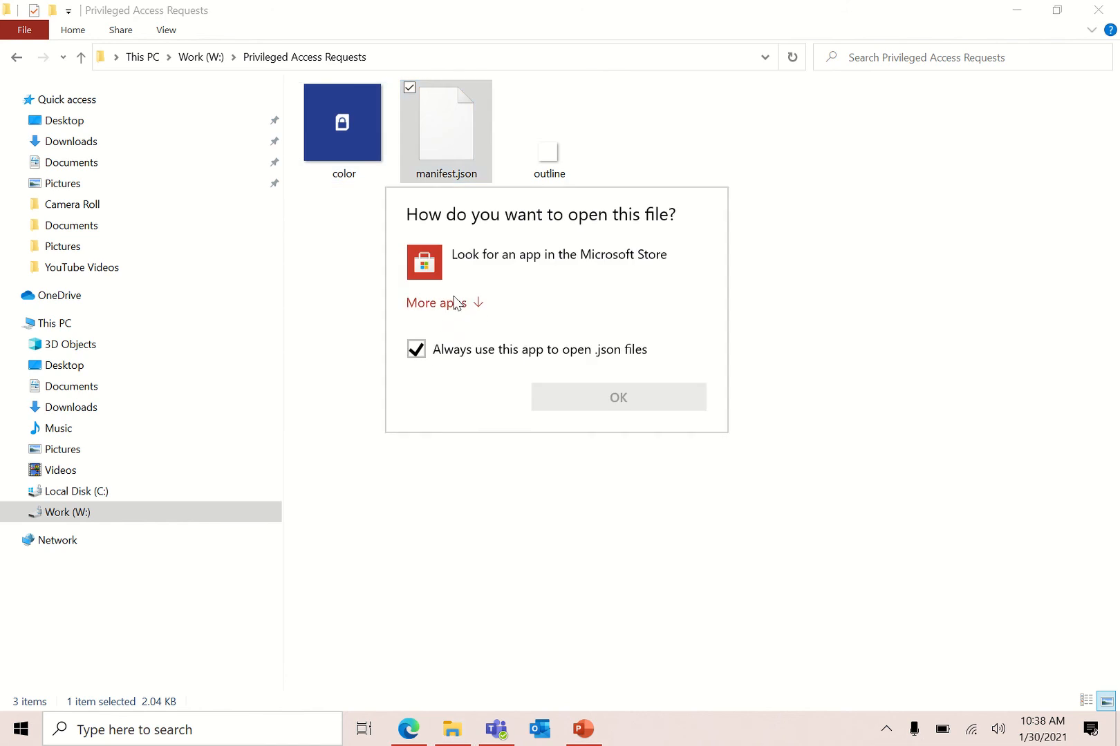
pyautogui.click(434, 302)
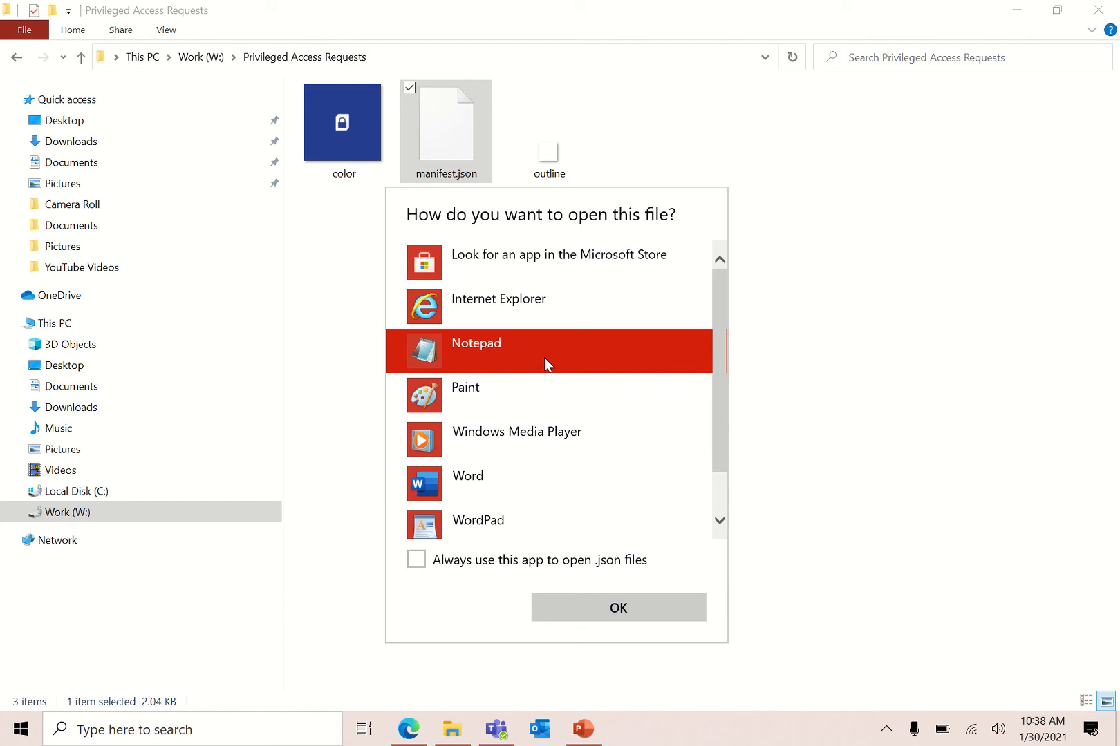
pyautogui.moveTo(616, 609)
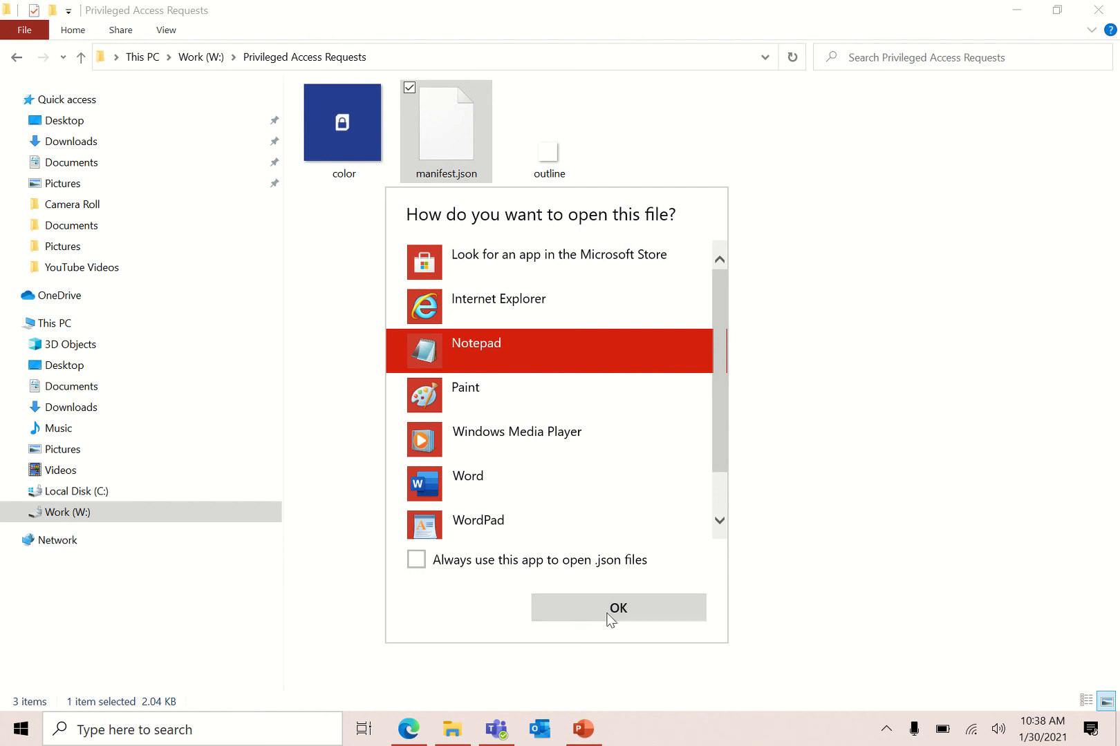
pyautogui.click(616, 608)
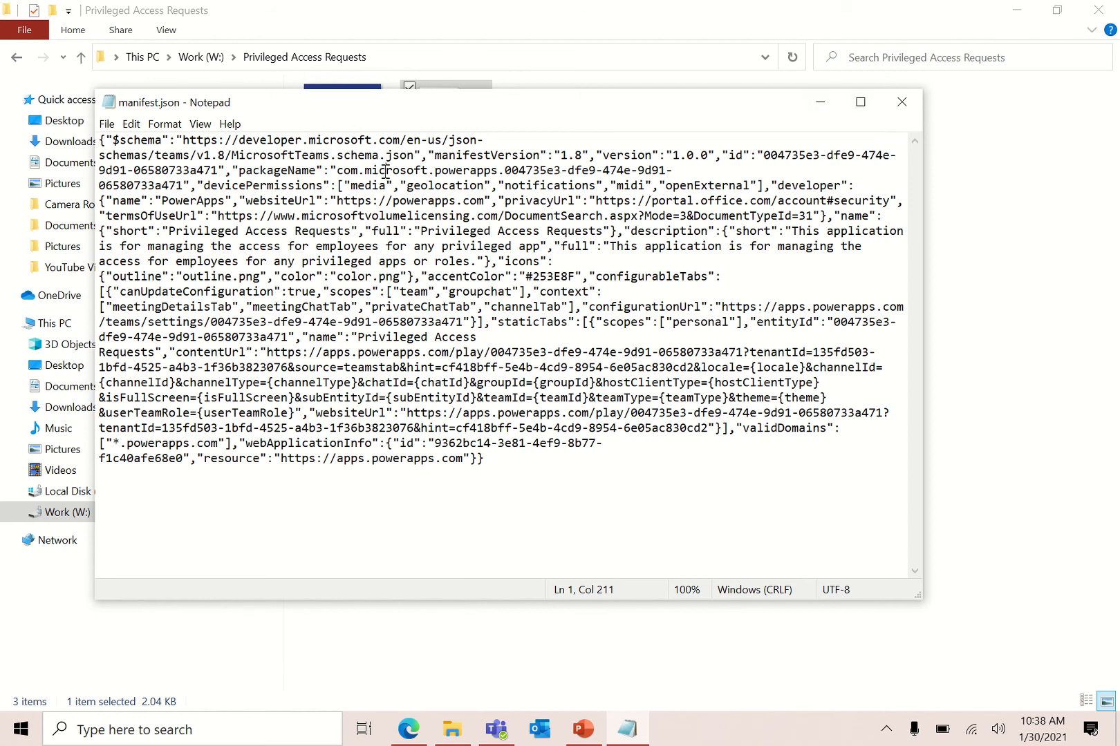
pyautogui.moveTo(508, 218)
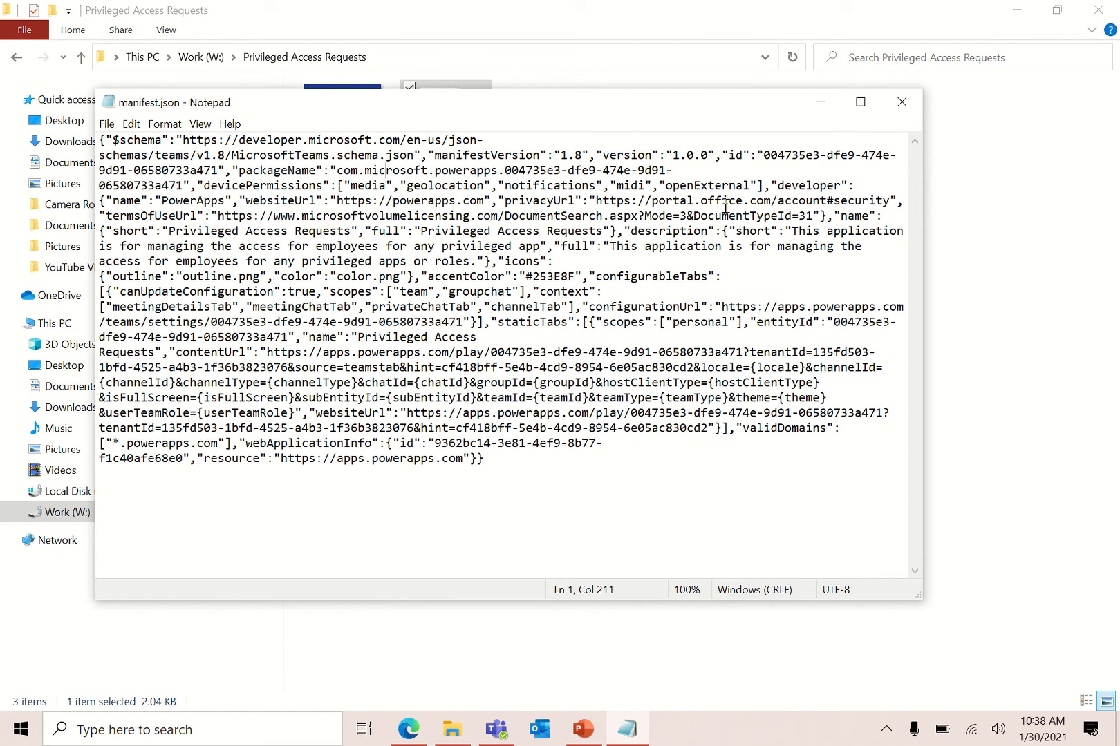
pyautogui.moveTo(791, 225)
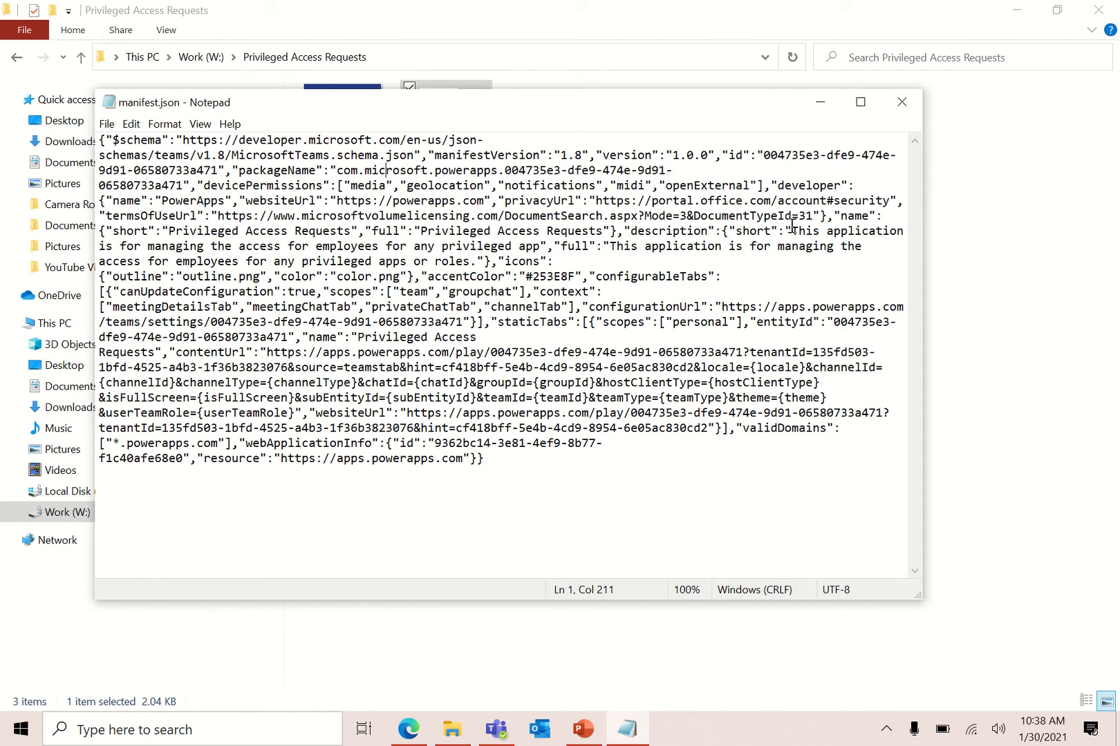
pyautogui.moveTo(578, 253)
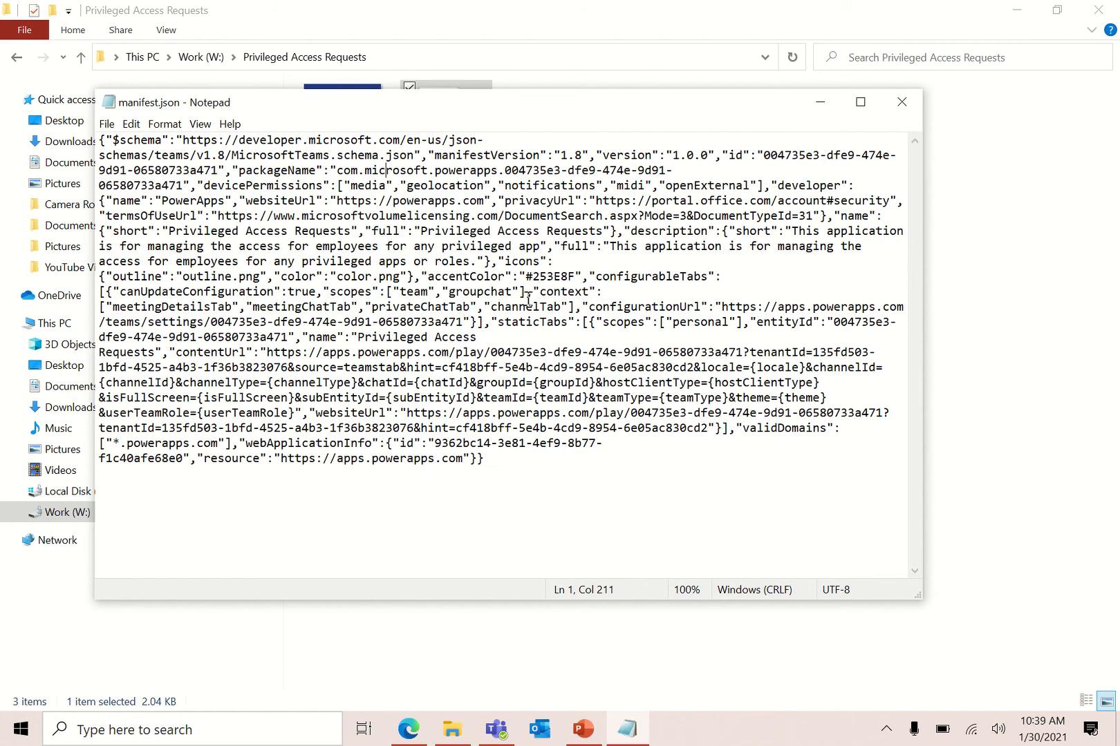
pyautogui.moveTo(542, 293)
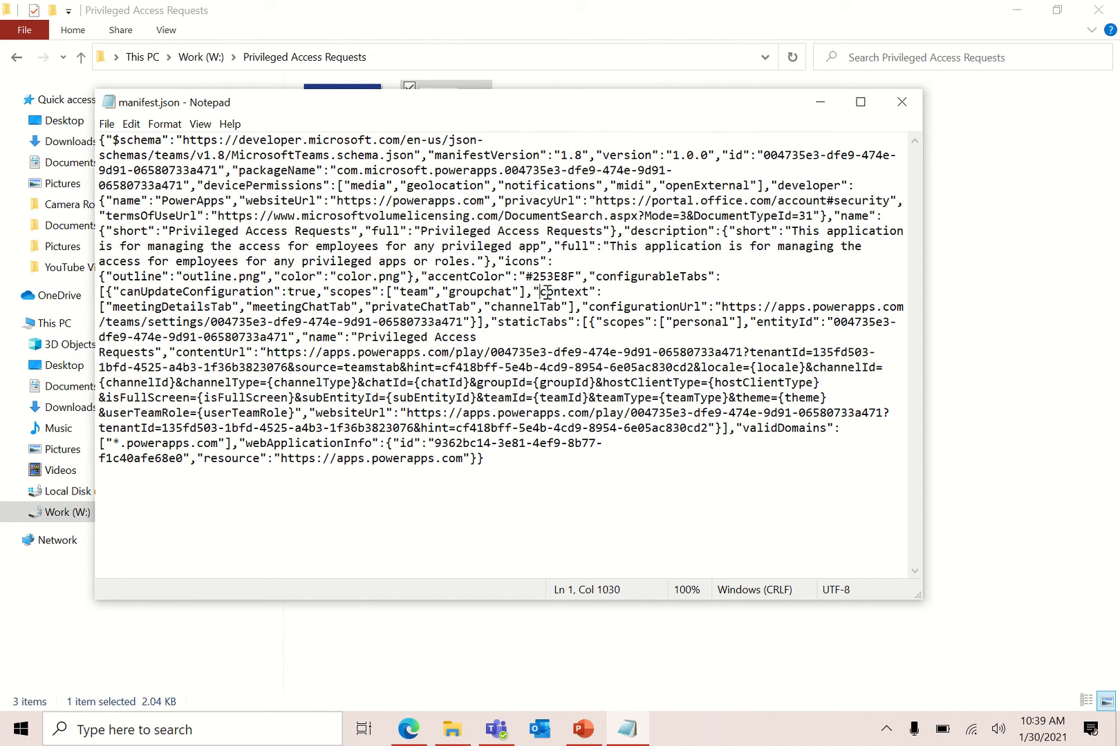
pyautogui.moveTo(542, 291); pyautogui.dragTo(567, 307)
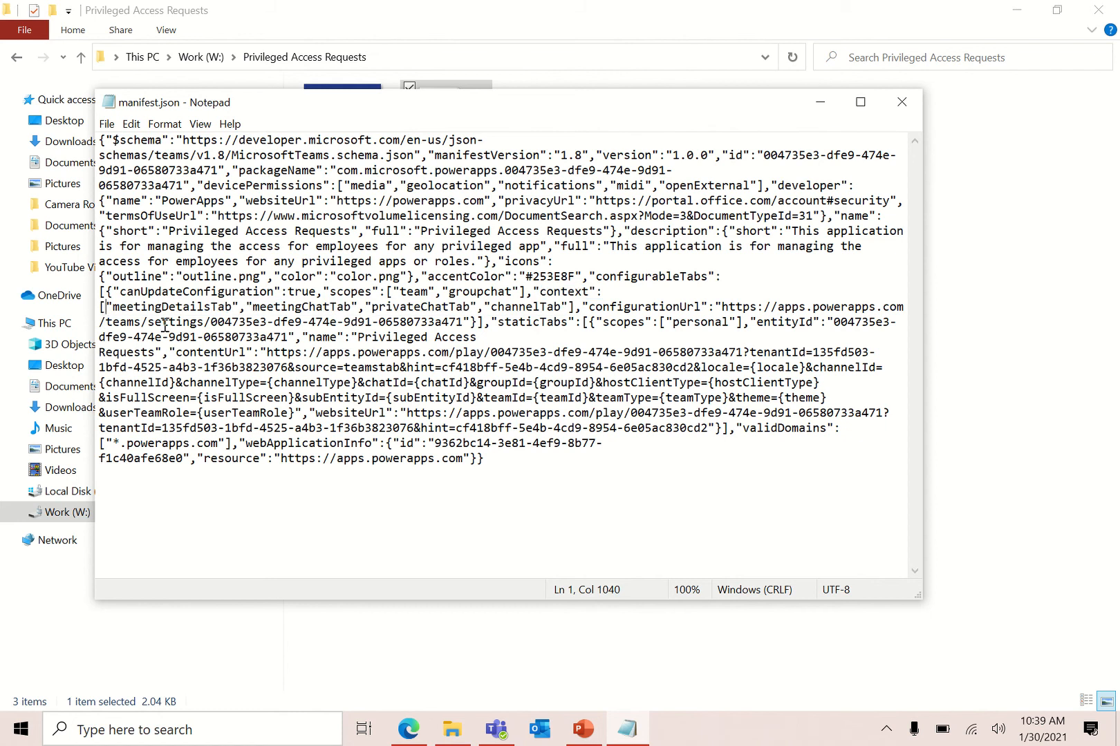
# Add "meetingSidePanel" to the context array in manifest.json, save with Ctrl+S, and close Notepad
pyautogui.write('"",')
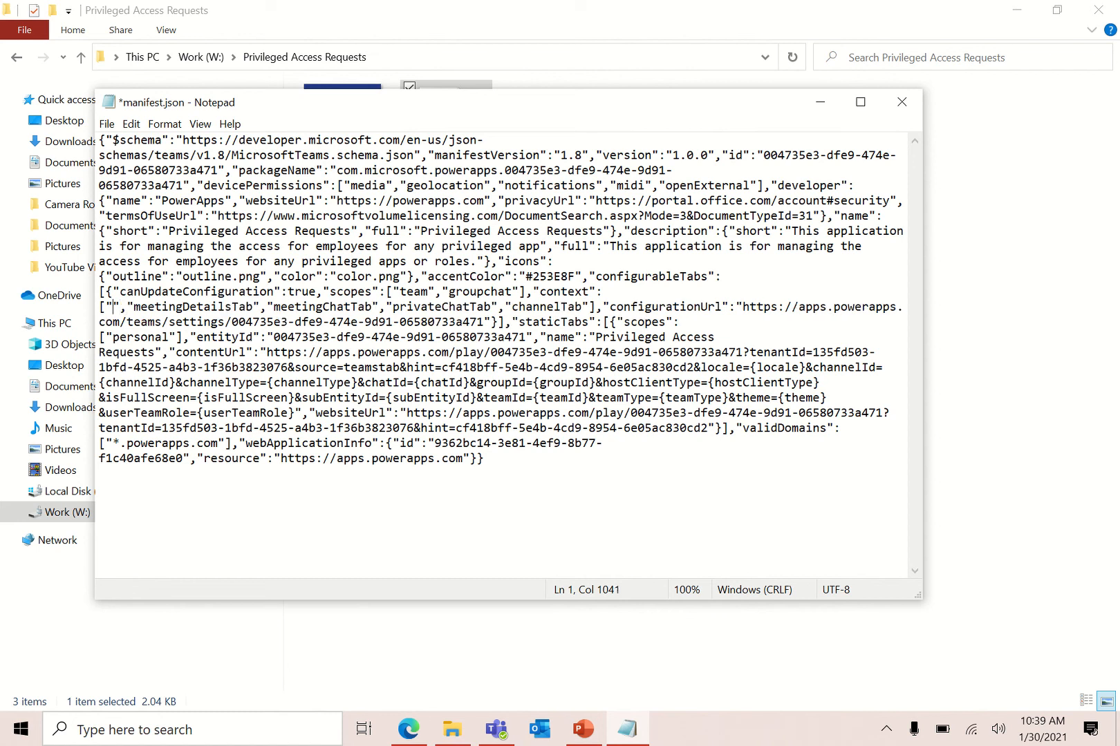
pyautogui.write('meeting')
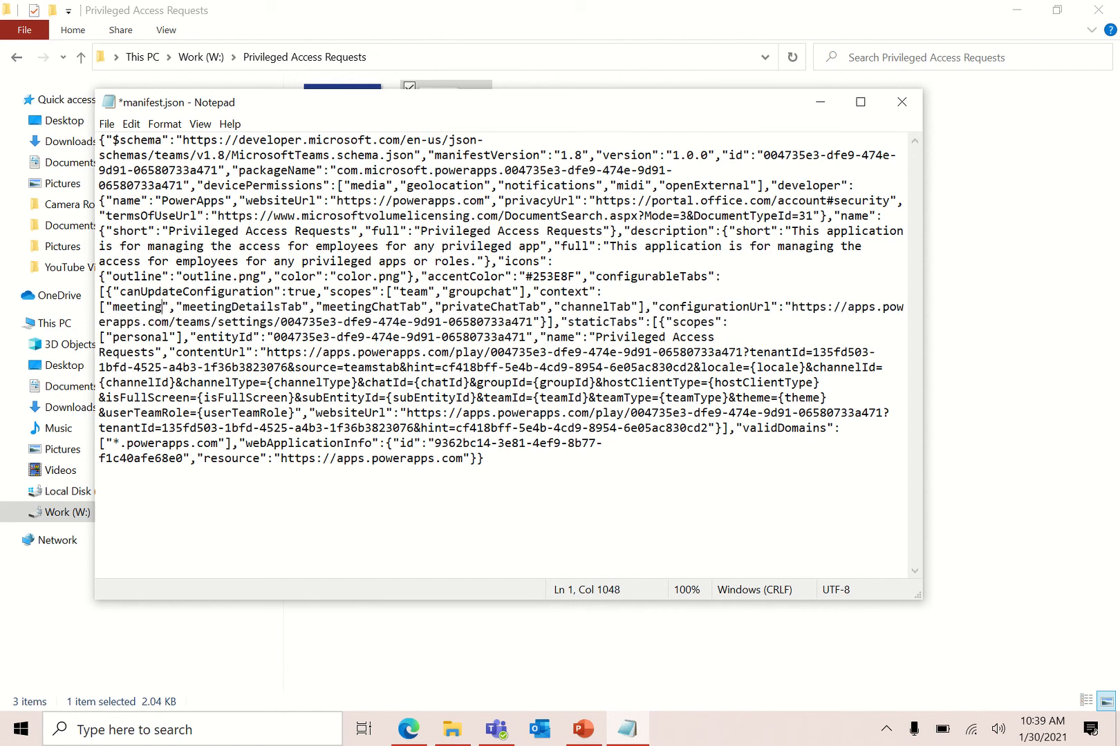
pyautogui.write('Sid')
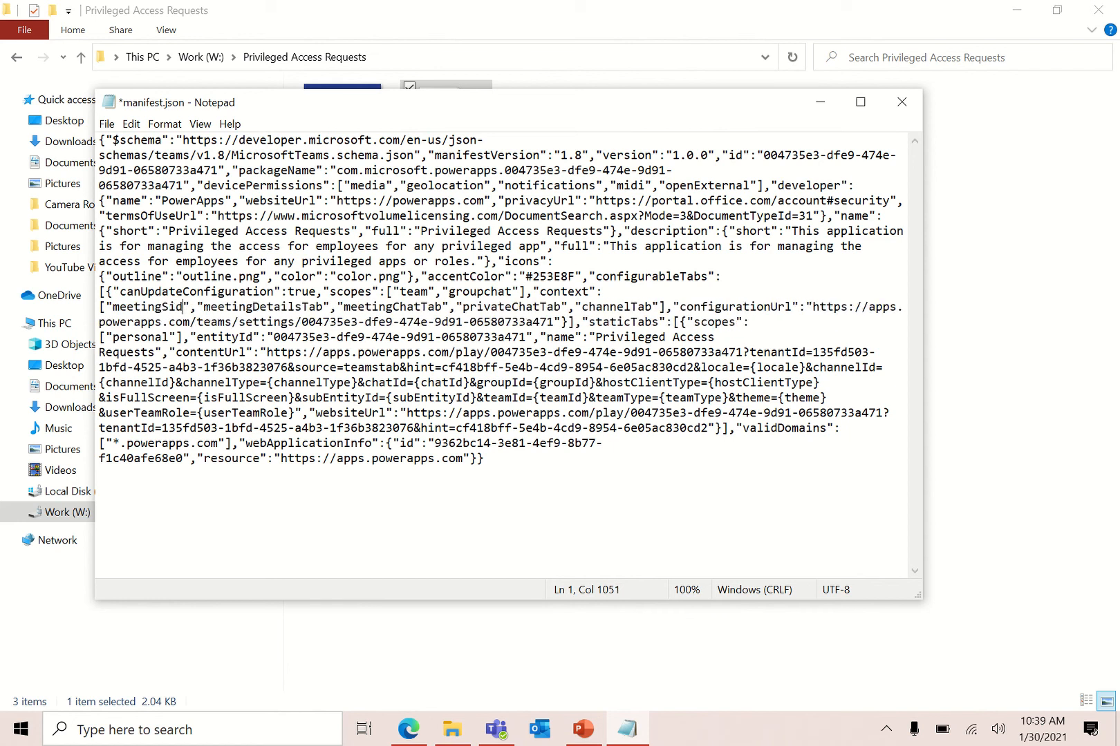
pyautogui.write('ePanel')
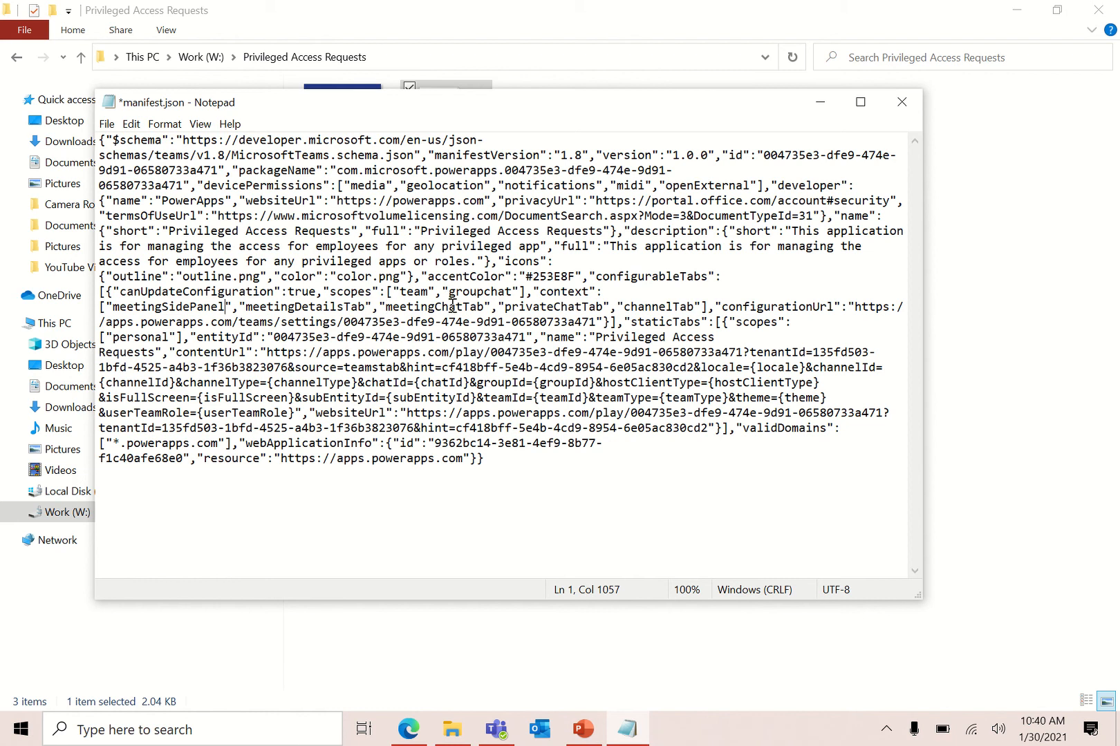
pyautogui.press('ctrl+s')
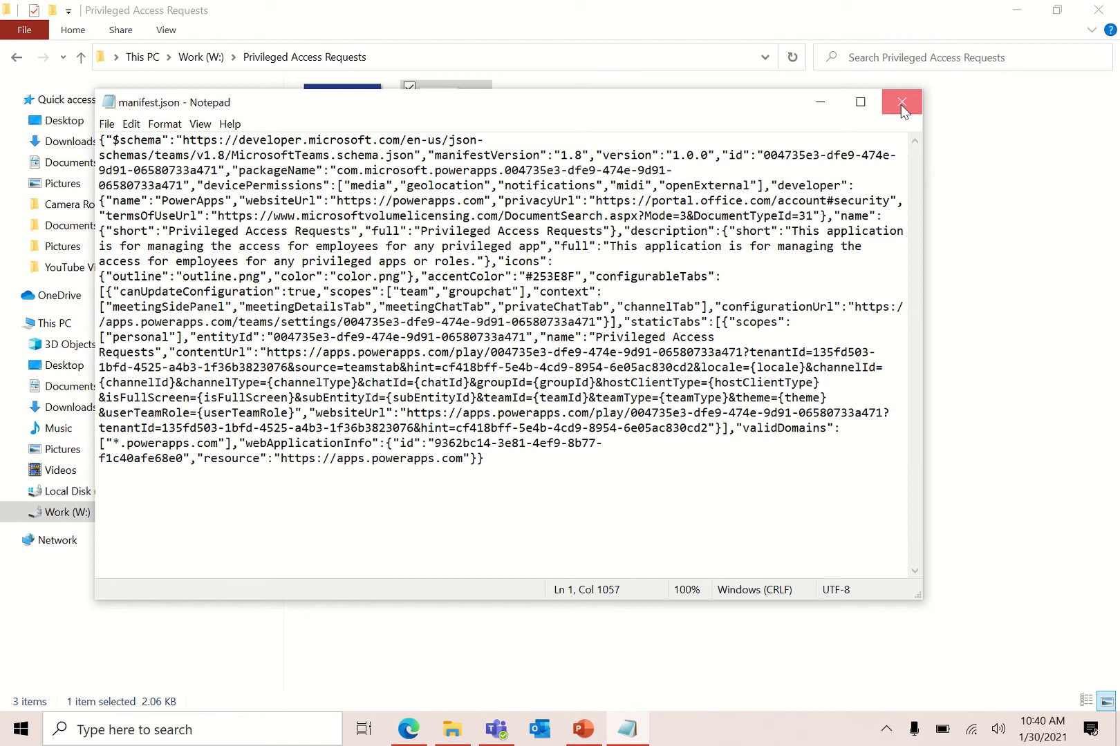
pyautogui.click(901, 101)
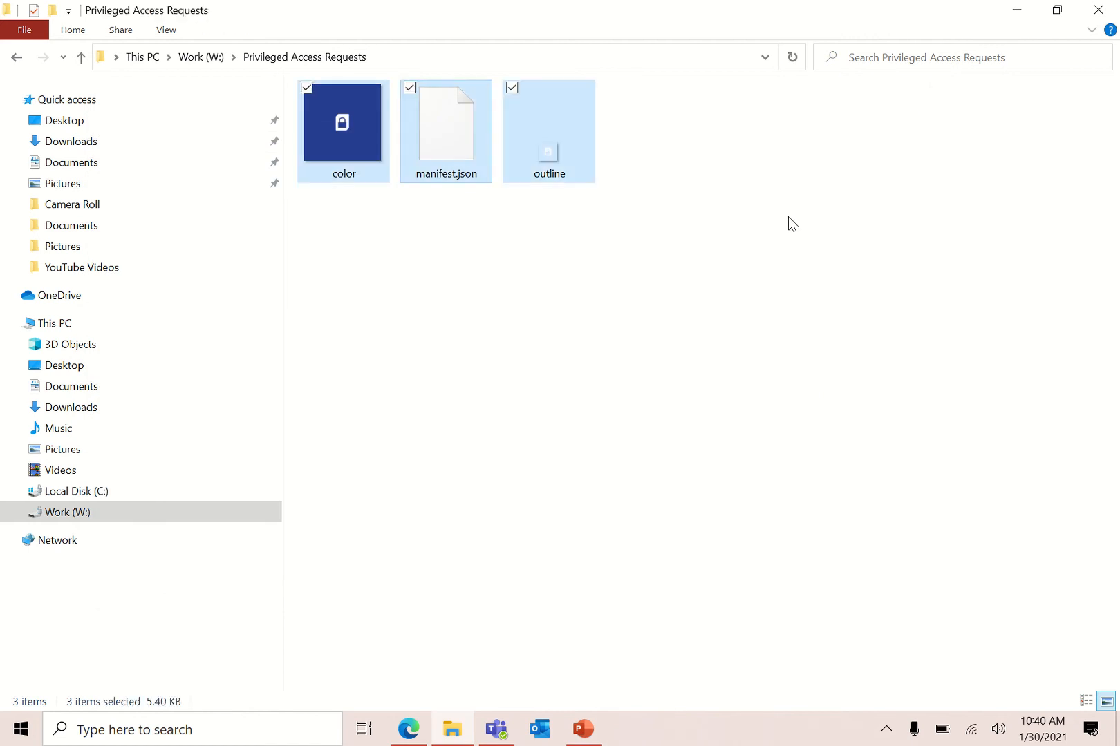
pyautogui.moveTo(465, 137)
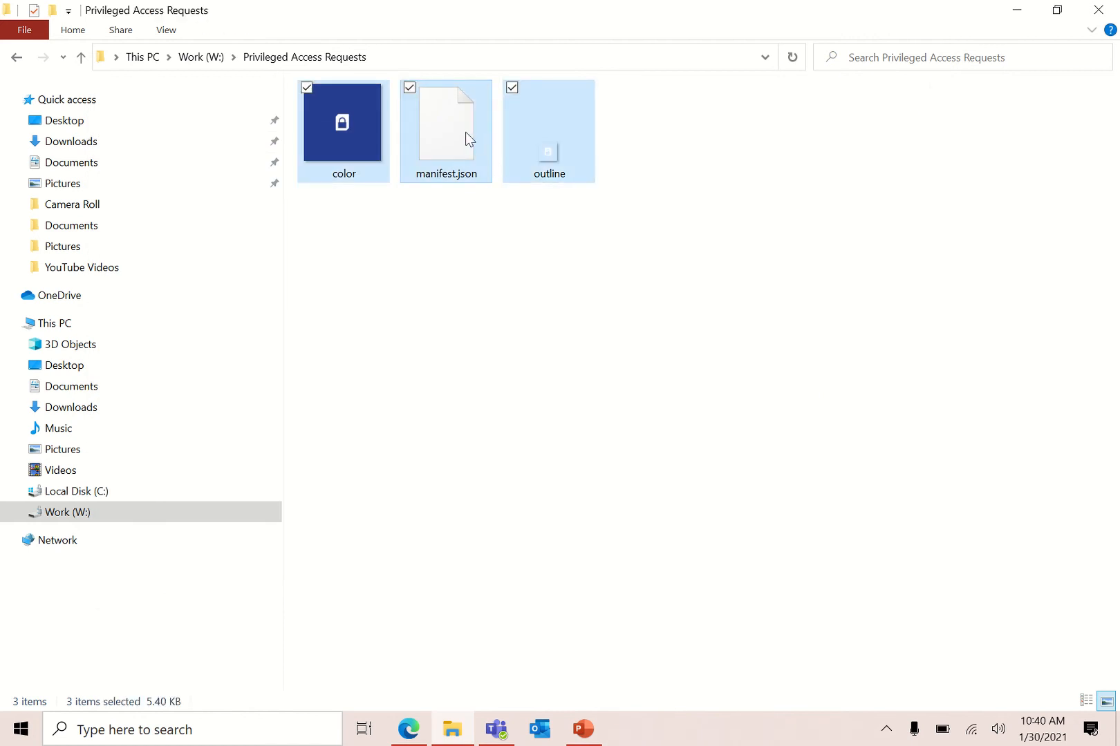
# Send the three selected files to a compressed folder named TeamsMeetingApp1
pyautogui.rightClick(465, 135)
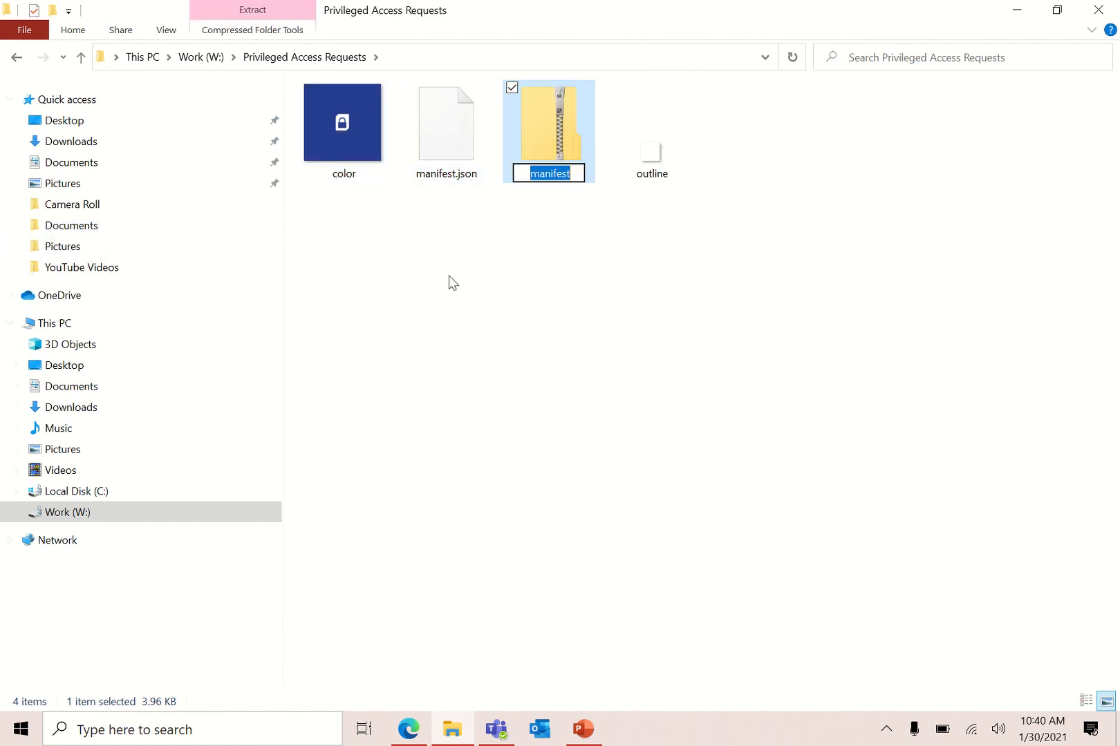
pyautogui.write('TeamsMeetingApp1')
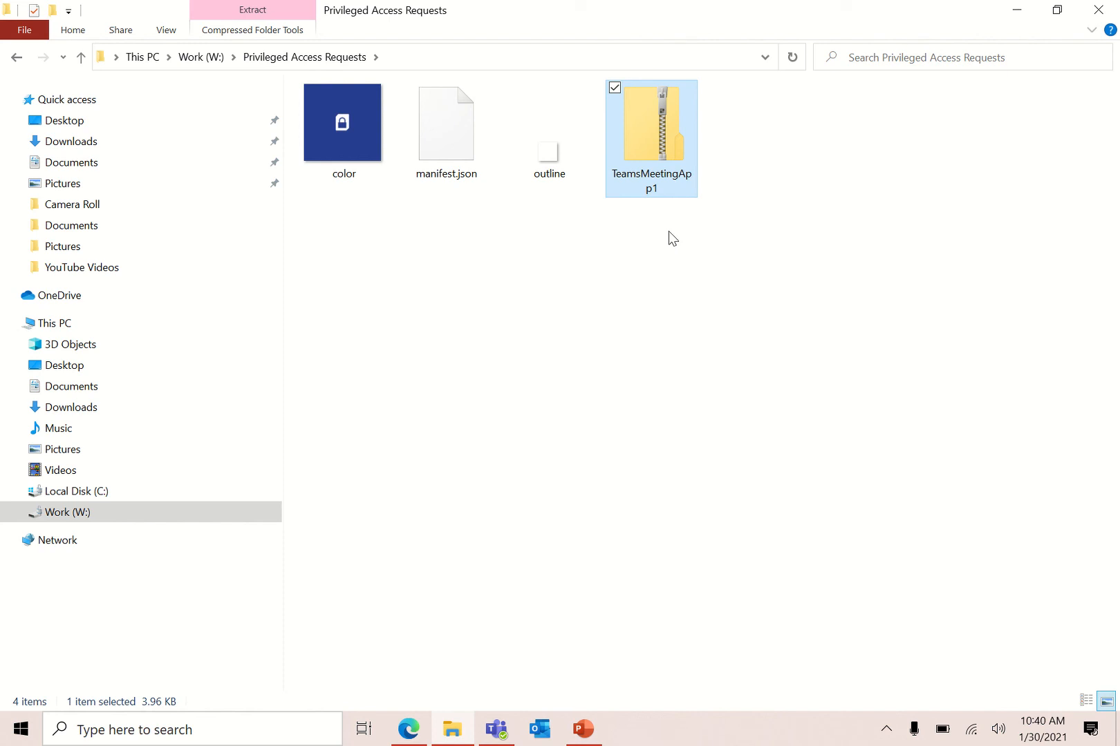
pyautogui.moveTo(488, 602)
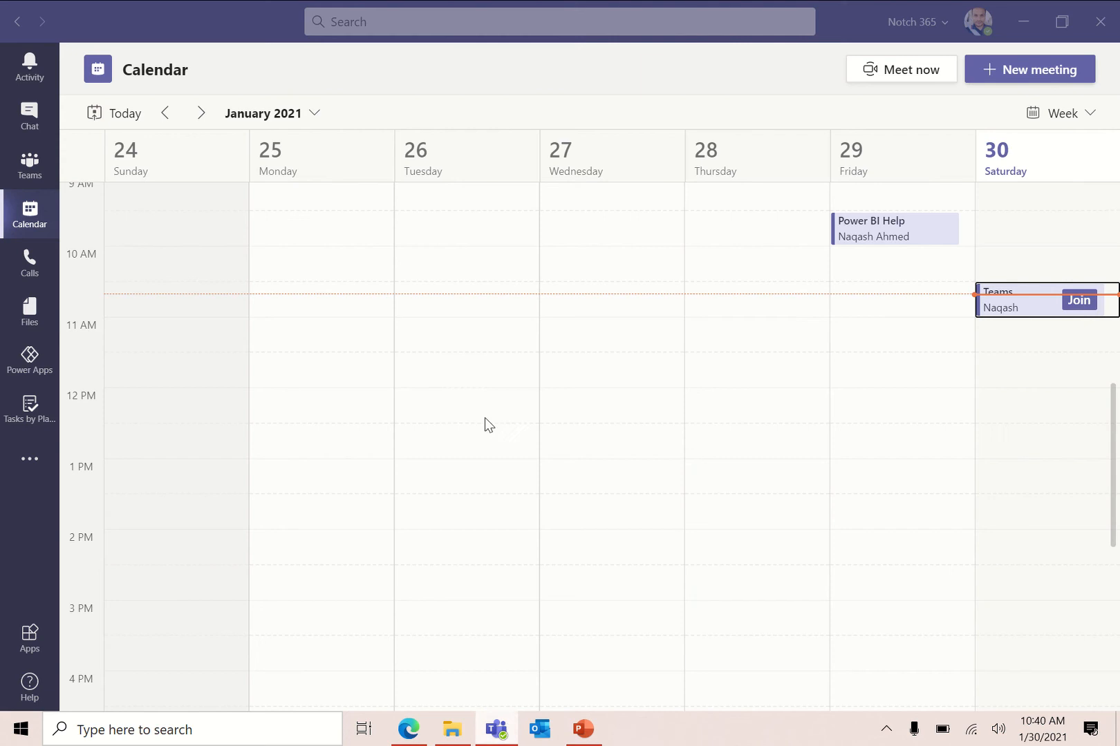
pyautogui.moveTo(29, 637)
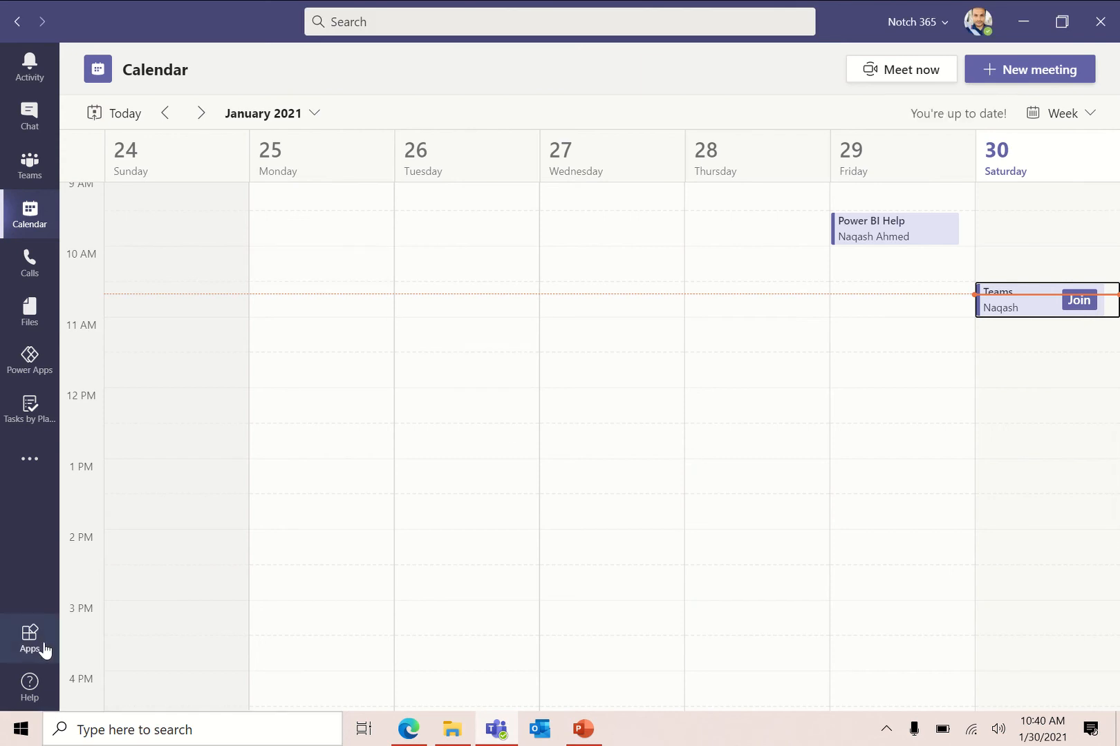
# From the Teams Apps store, choose Upload a custom app for the Notch 365 organisation
pyautogui.click(29, 637)
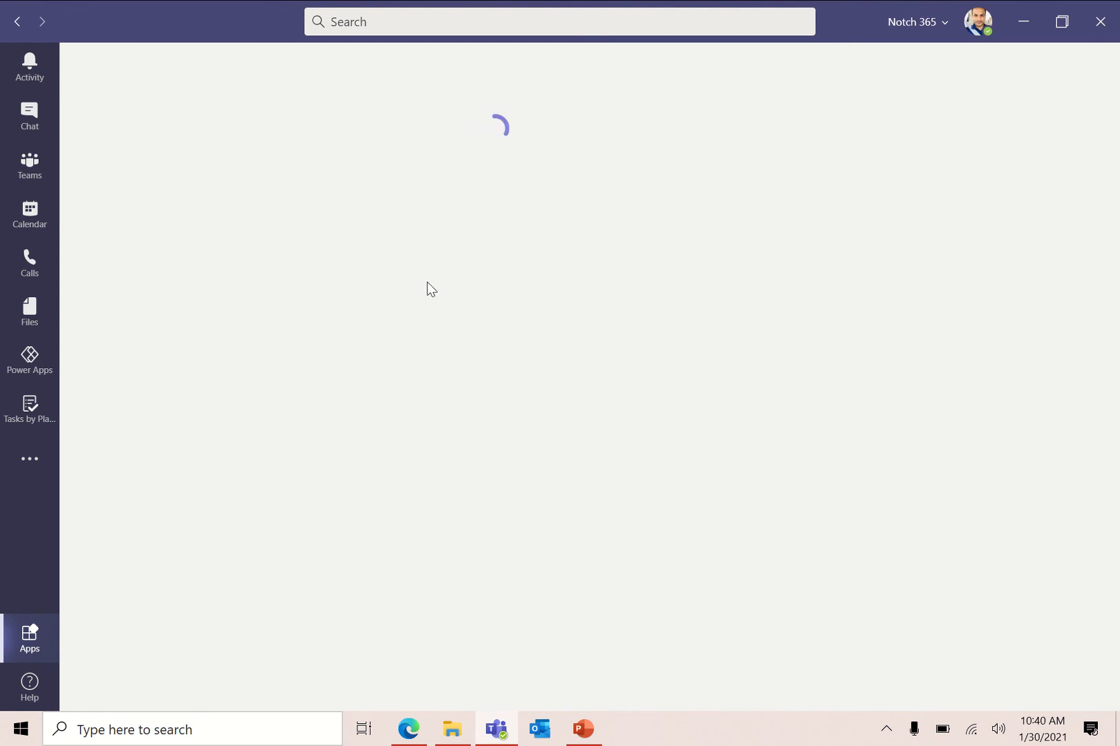
pyautogui.click(29, 637)
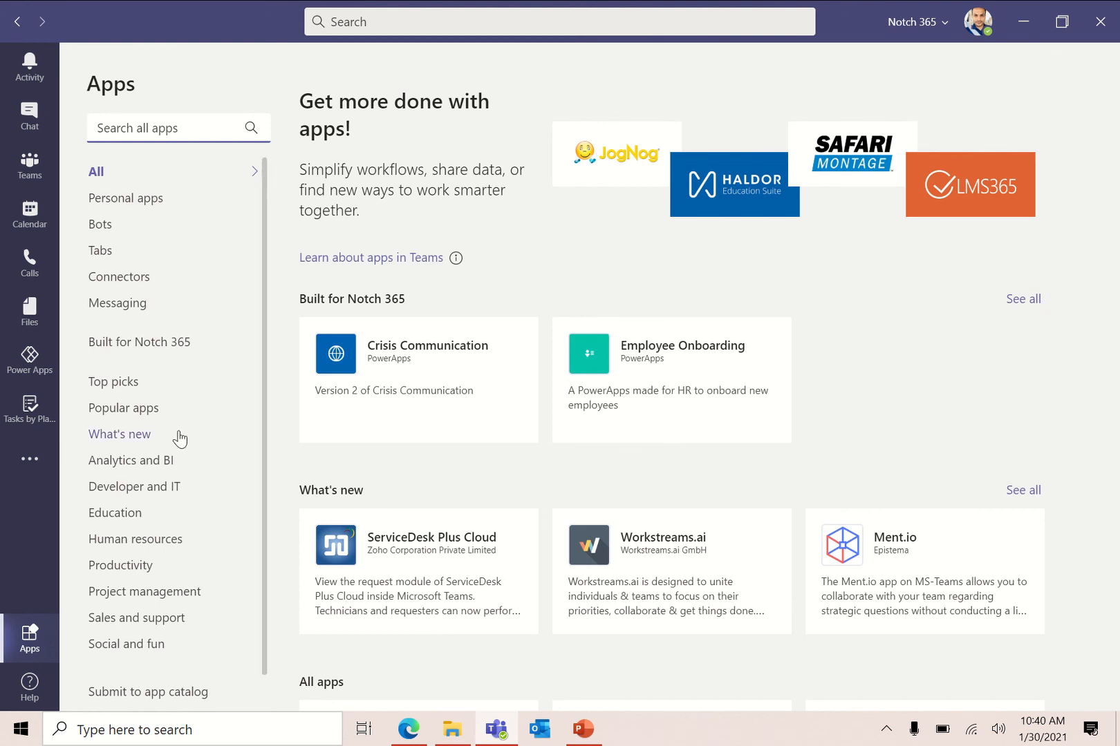
pyautogui.scroll(-3)
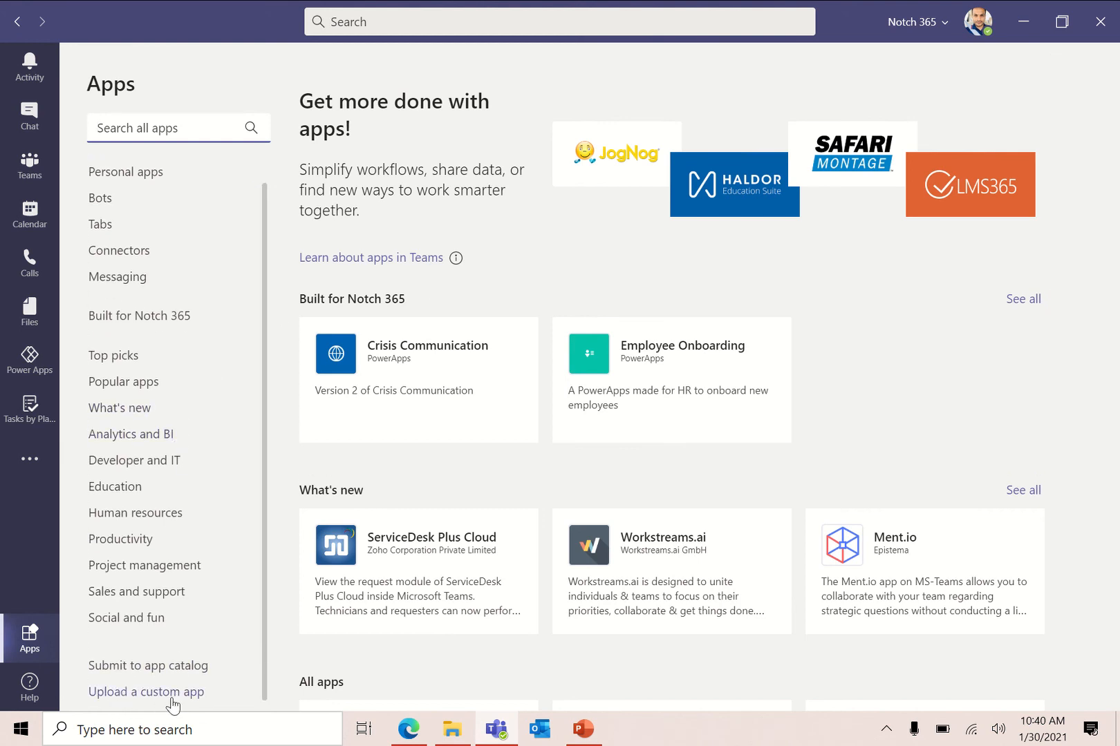
pyautogui.moveTo(145, 691)
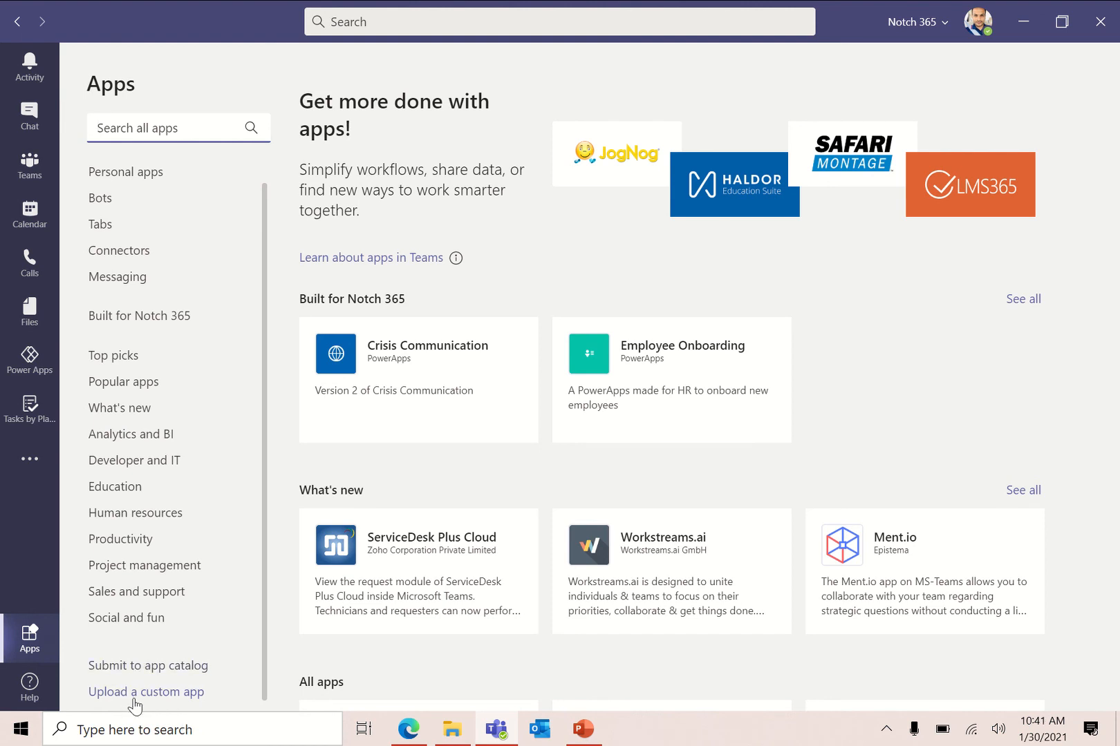
pyautogui.click(145, 691)
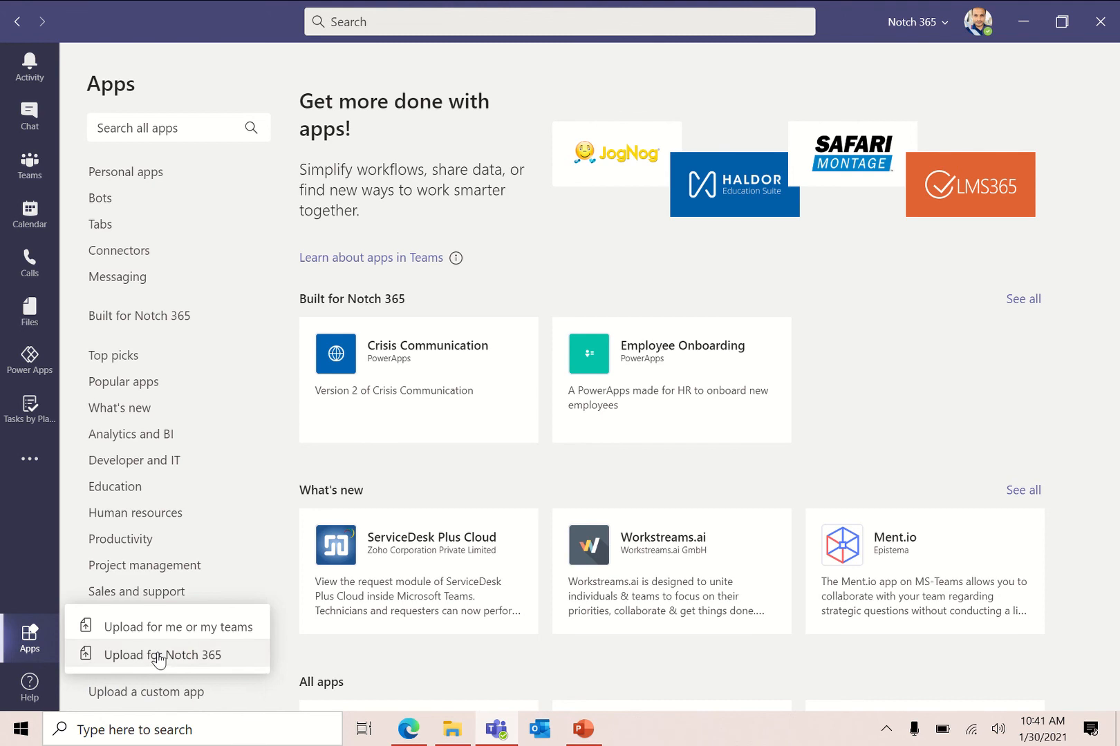
pyautogui.click(162, 655)
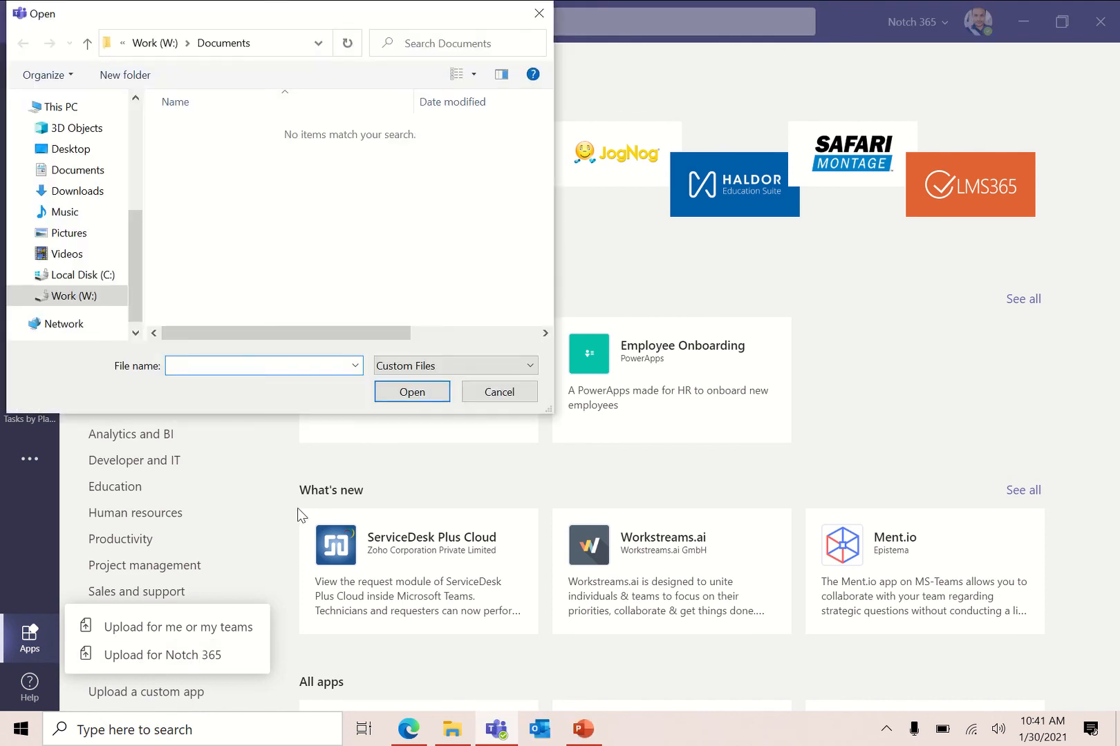
# Choose TeamsMeetingApp1 from Work (W:) > Privileged Access Requests for upload
pyautogui.click(155, 43)
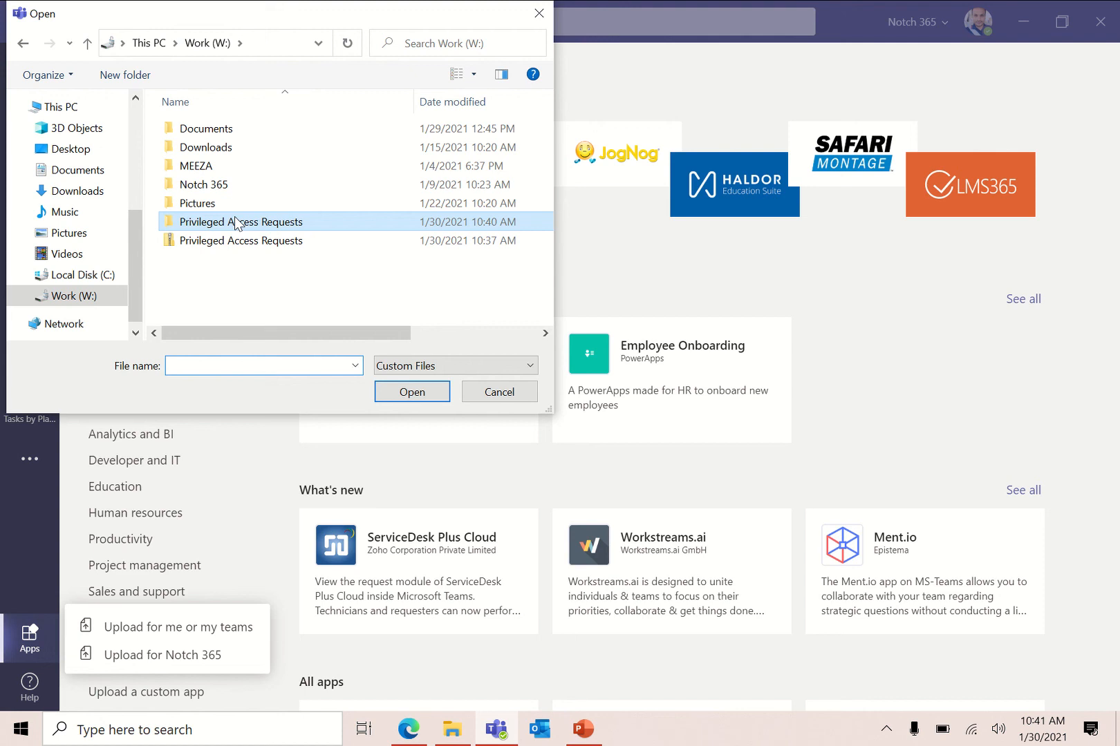
pyautogui.doubleClick(241, 221)
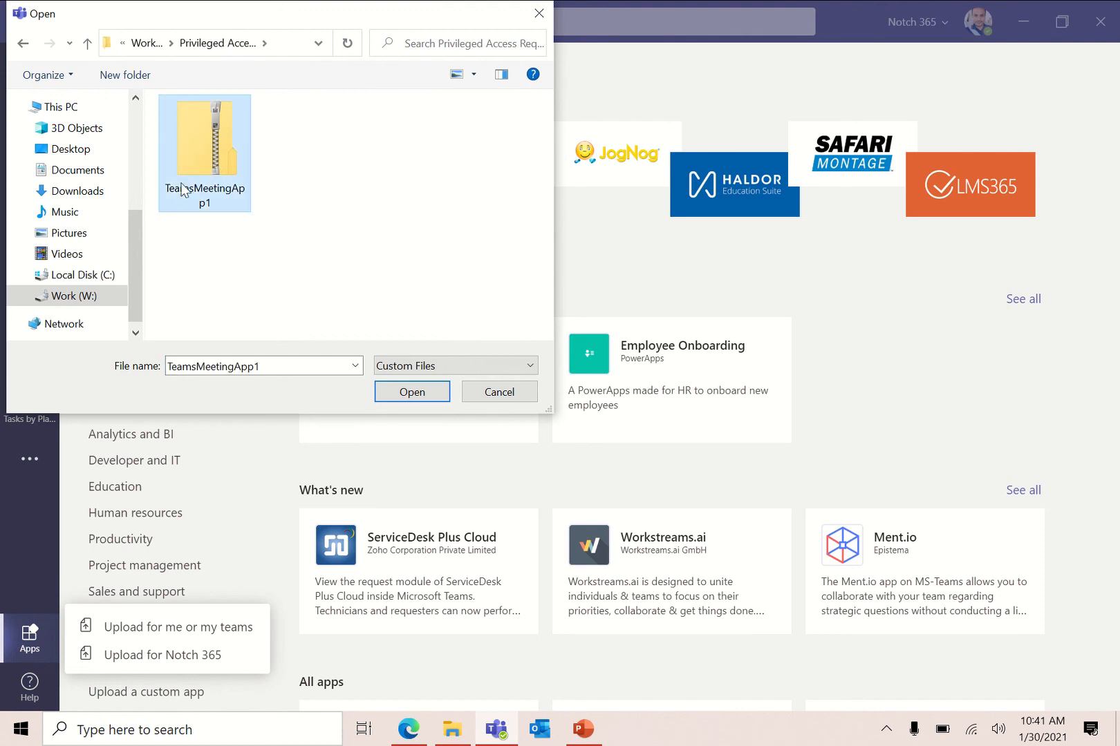
pyautogui.moveTo(412, 391)
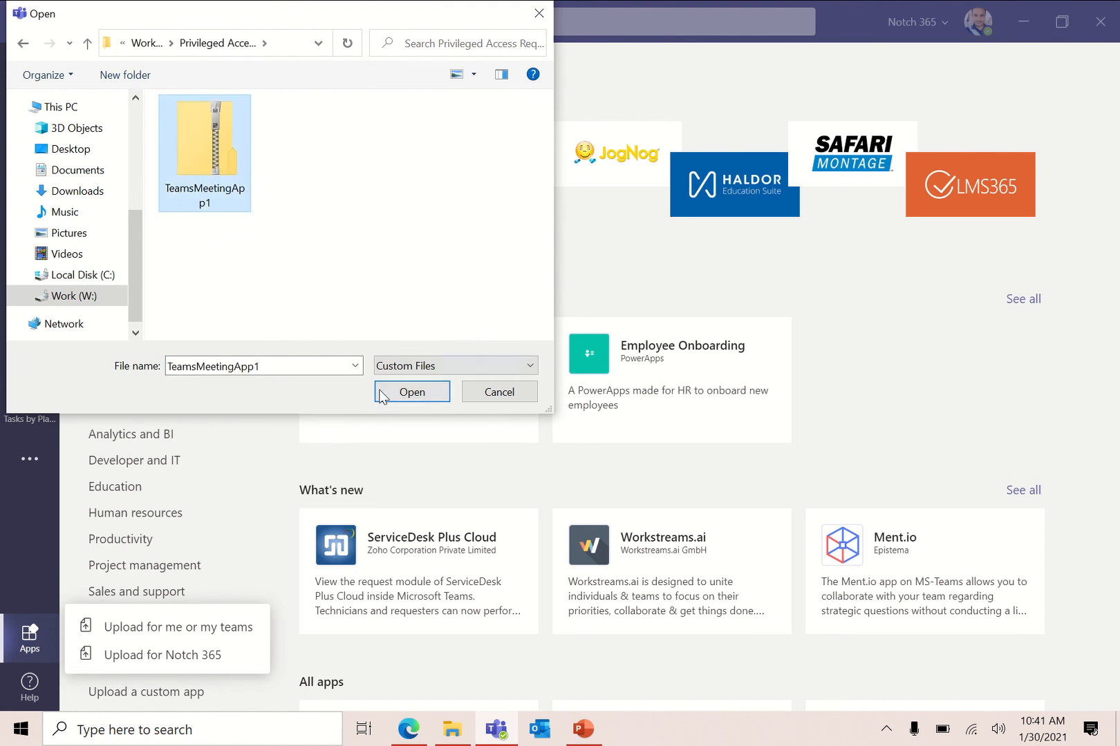
pyautogui.click(412, 392)
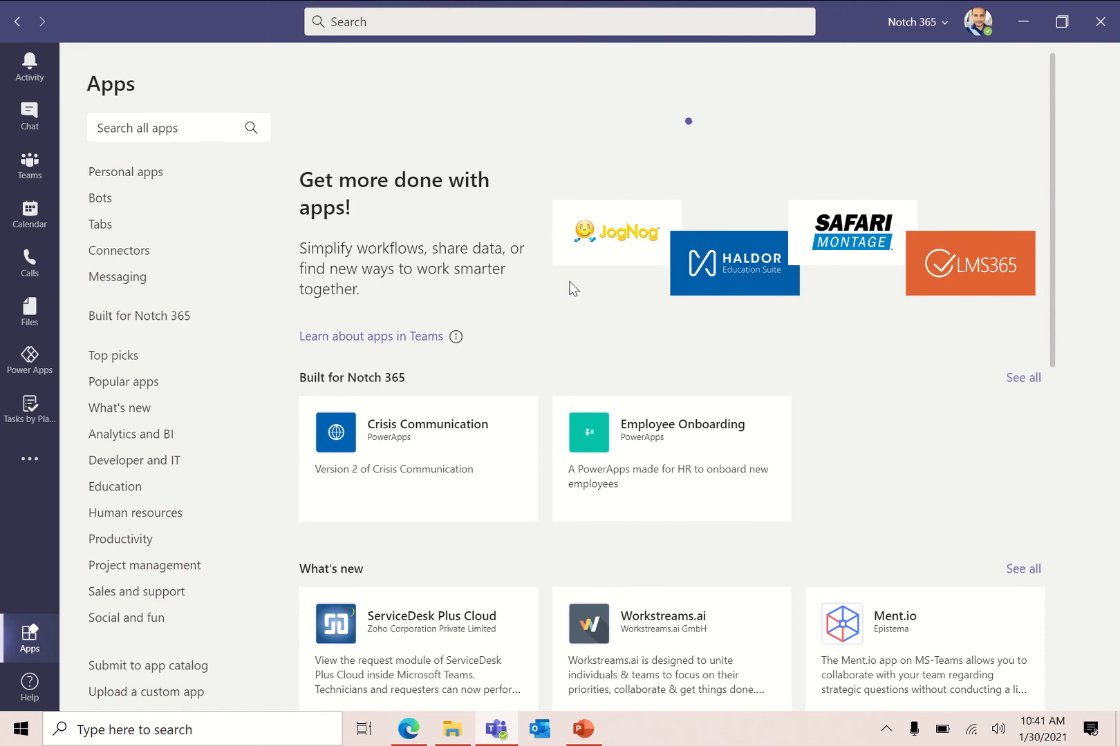
# Verify Privileged Access Requests under Built for Notch 365, then return to Calendar
pyautogui.click(140, 315)
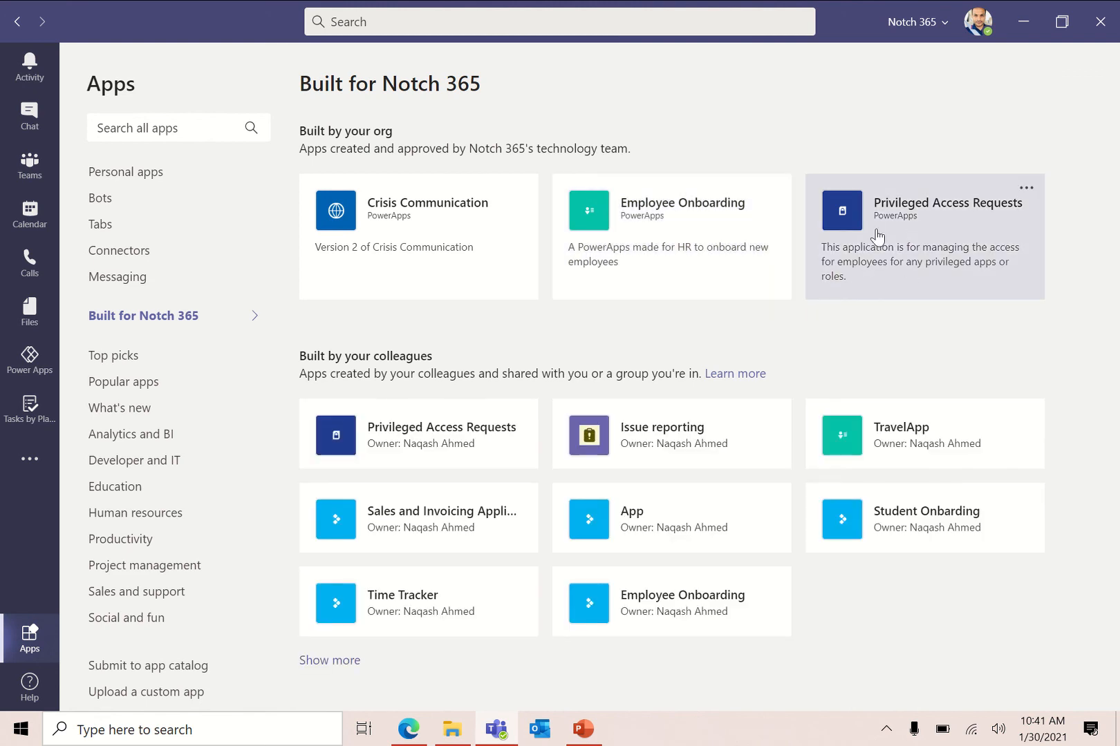
pyautogui.moveTo(979, 204)
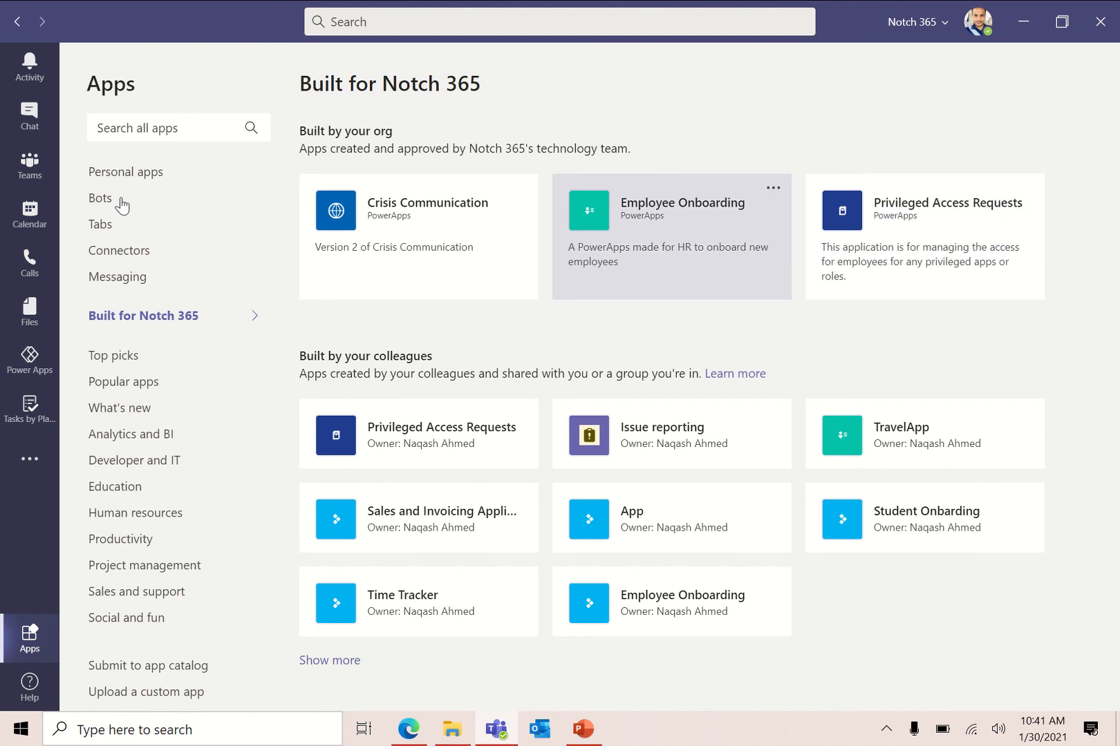
pyautogui.moveTo(29, 214)
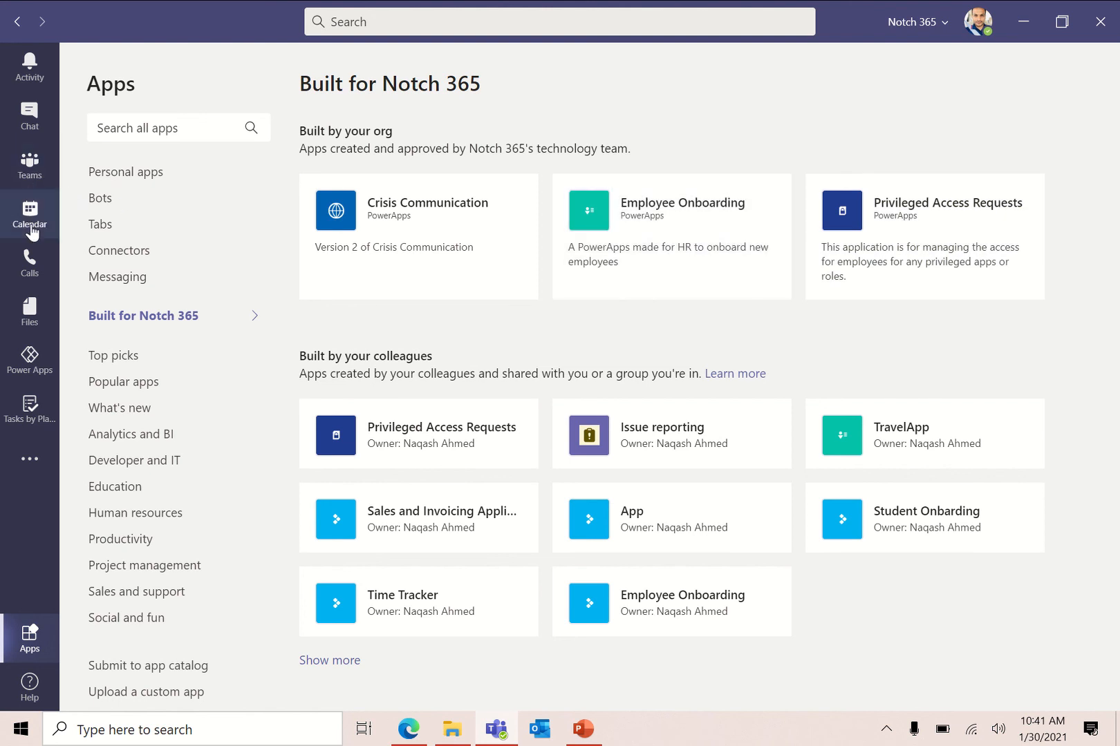
pyautogui.moveTo(639, 160)
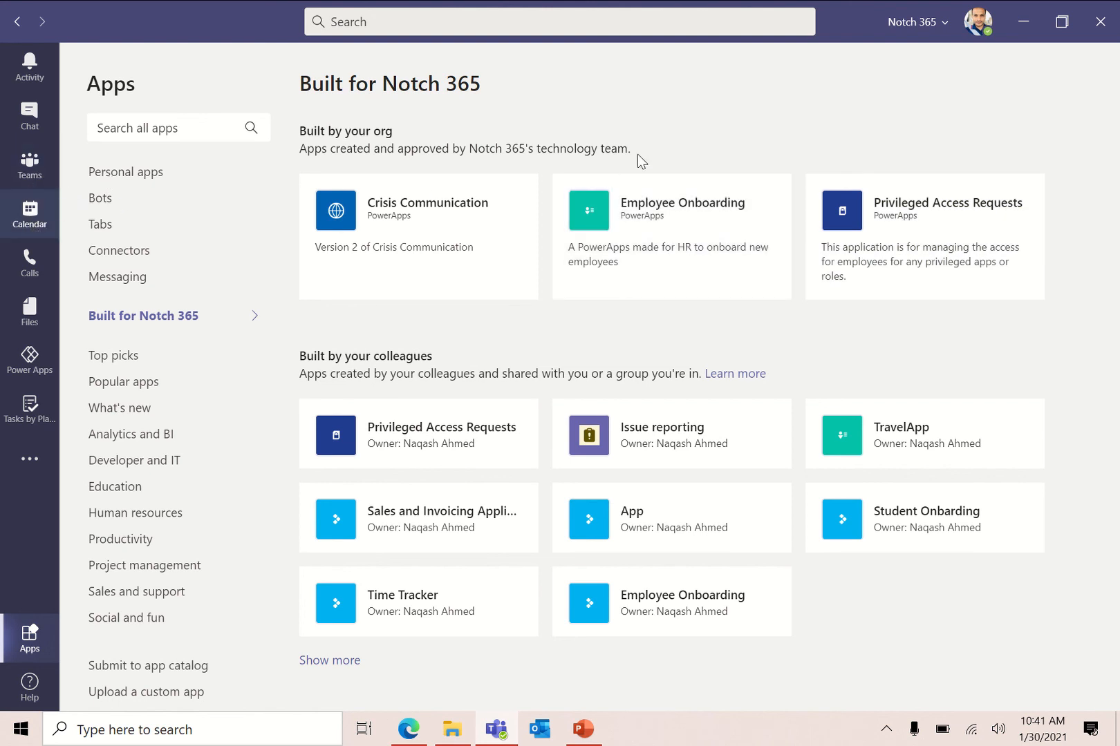
pyautogui.click(29, 213)
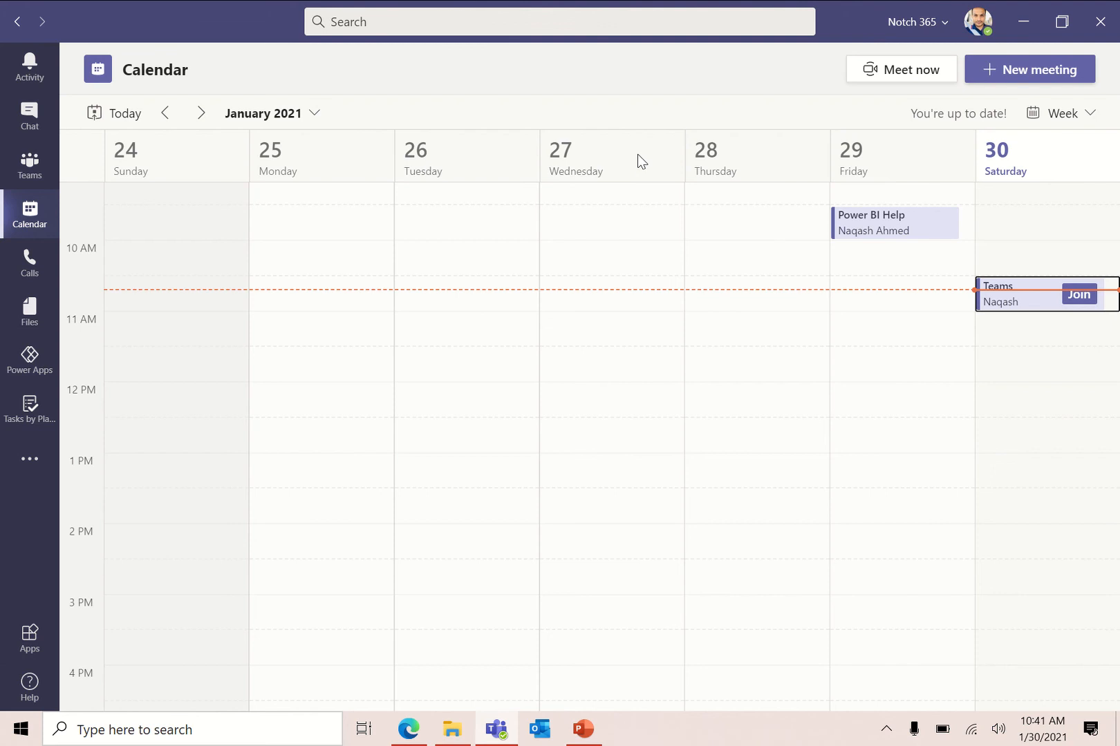
pyautogui.moveTo(1048, 304)
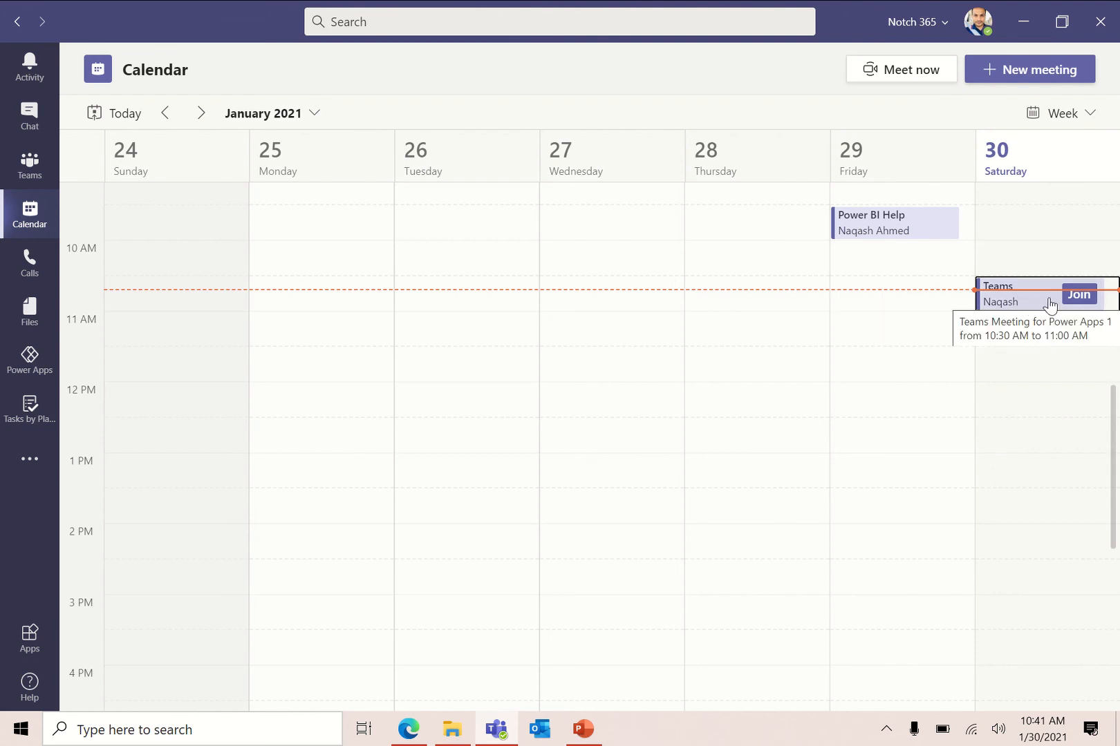
pyautogui.moveTo(1030, 100)
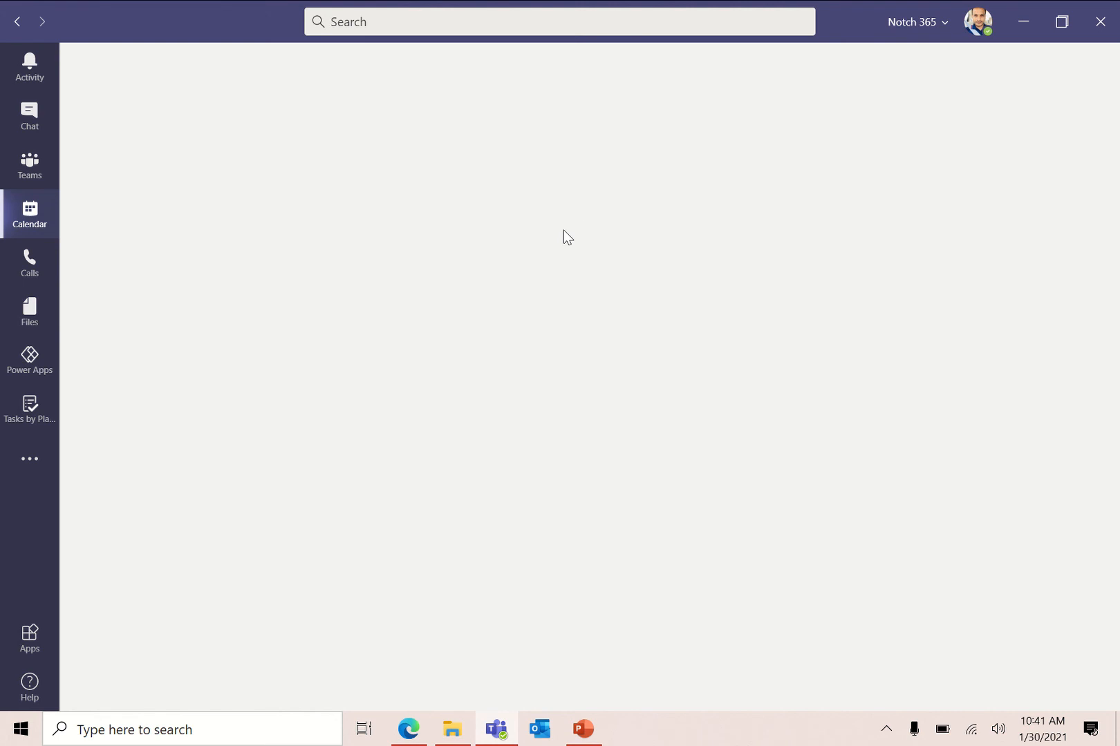
pyautogui.click(564, 237)
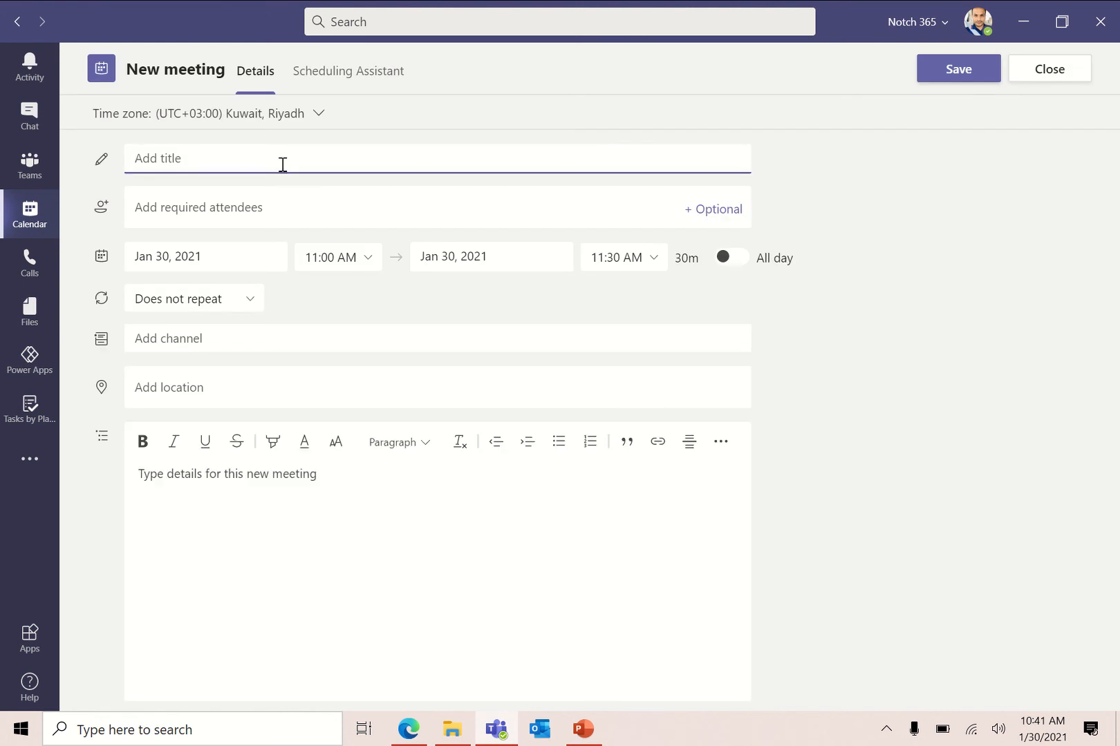
pyautogui.write('po')
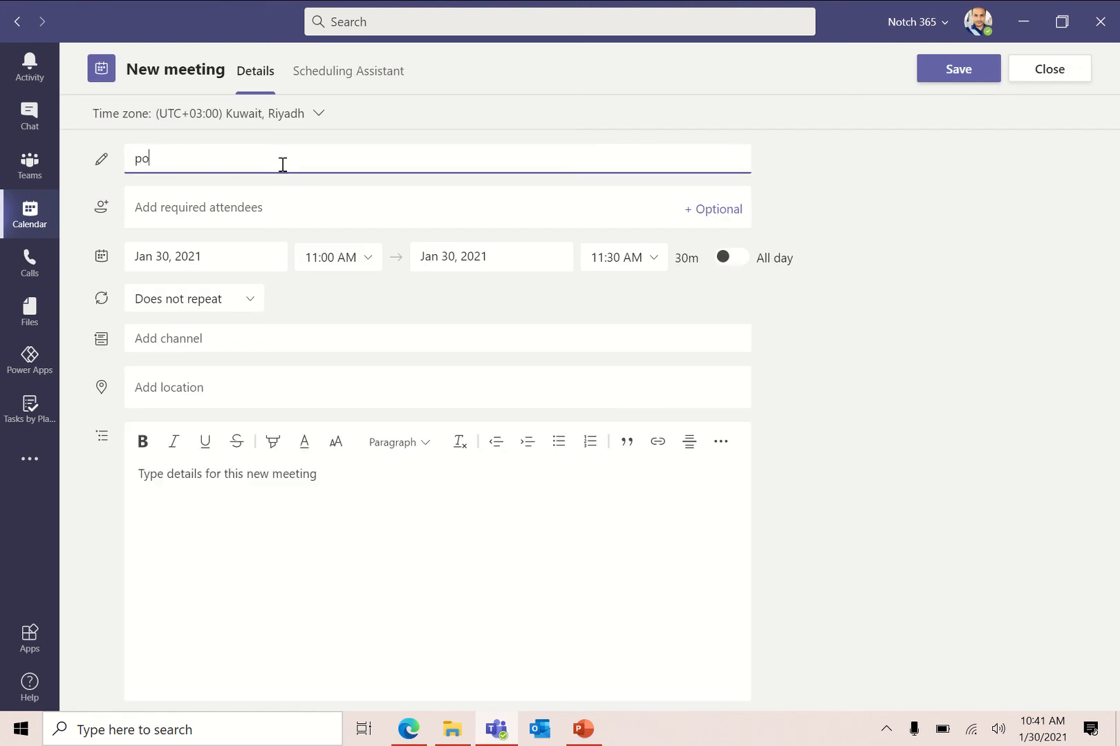
pyautogui.write('werappas')
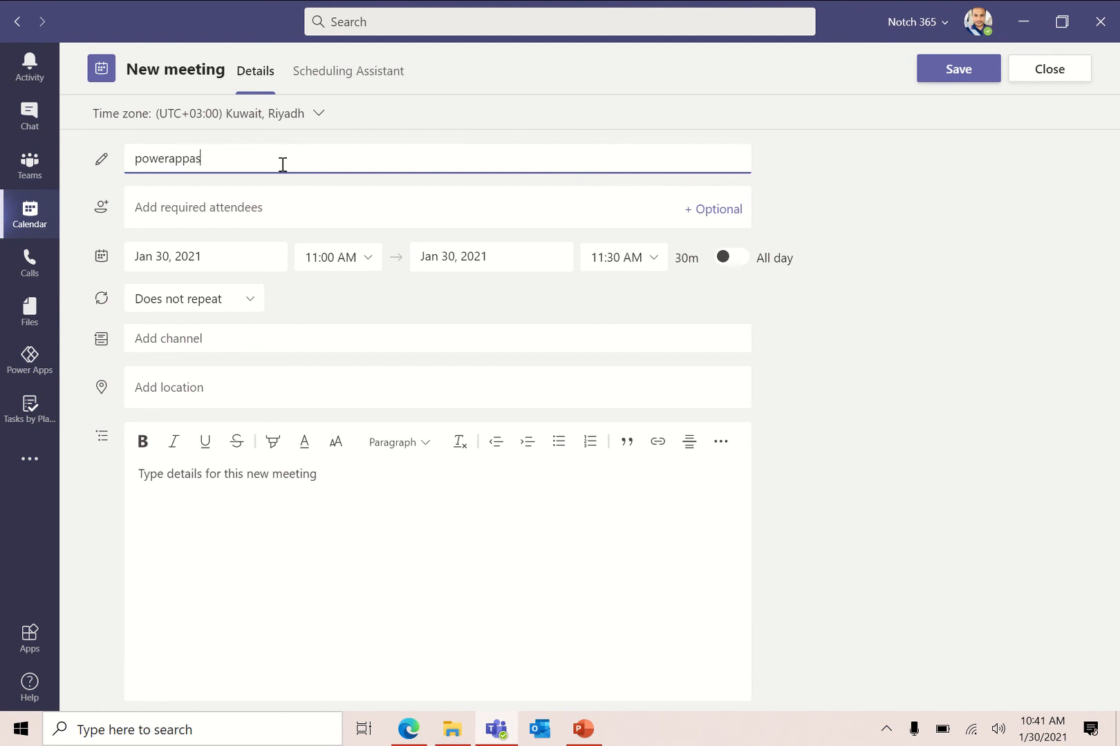
pyautogui.write('meeting 1')
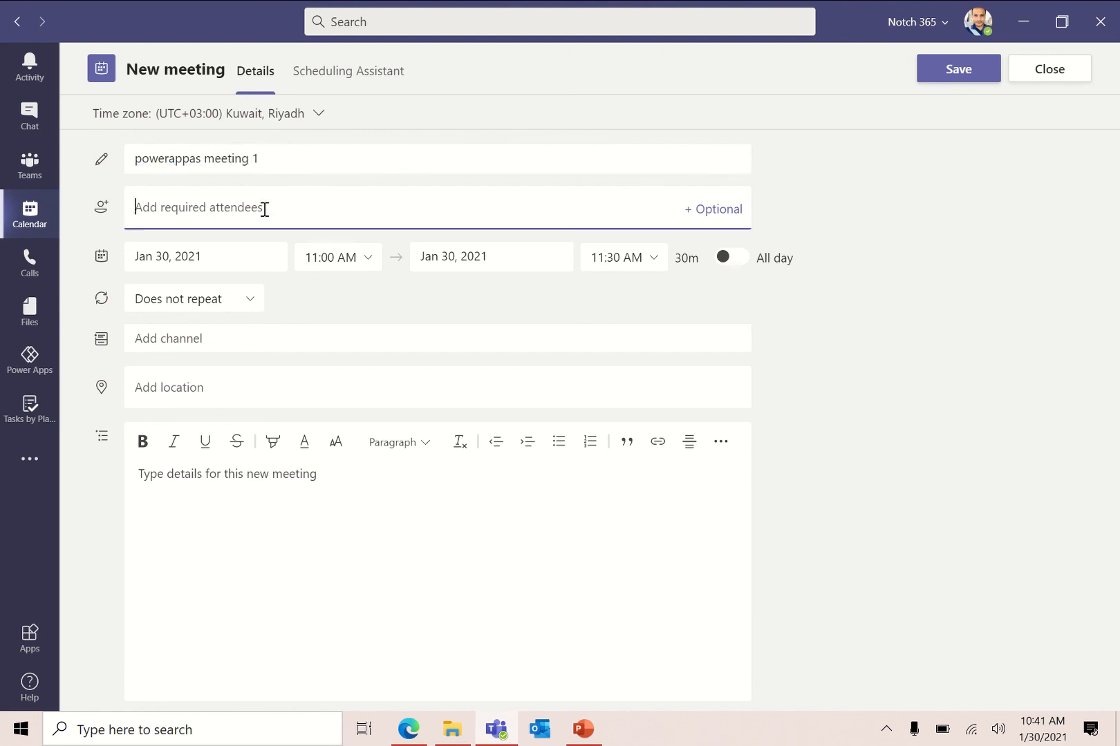
pyautogui.write('mef')
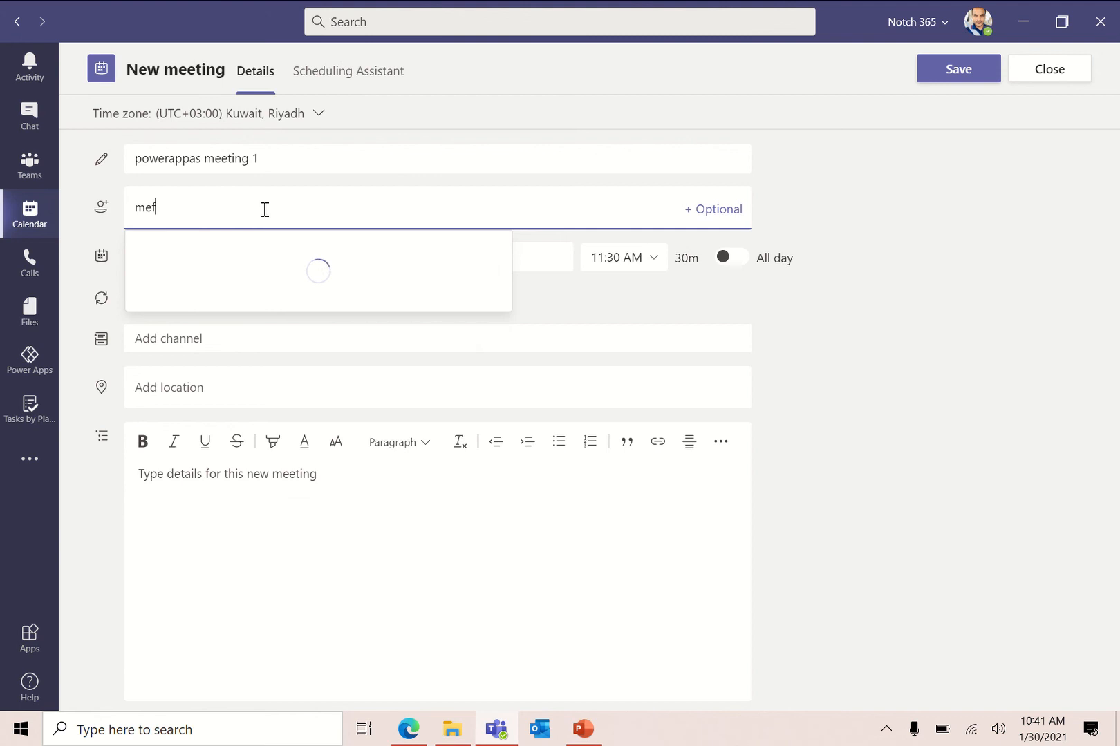
pyautogui.press('Backspace')
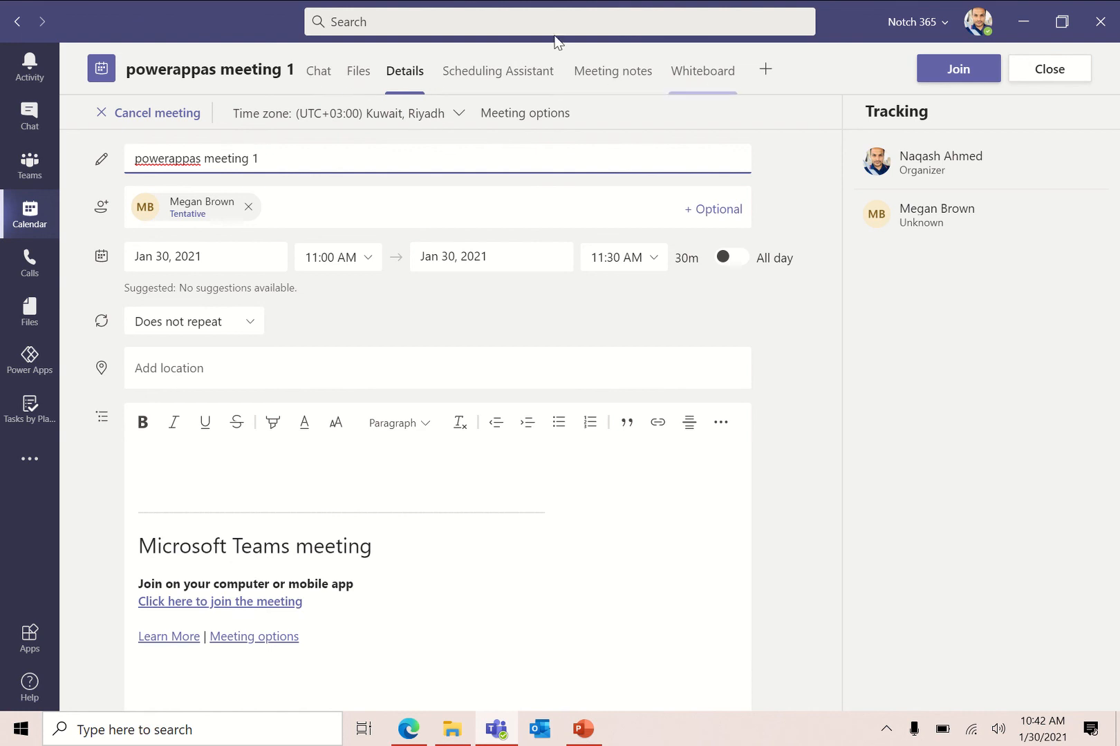
pyautogui.moveTo(358, 70)
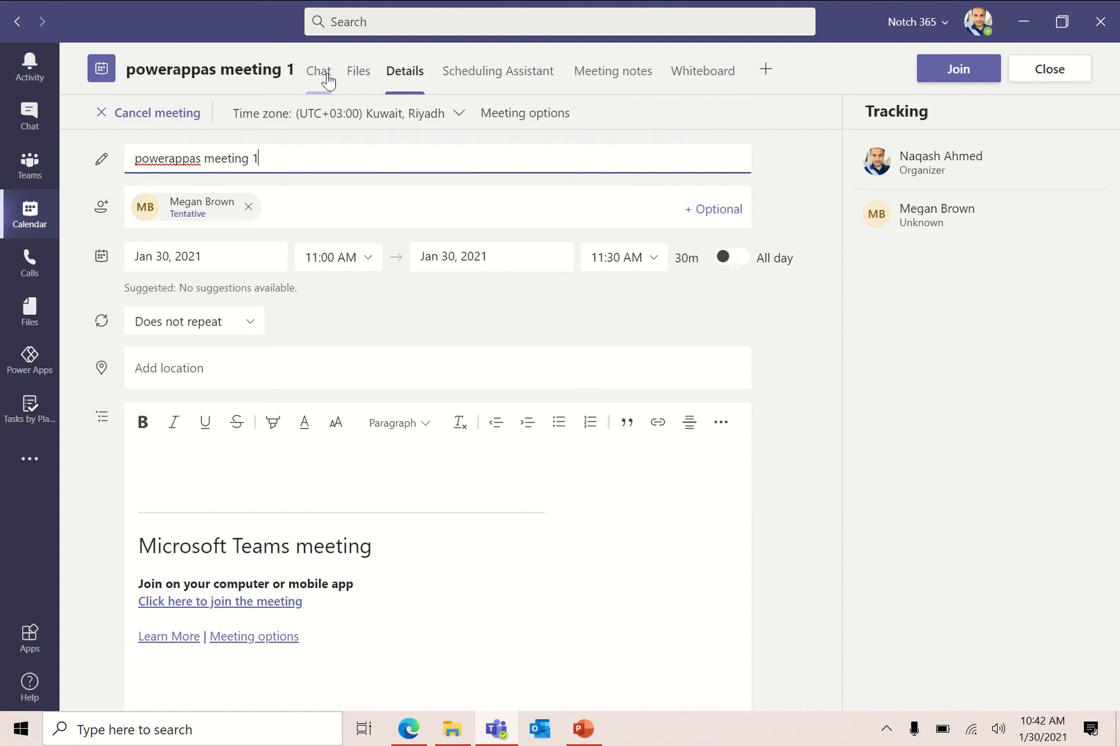
pyautogui.moveTo(702, 70)
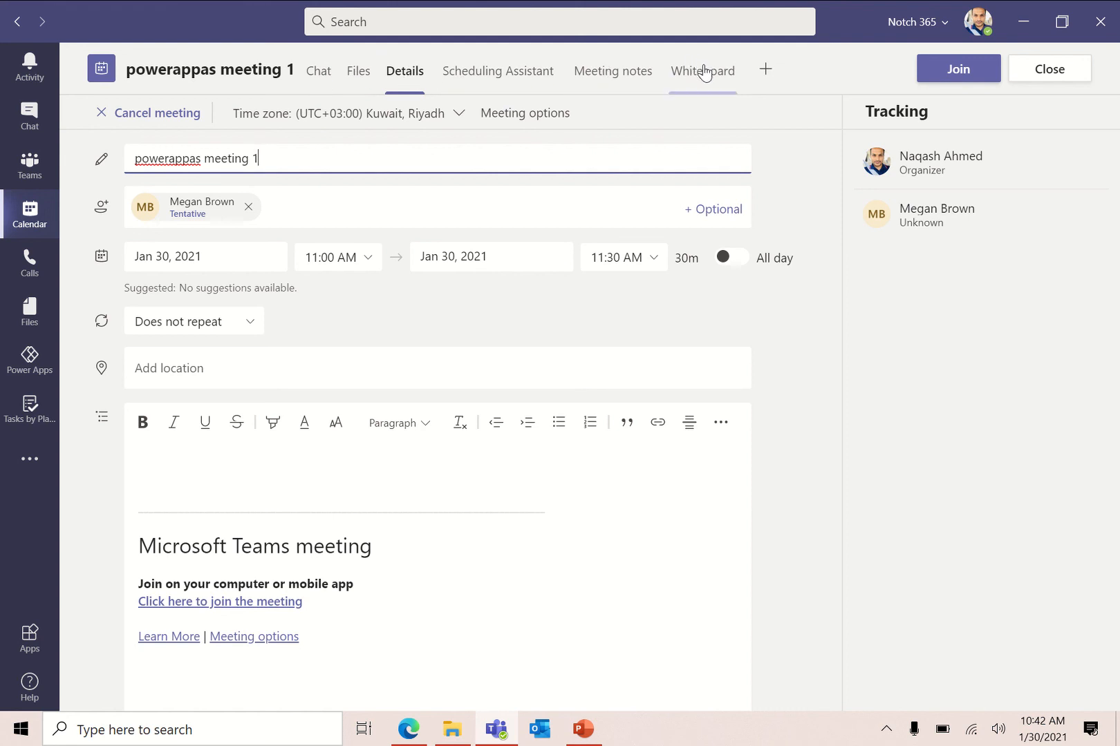
pyautogui.moveTo(318, 70)
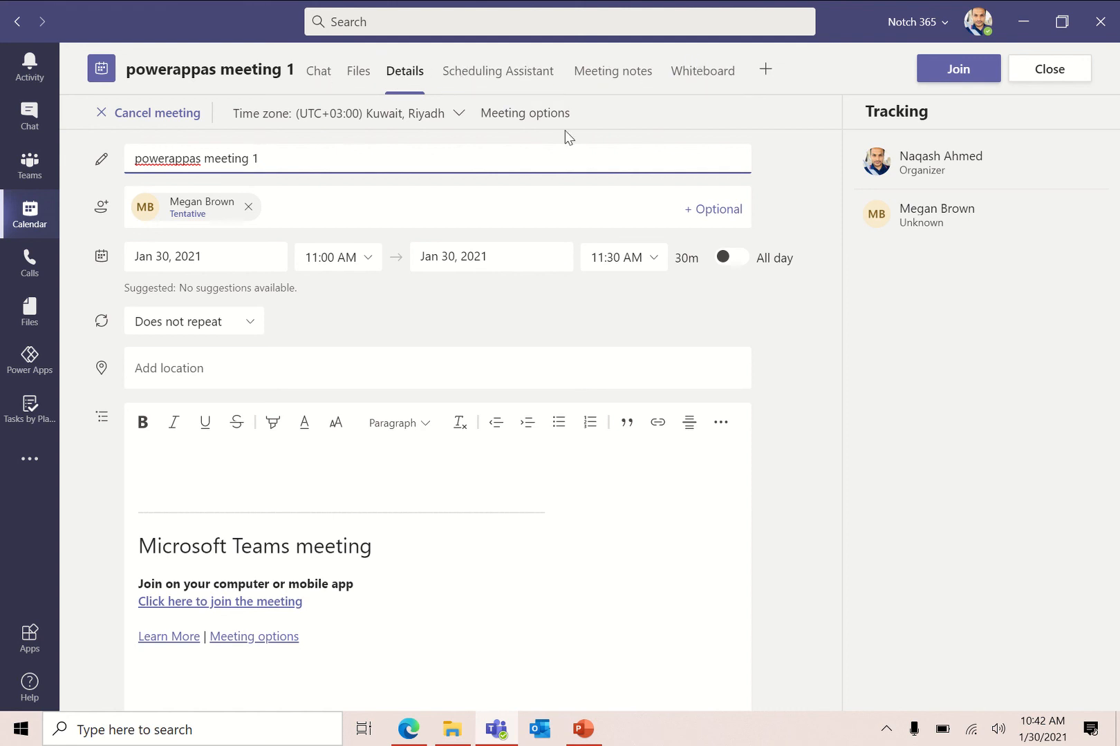
pyautogui.moveTo(757, 77)
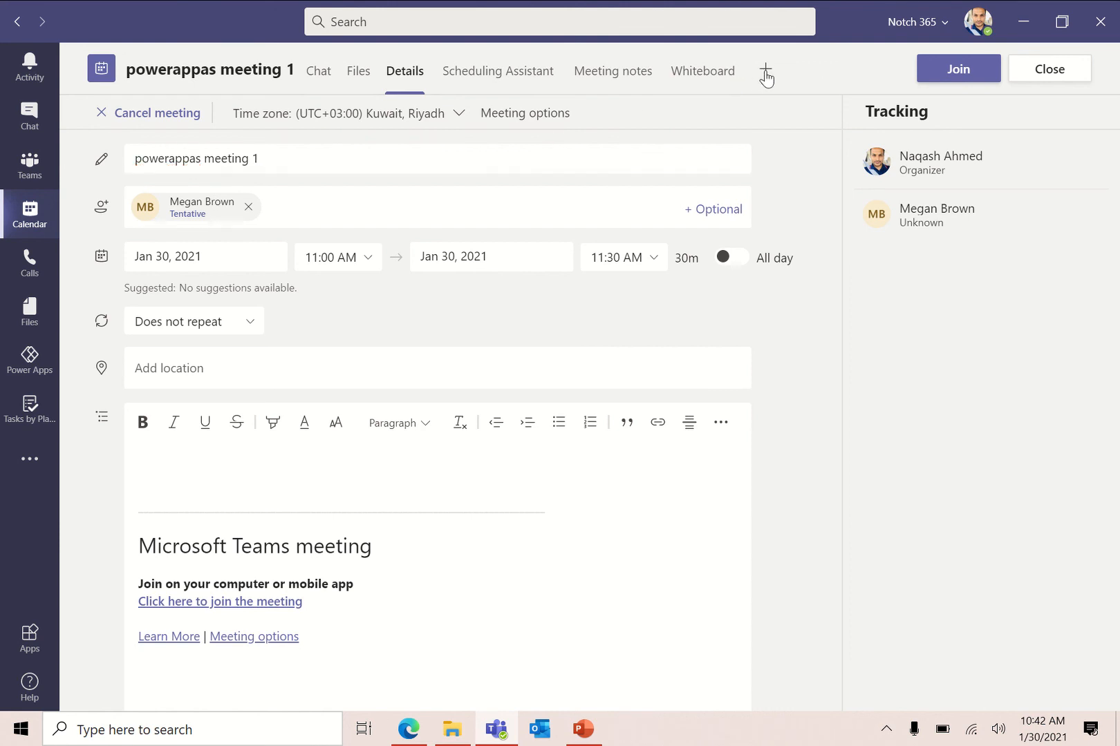
# Add the Privileged Access Requests app as a new tab of the meeting
pyautogui.click(764, 71)
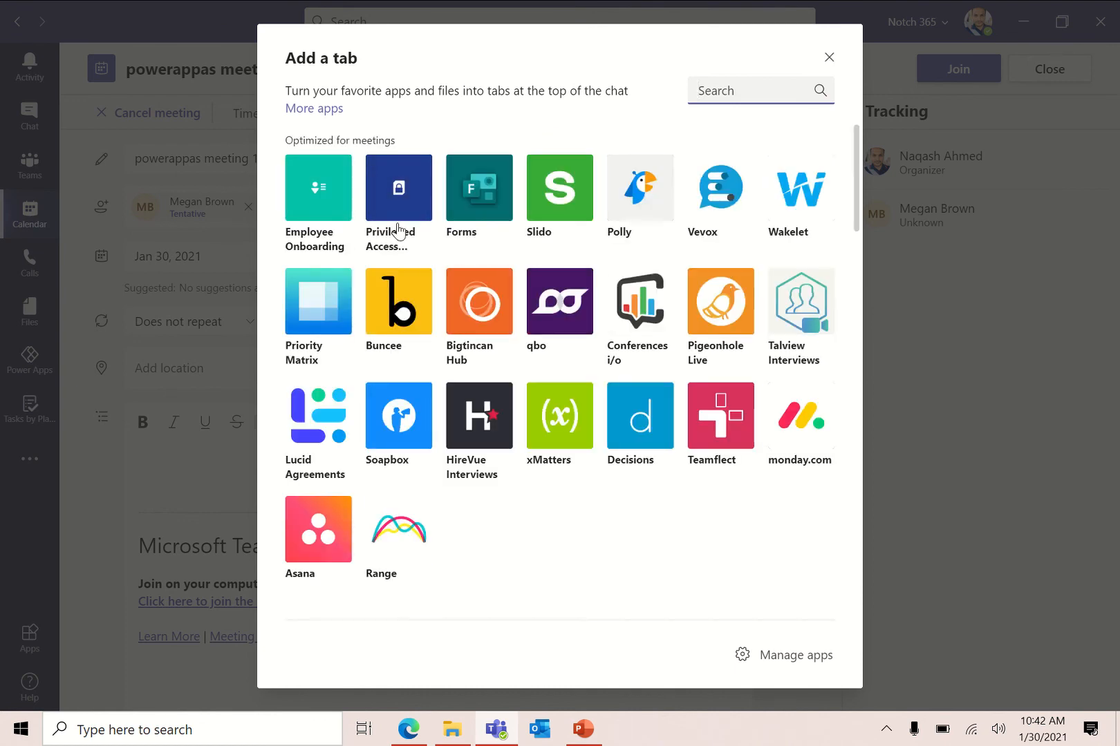
pyautogui.click(398, 196)
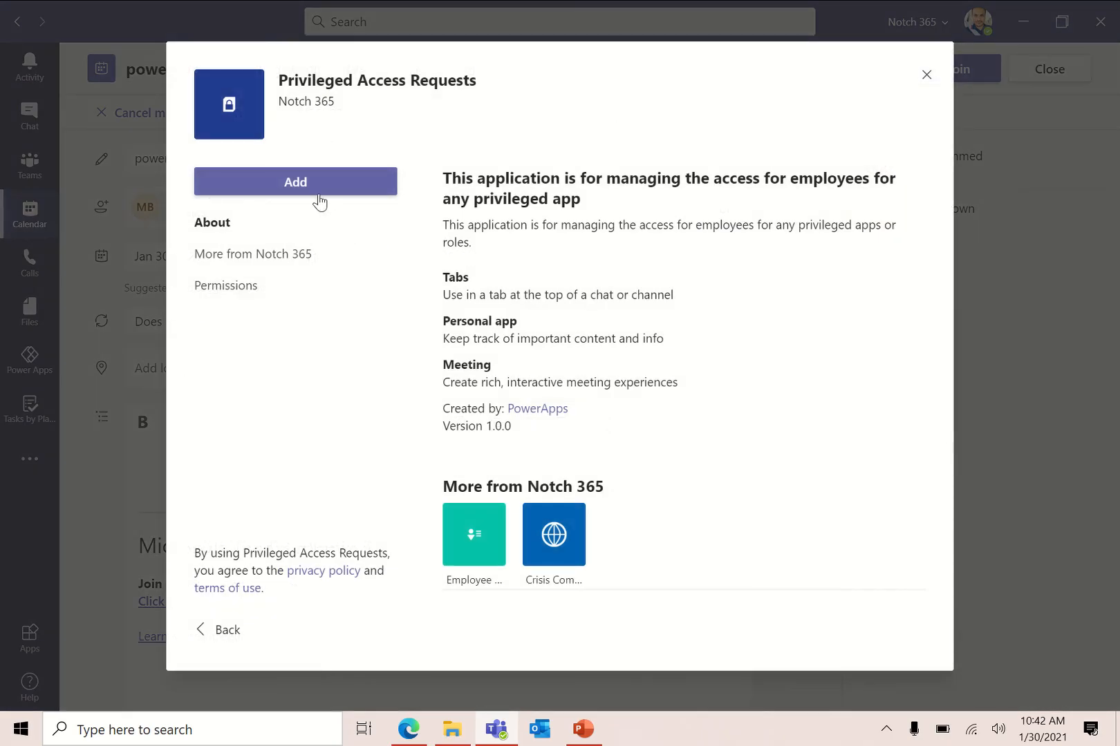
pyautogui.click(926, 75)
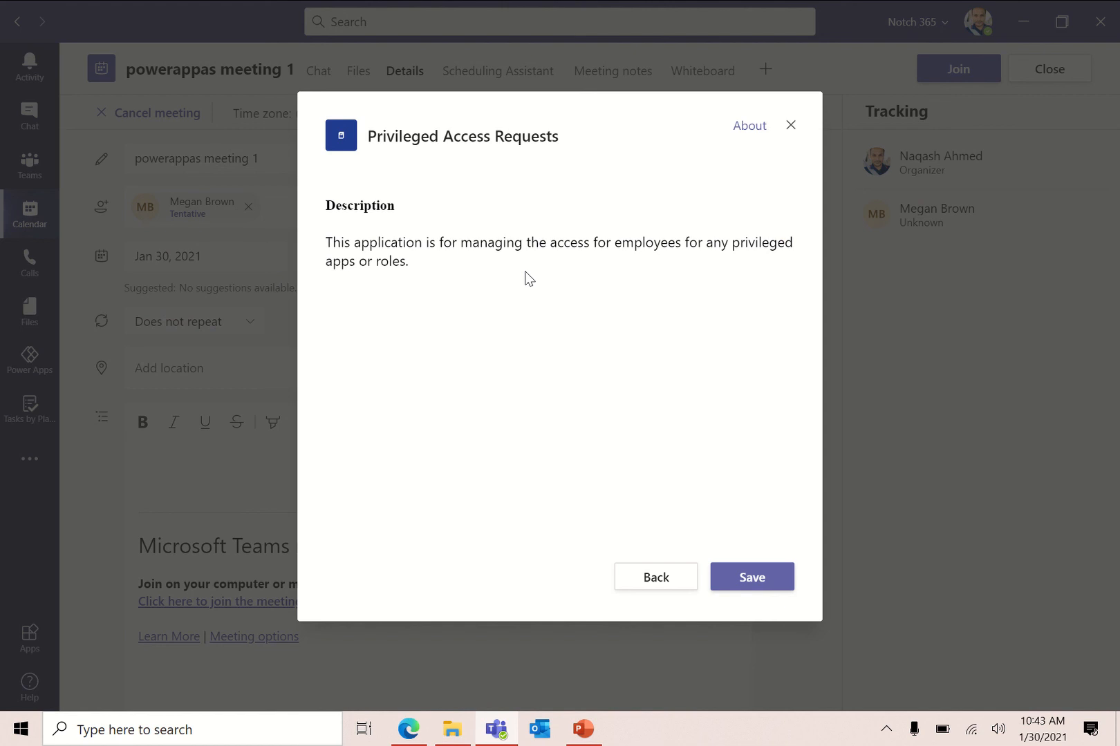
pyautogui.moveTo(765, 500)
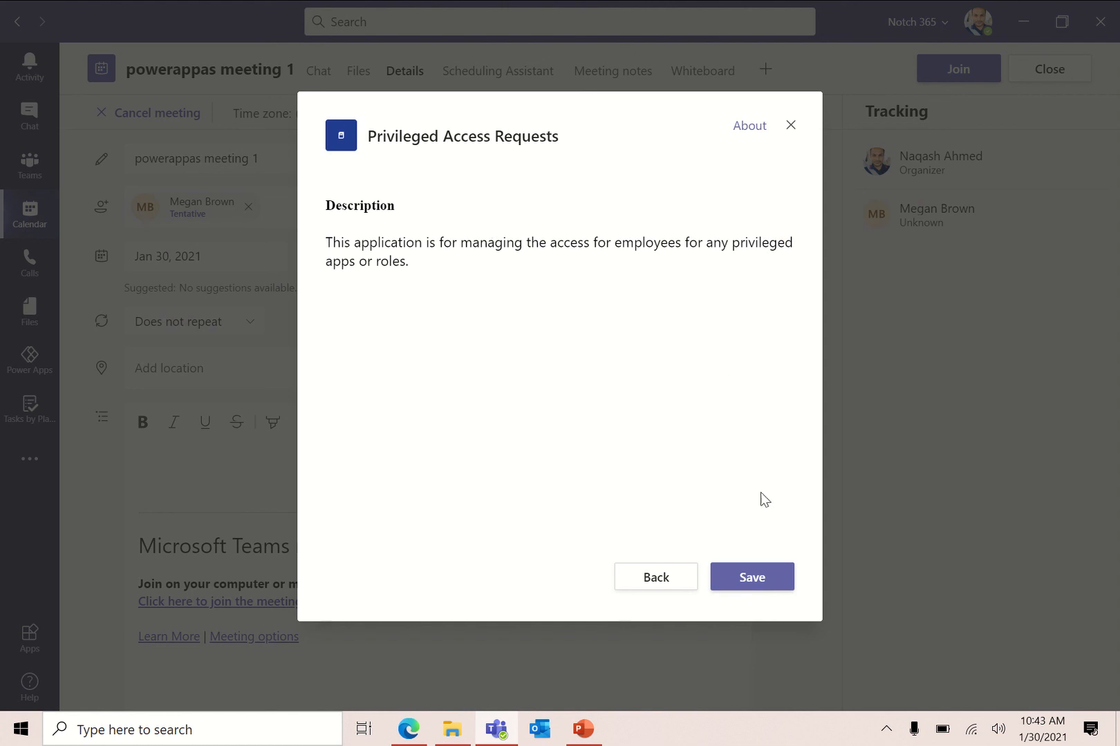
# Save the Privileged Access Requests tab and let it load in the meeting
pyautogui.click(751, 576)
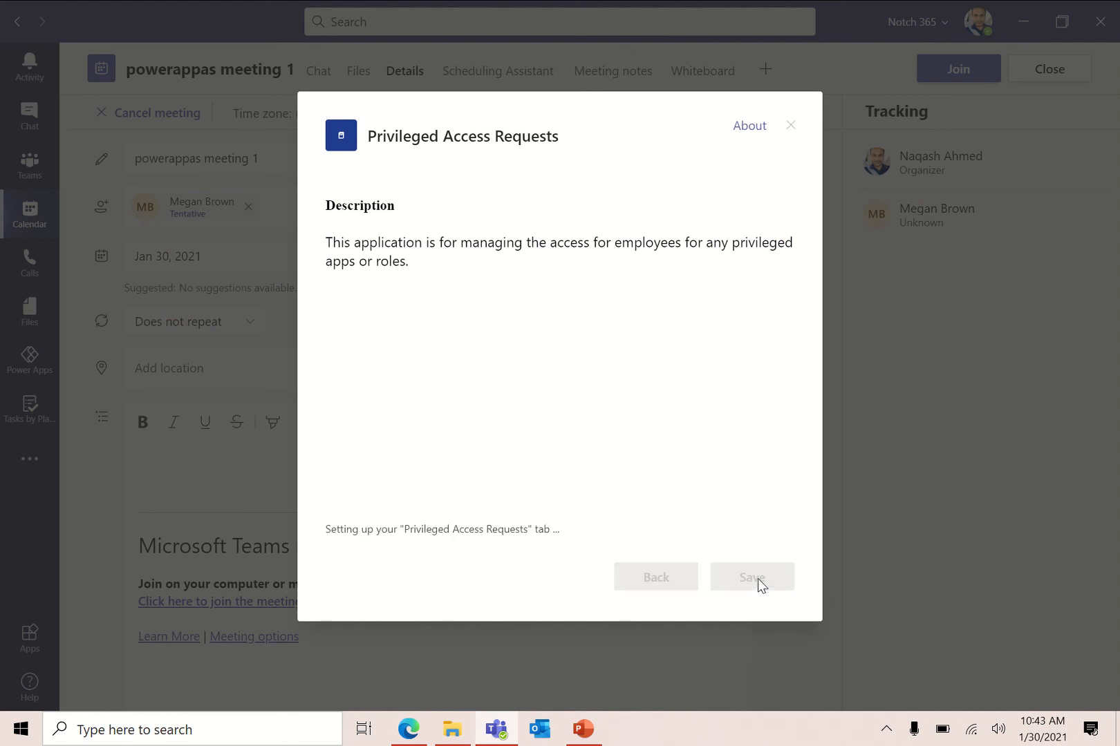
pyautogui.click(750, 577)
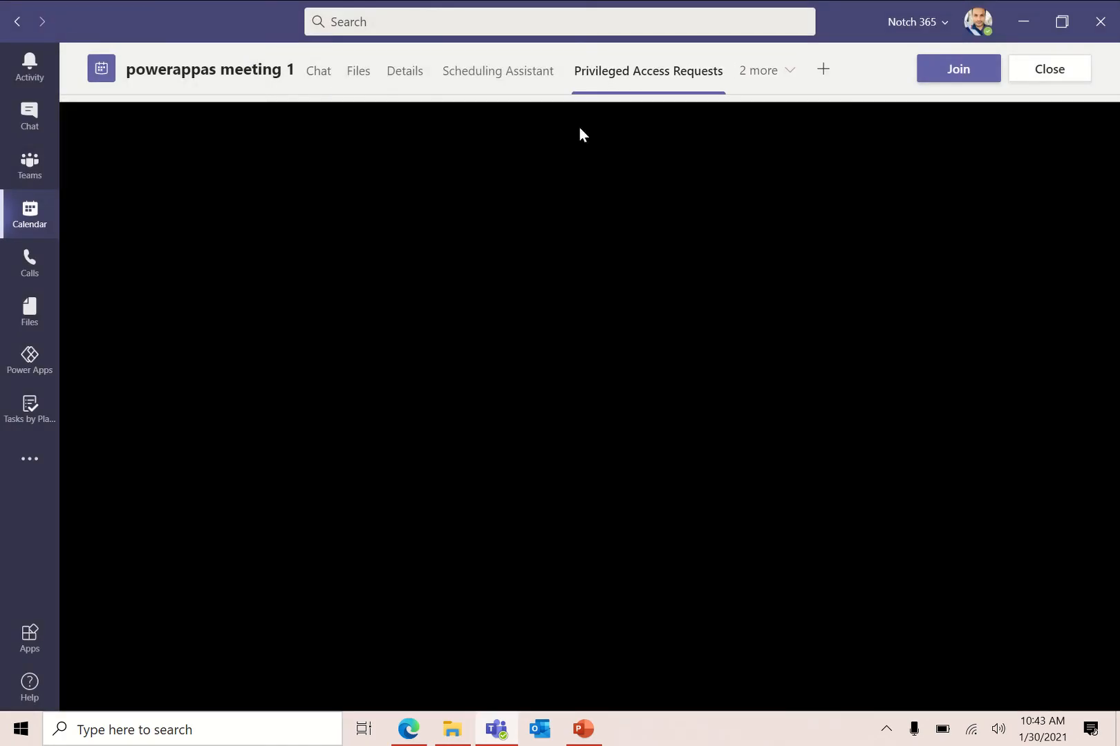
pyautogui.click(403, 70)
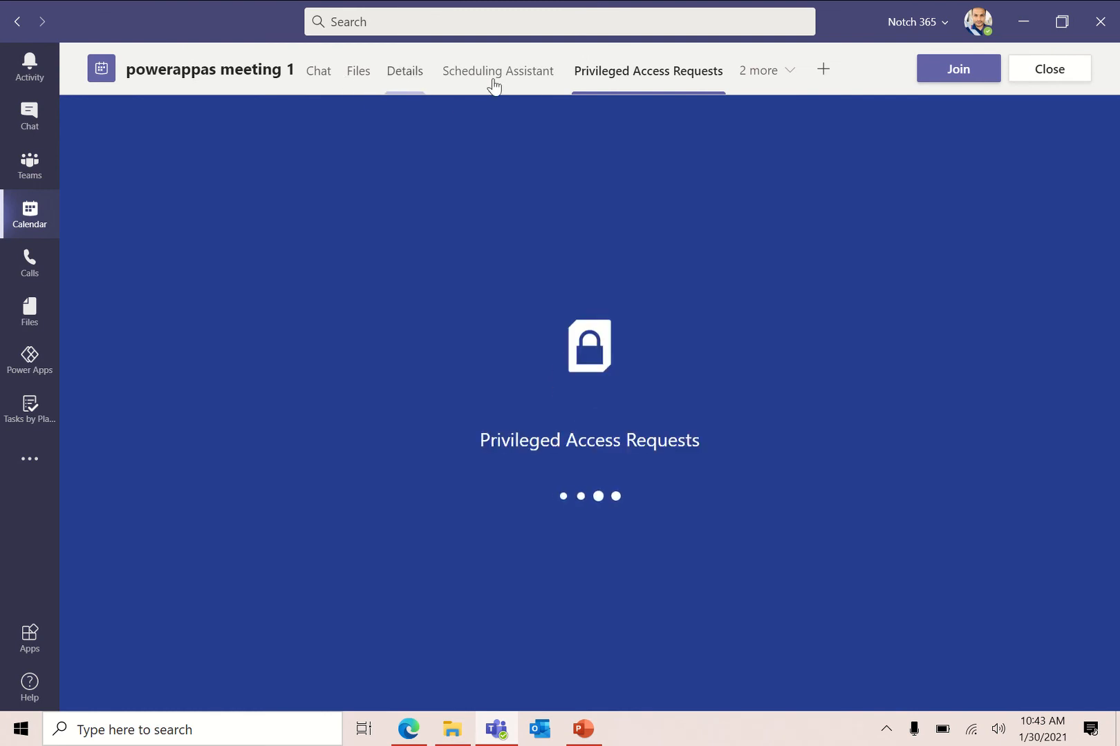
# Return to meeting Details and confirm Privileged Access Requests in the '1 more' tab list
pyautogui.click(404, 71)
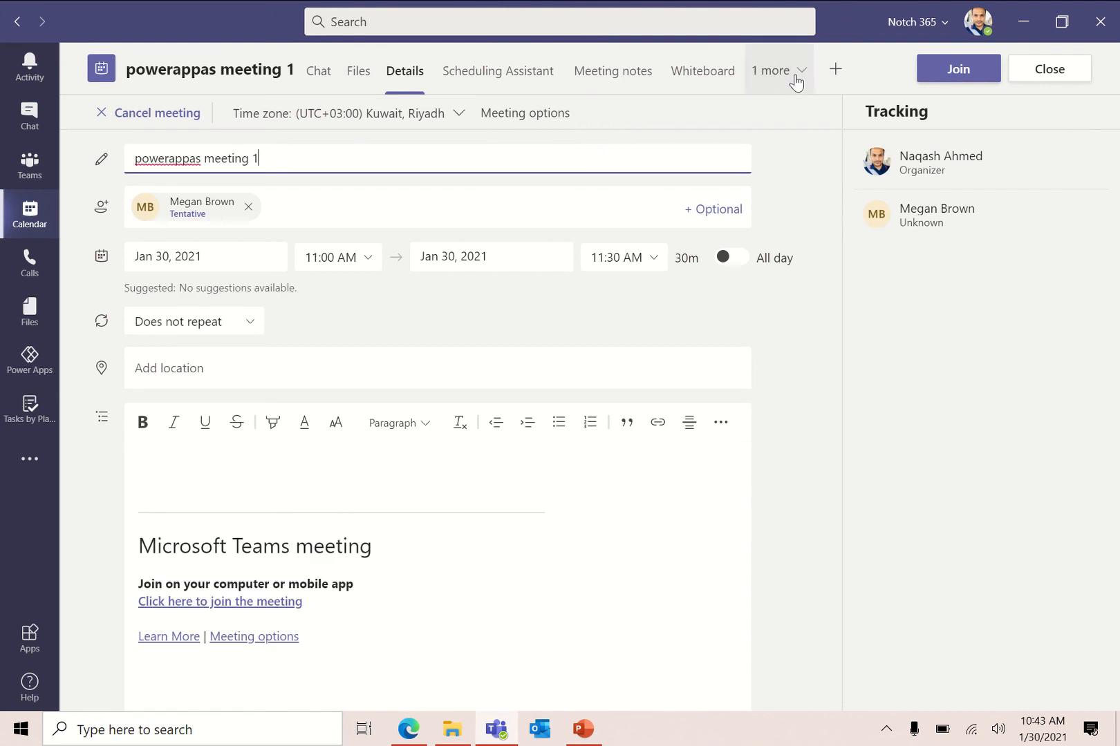
pyautogui.click(771, 70)
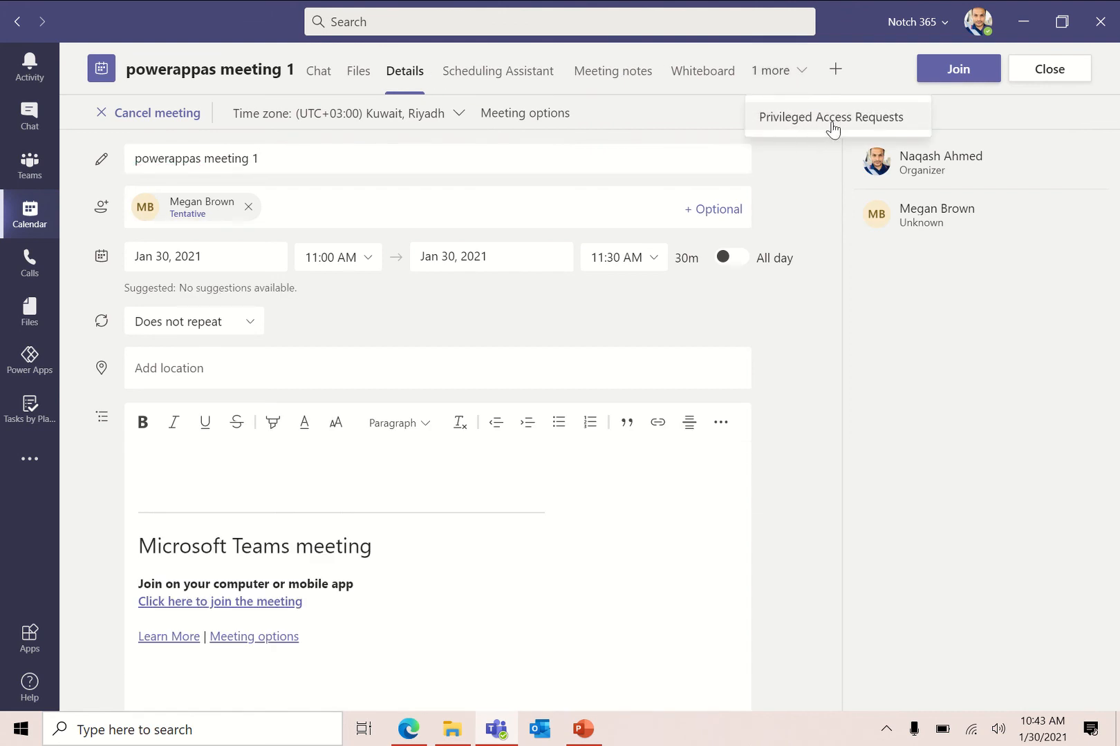
pyautogui.moveTo(188, 94)
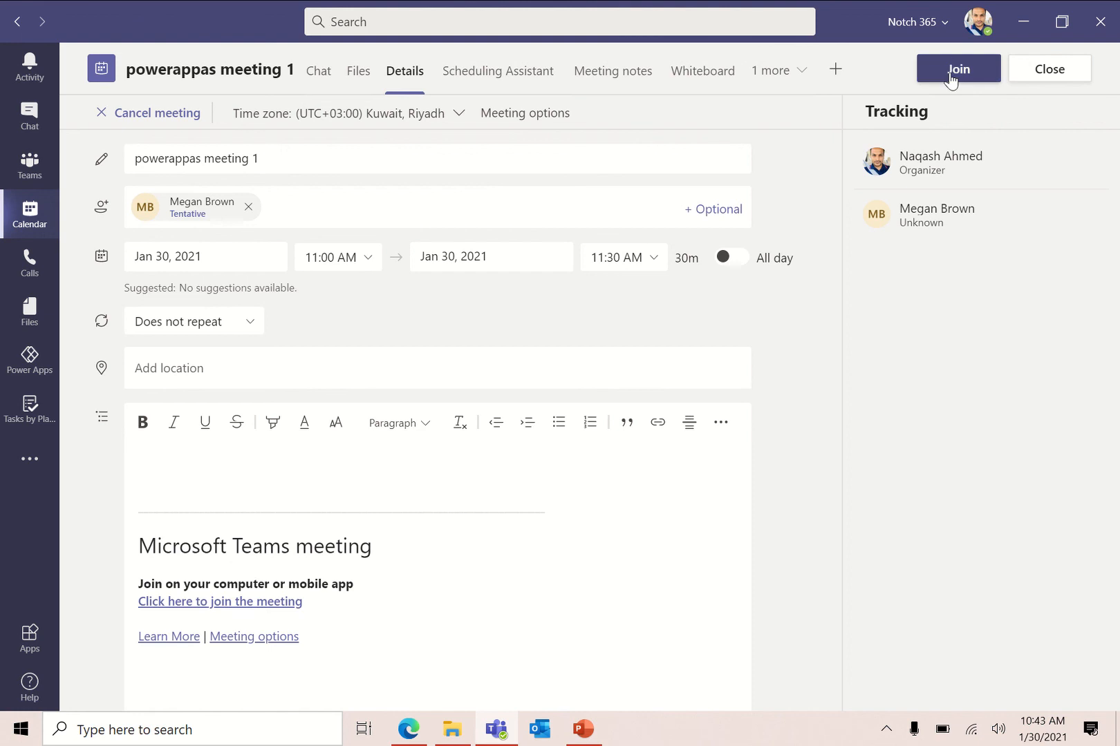
# Join powerappas meeting 1 now with current audio/video settings and maximize the window
pyautogui.click(956, 67)
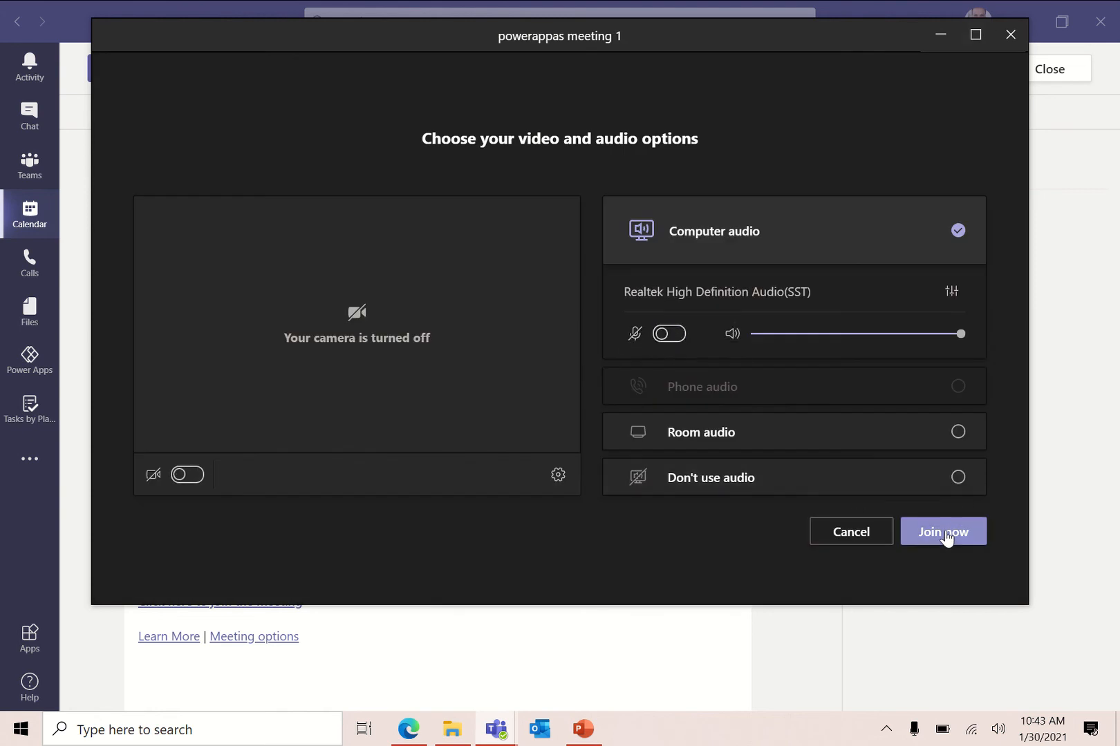
pyautogui.click(942, 530)
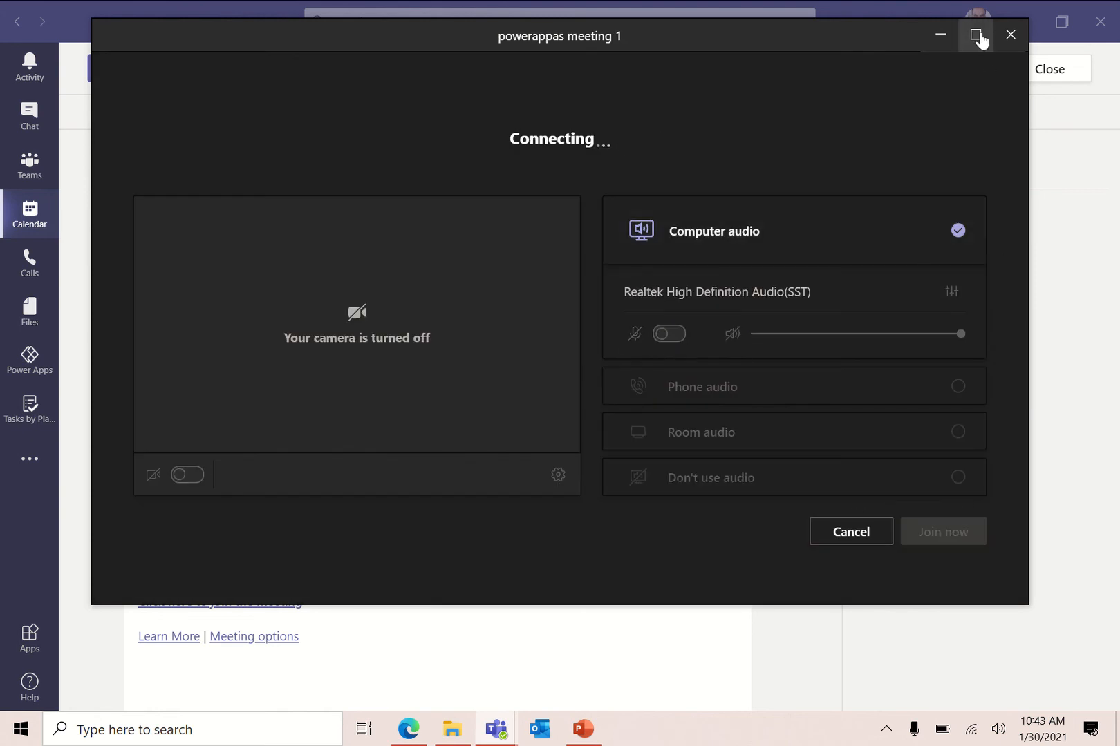
pyautogui.click(975, 34)
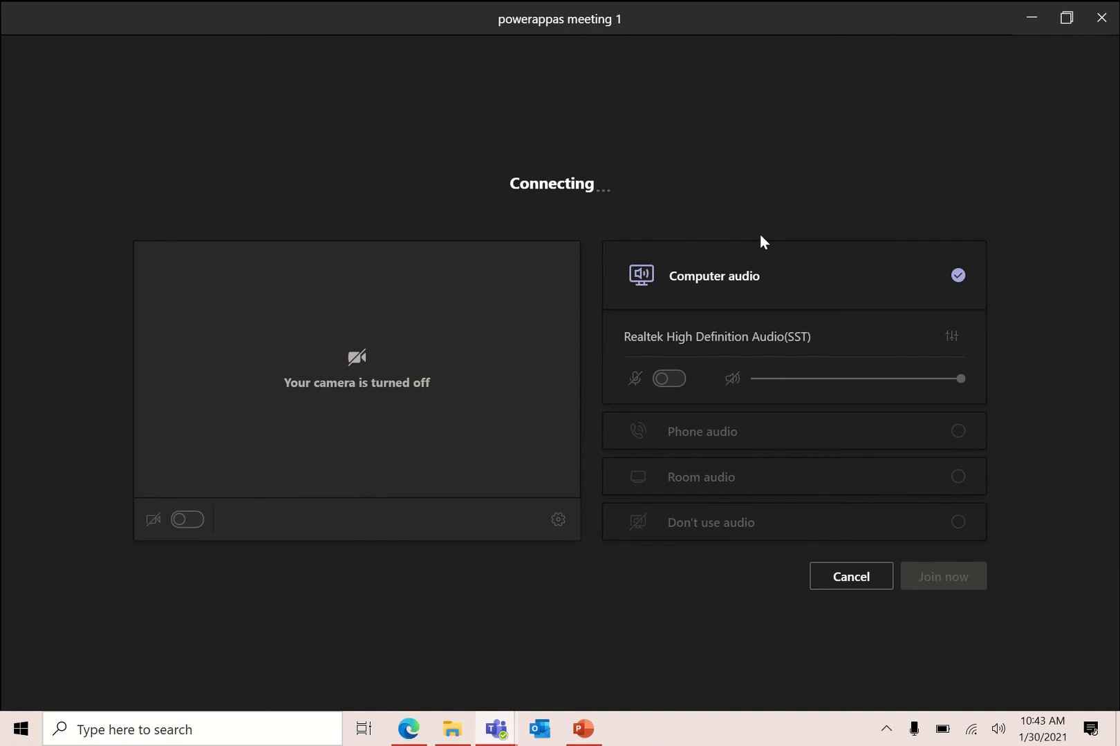
pyautogui.click(941, 577)
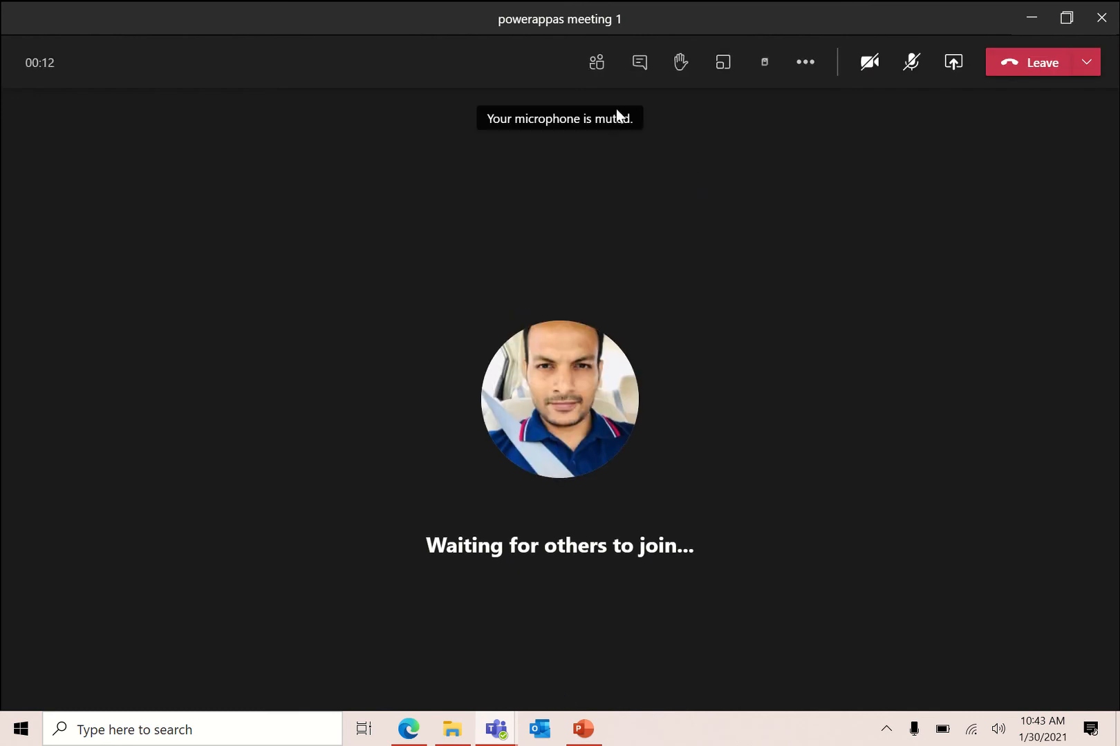
pyautogui.moveTo(596, 62)
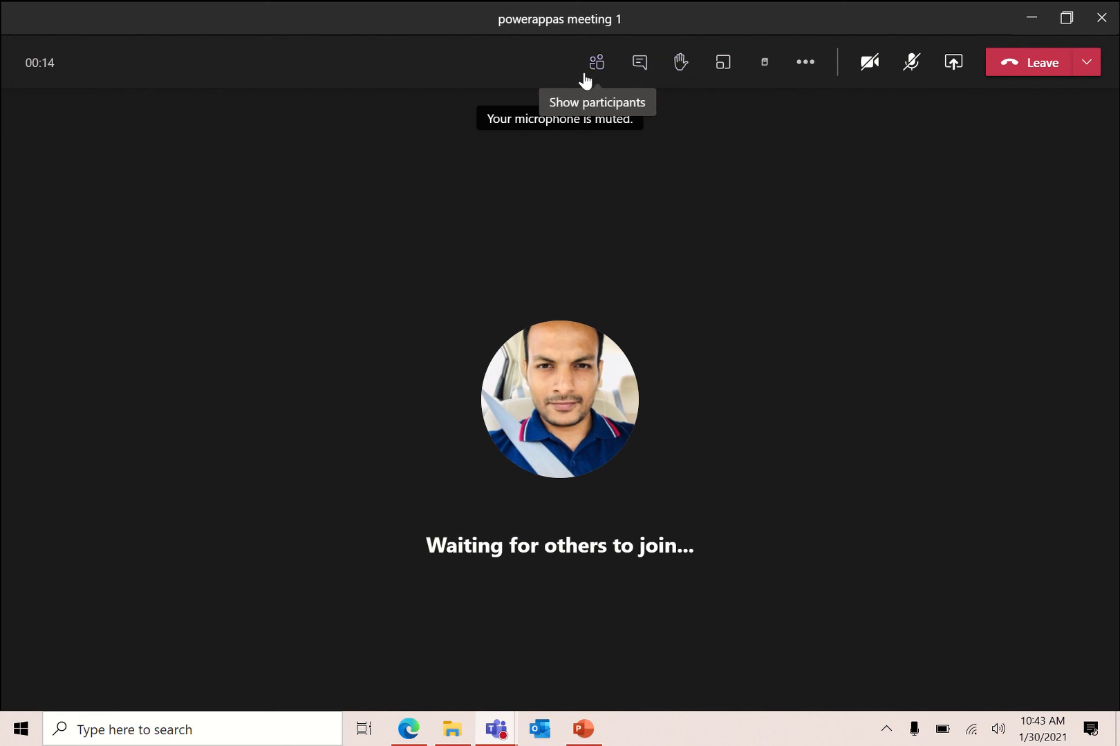
pyautogui.moveTo(639, 62)
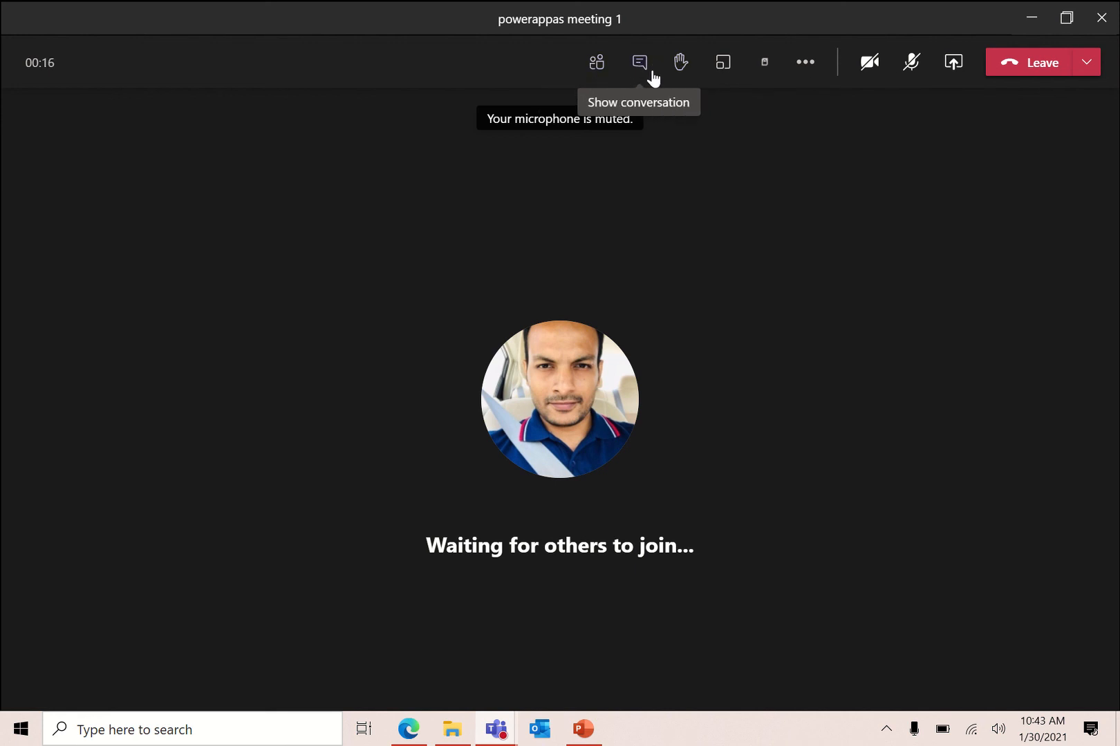
pyautogui.moveTo(723, 61)
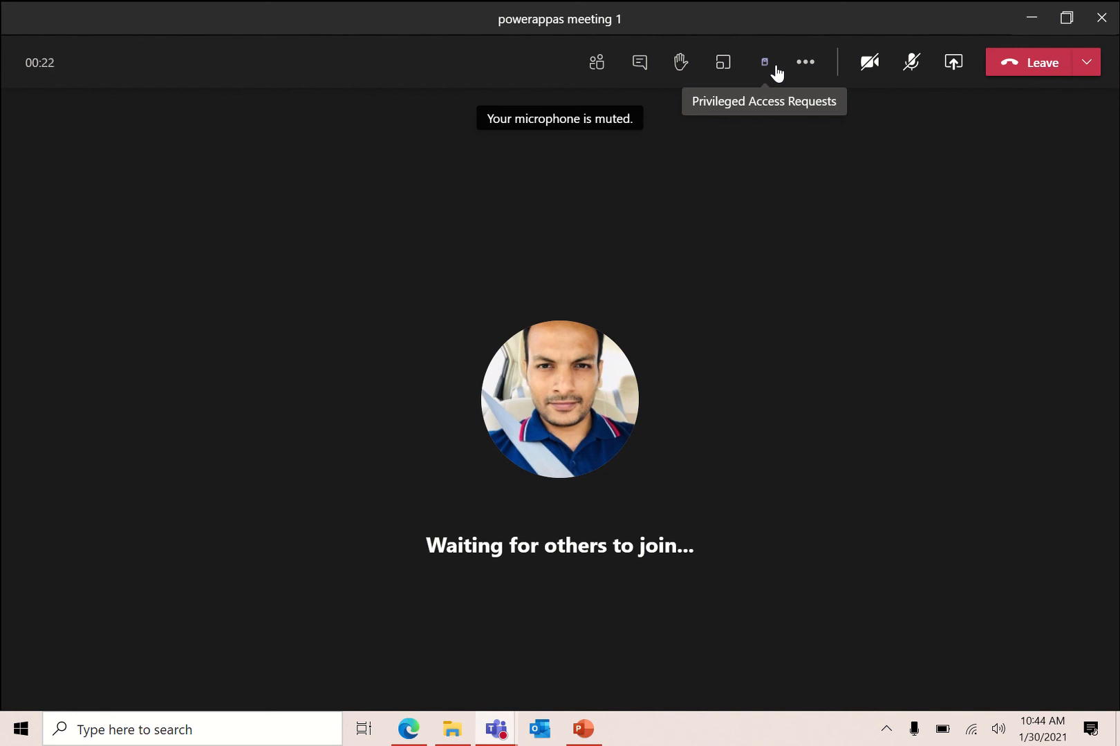
# Open Privileged Access Requests in the meeting side panel and start a request at Role Name
pyautogui.click(763, 62)
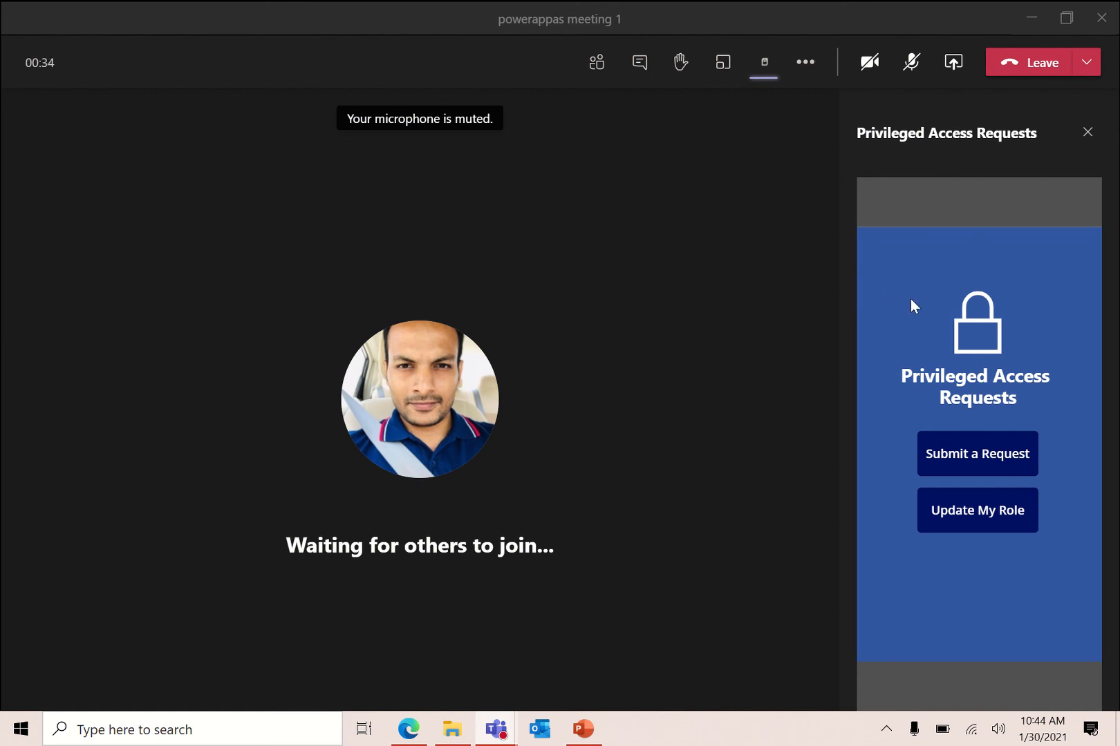
pyautogui.moveTo(738, 309)
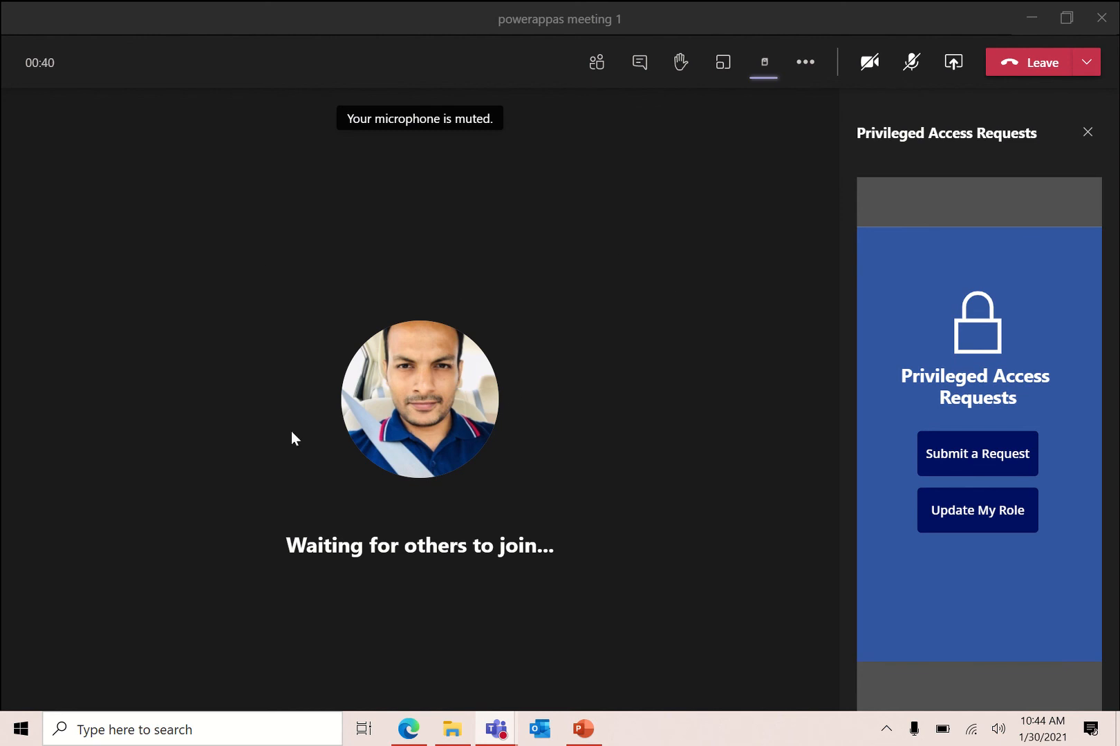
pyautogui.moveTo(473, 290)
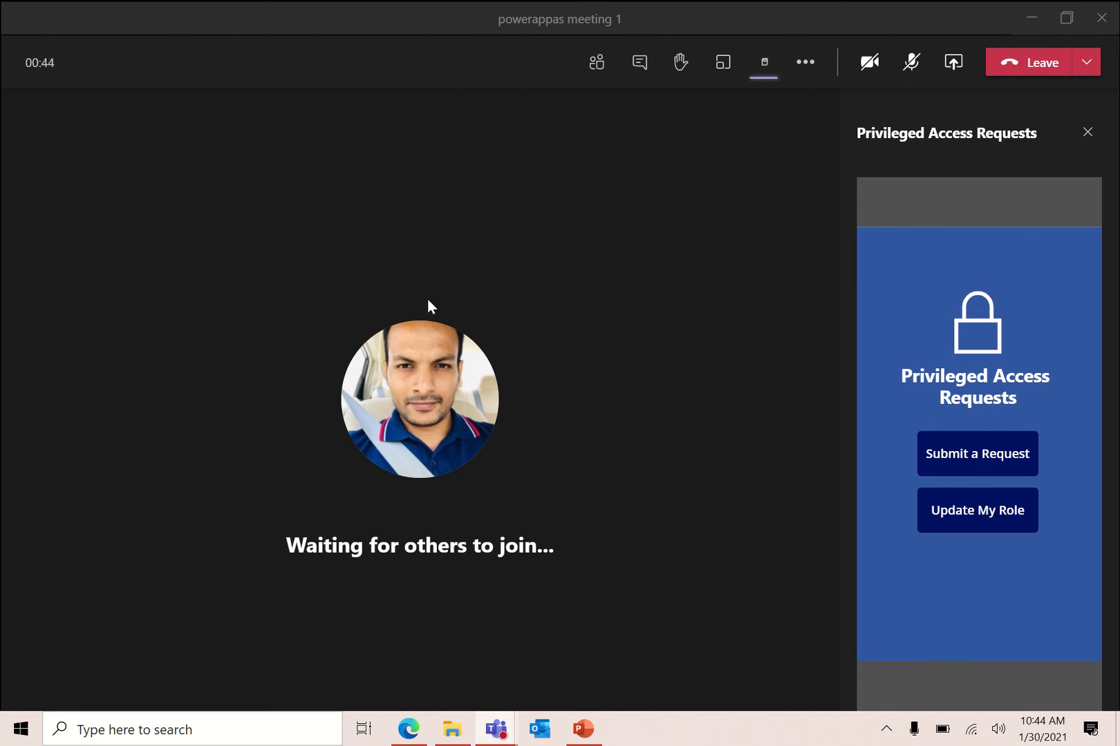
pyautogui.moveTo(978, 321)
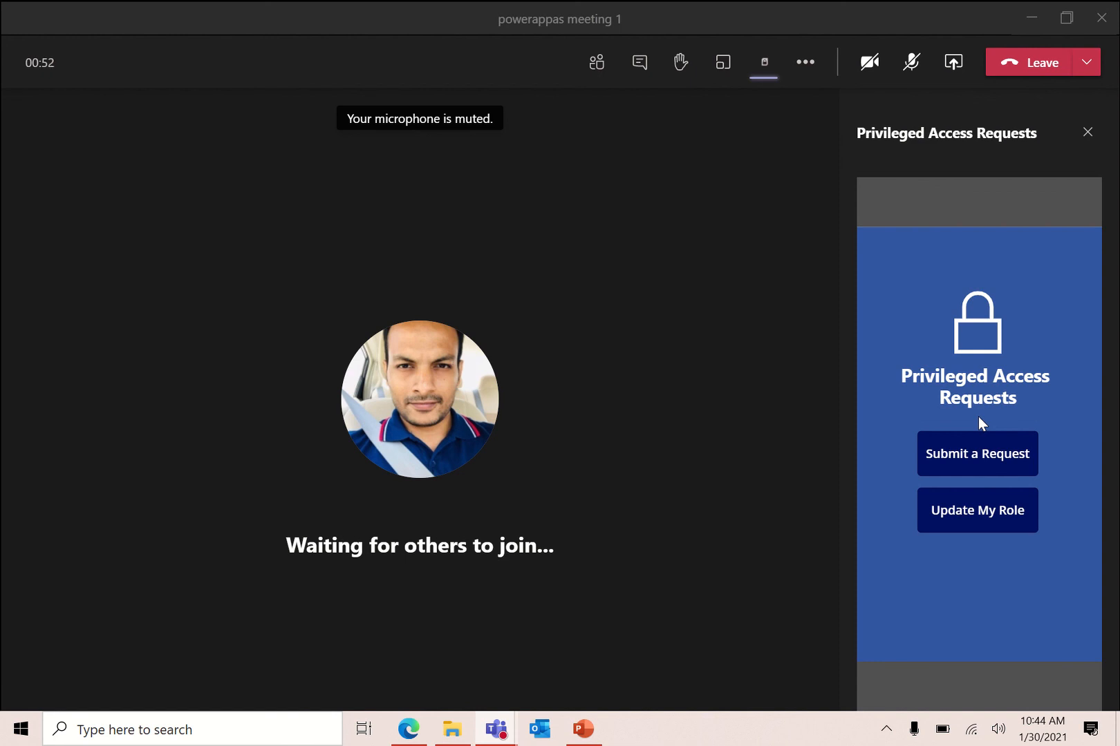
pyautogui.click(977, 453)
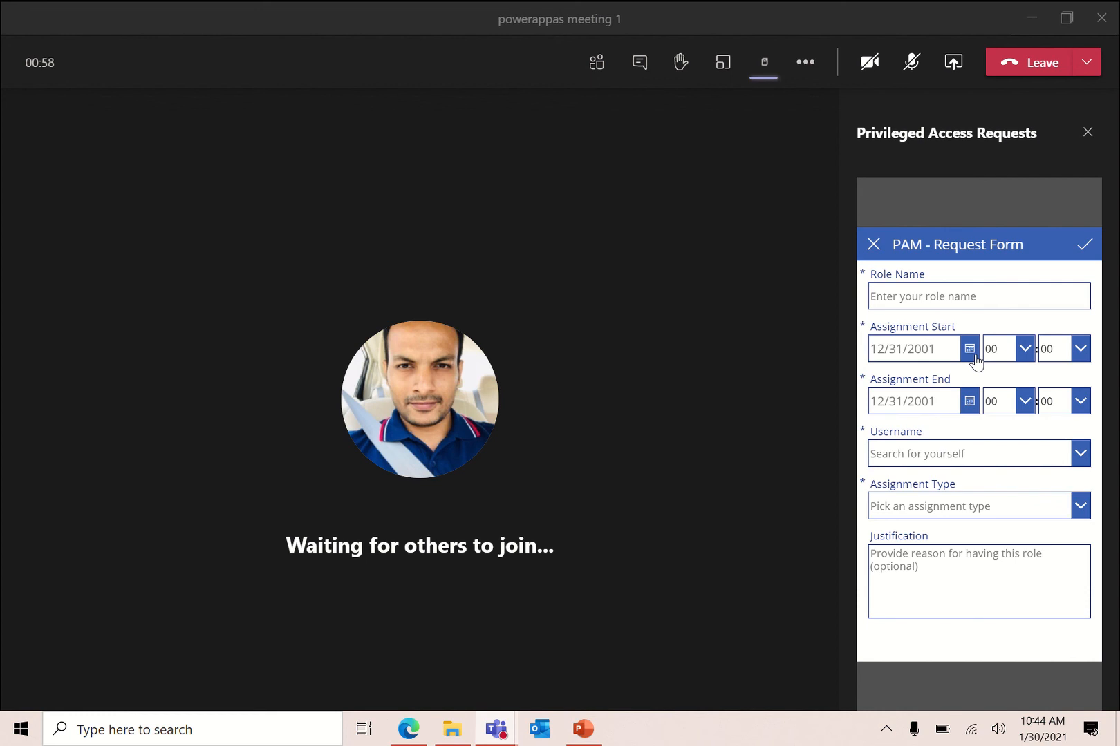
pyautogui.click(977, 295)
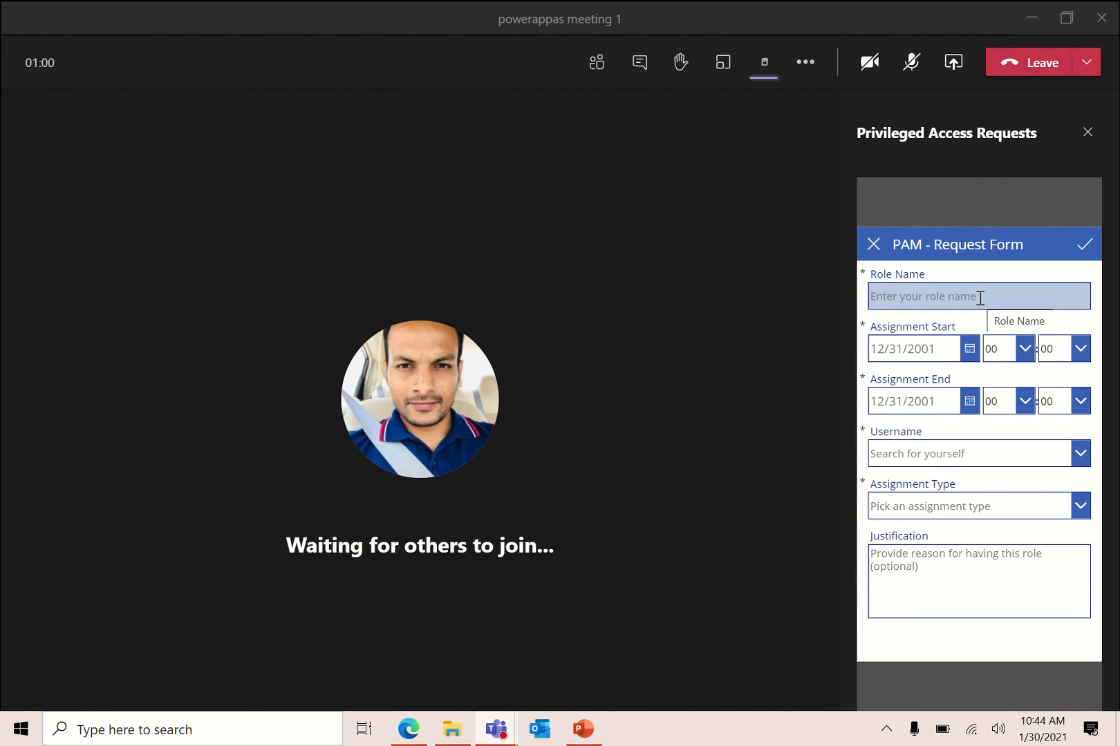
pyautogui.moveTo(793, 293)
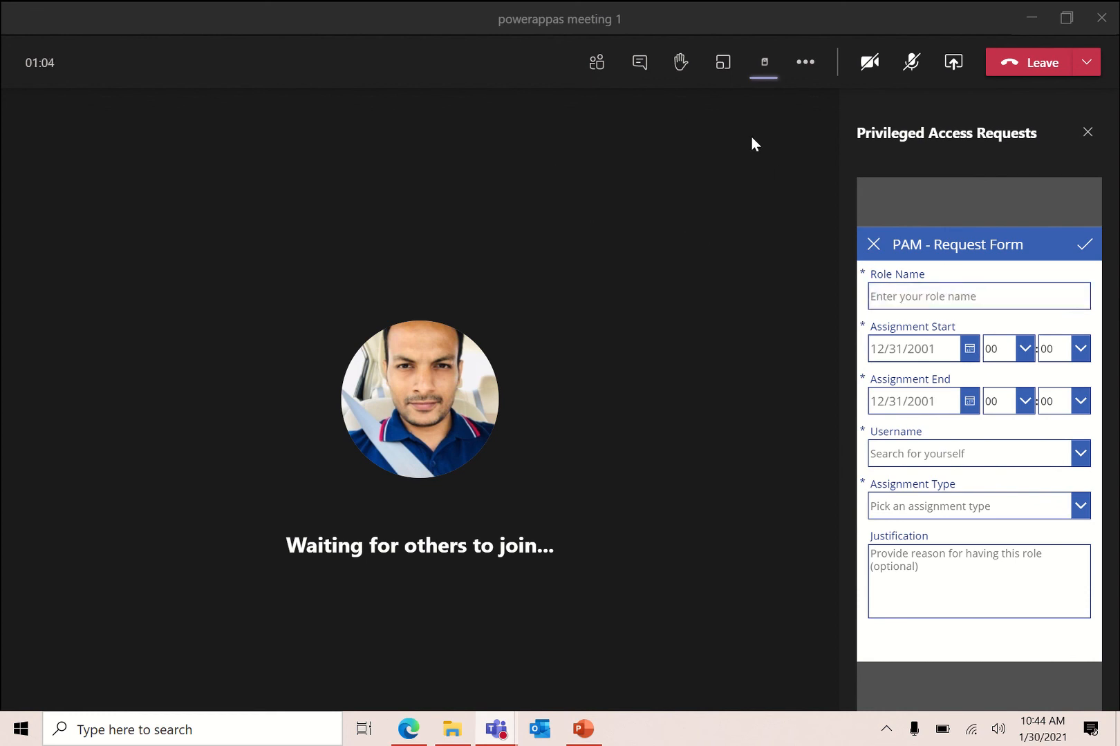
pyautogui.moveTo(615, 193)
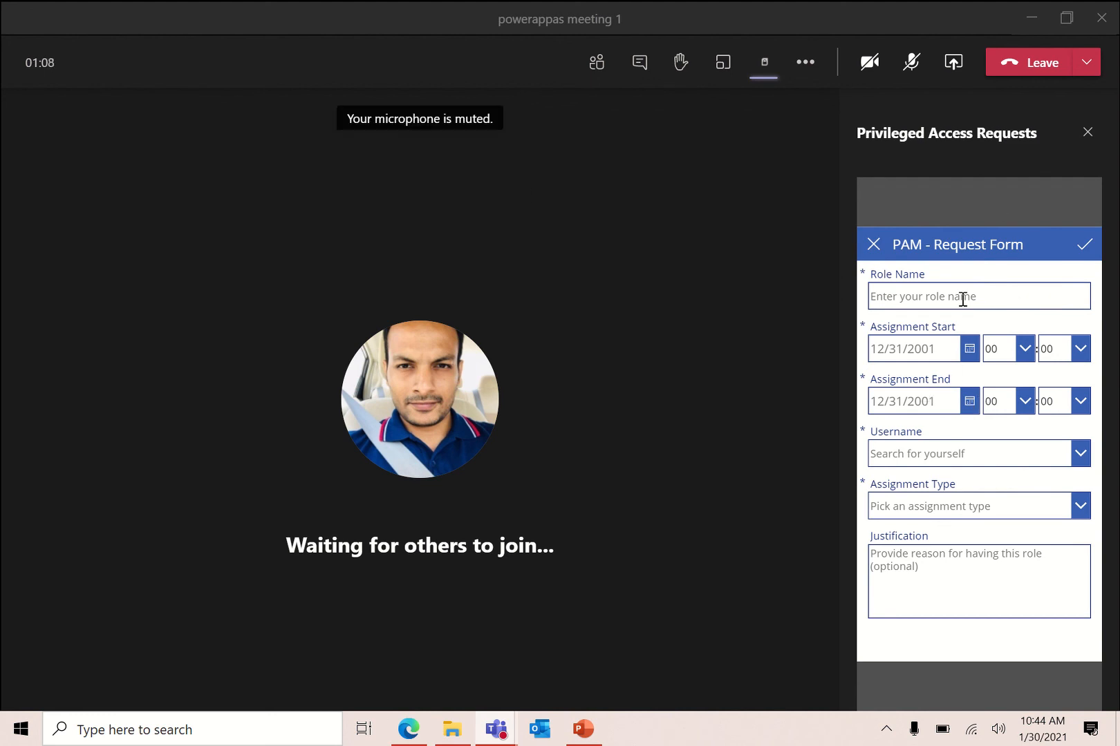
pyautogui.click(977, 295)
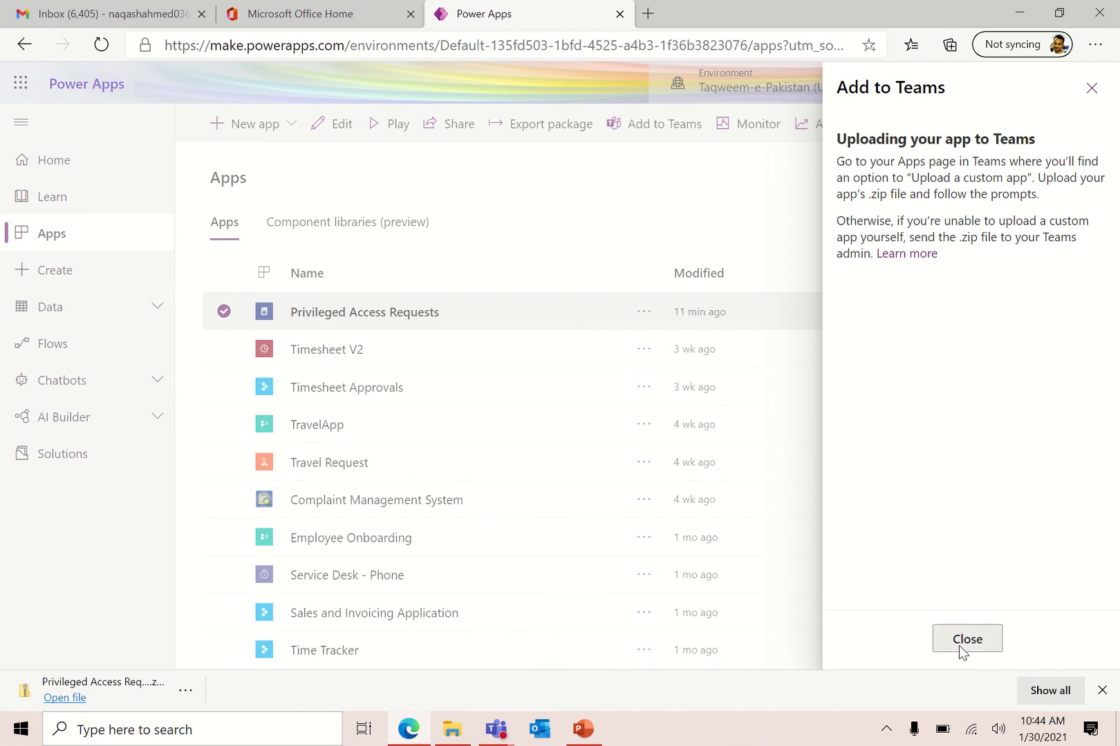
# Dismiss the Add to Teams guidance and open the Privileged Access Requests '...' menu
pyautogui.click(967, 639)
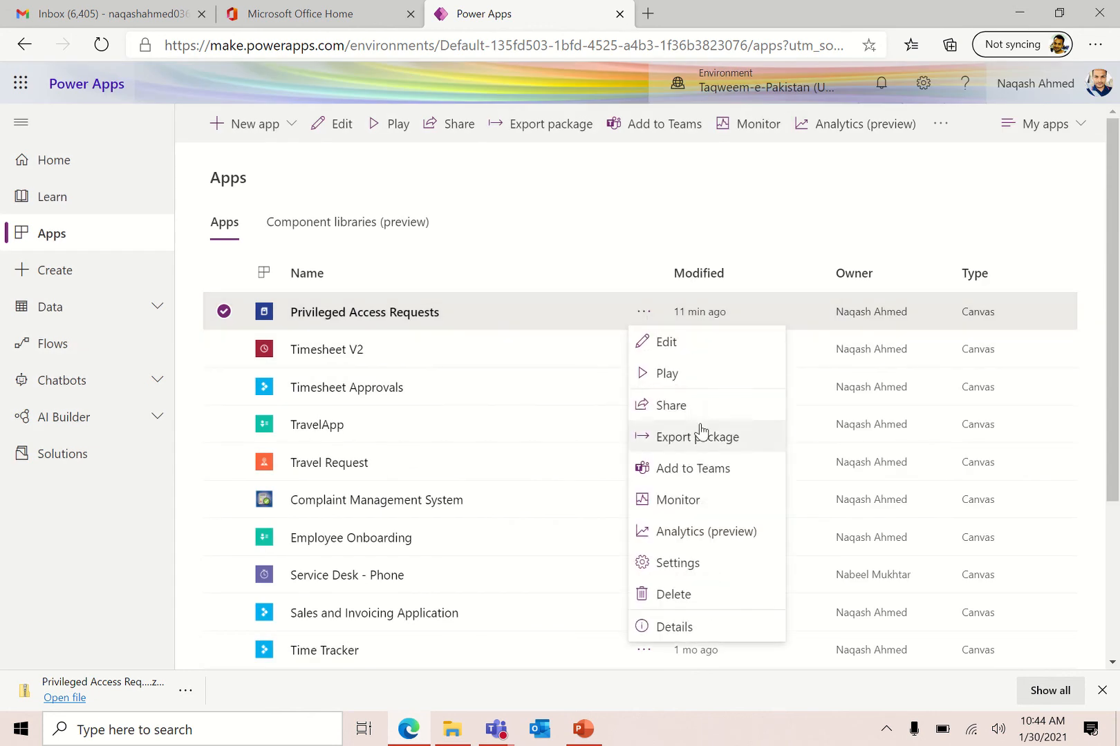
pyautogui.click(670, 405)
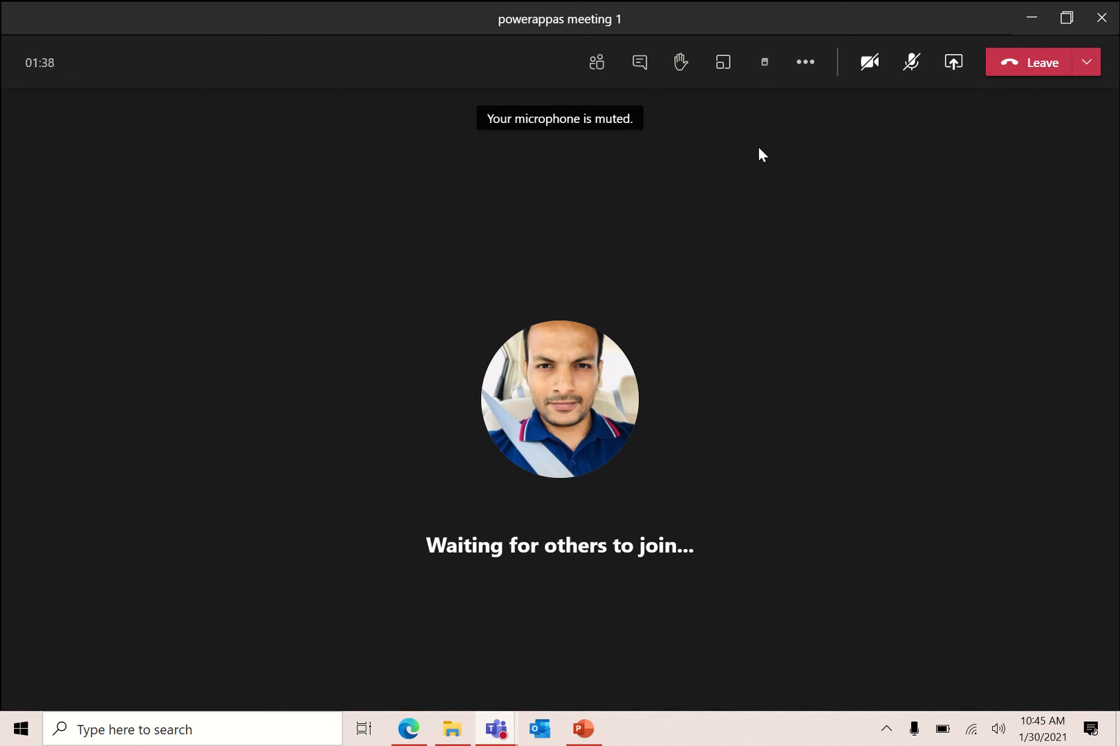
pyautogui.moveTo(763, 61)
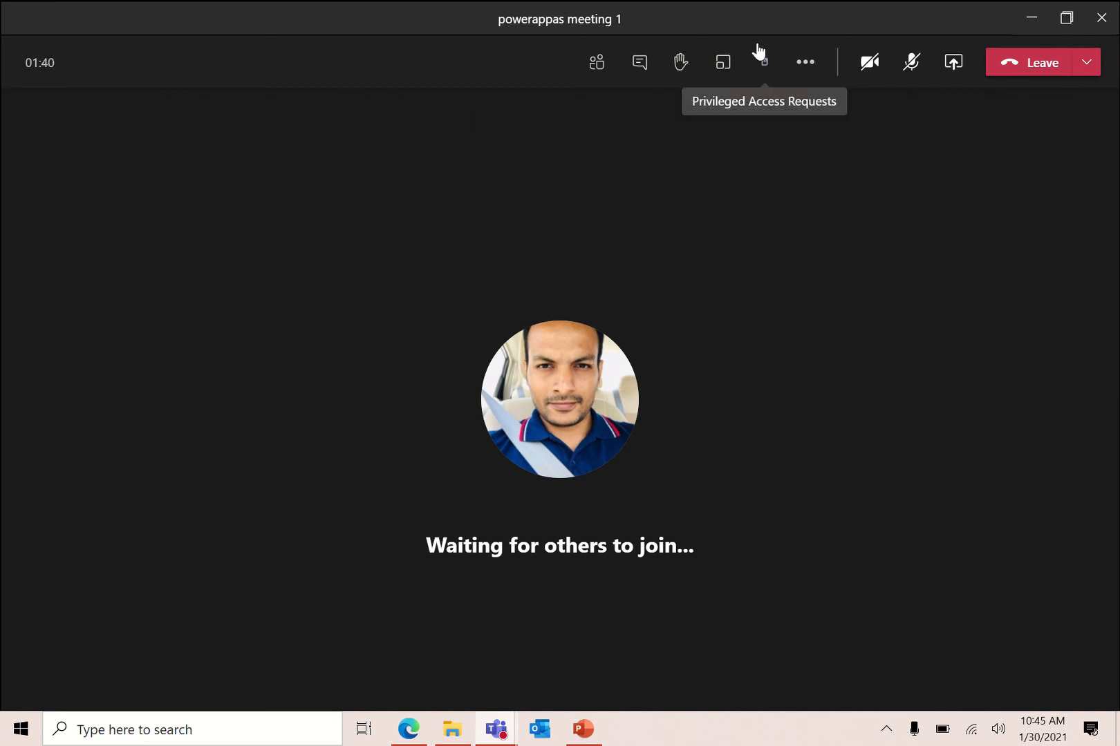
# Reopen the Privileged Access Requests home screen beside the powerappas meeting 1 call
pyautogui.click(763, 62)
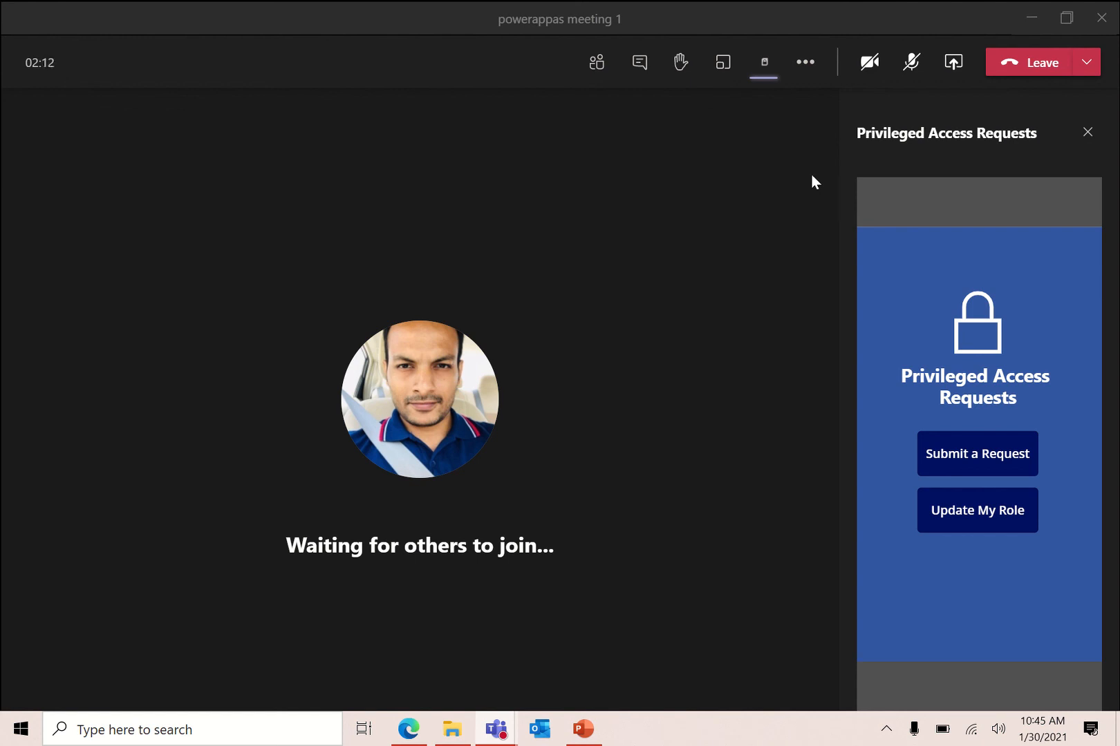
pyautogui.moveTo(745, 206)
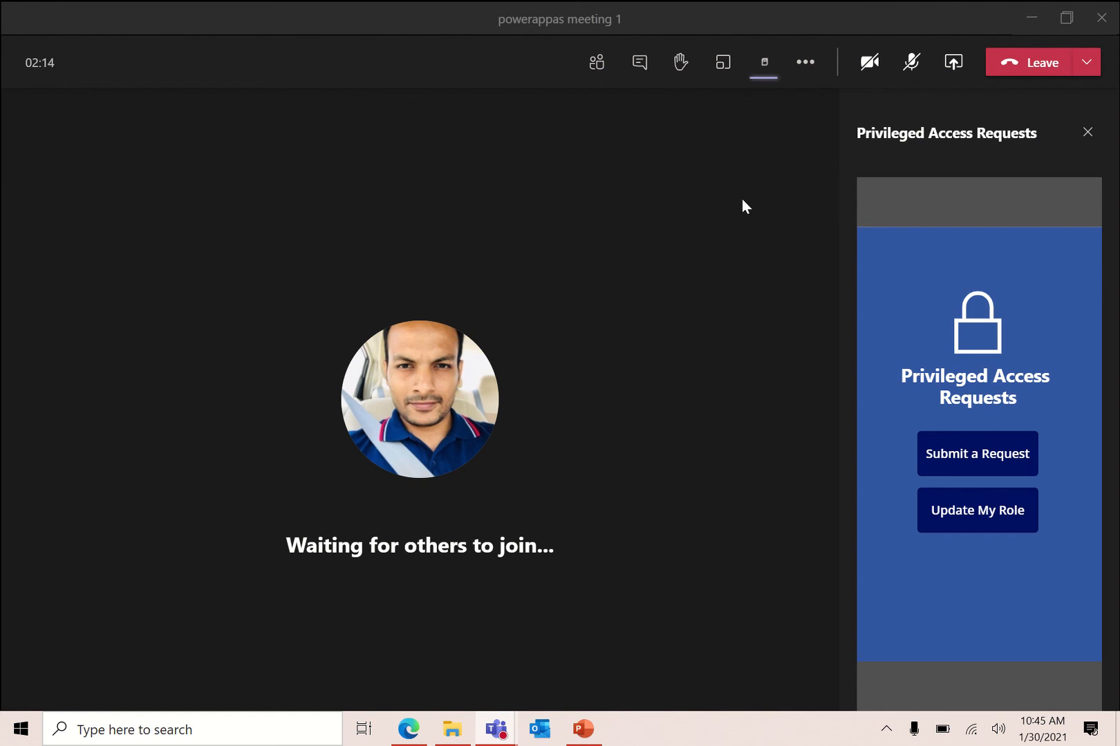